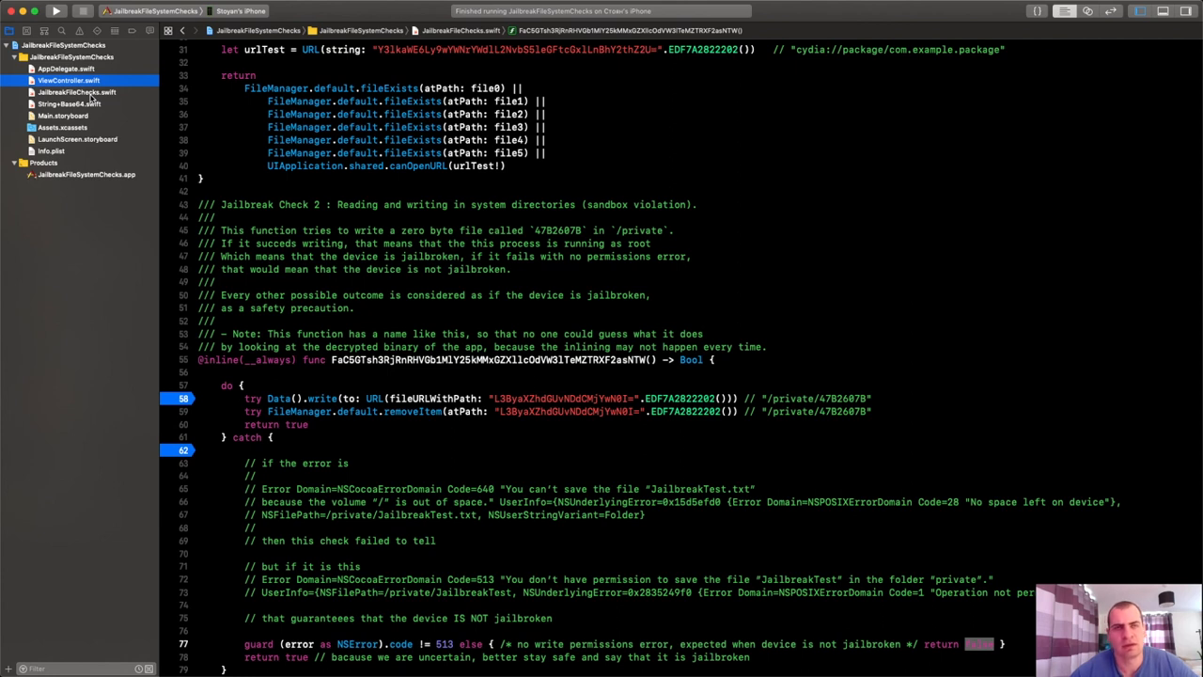
{"action": "mouse_move", "coordinate": [97, 323]}
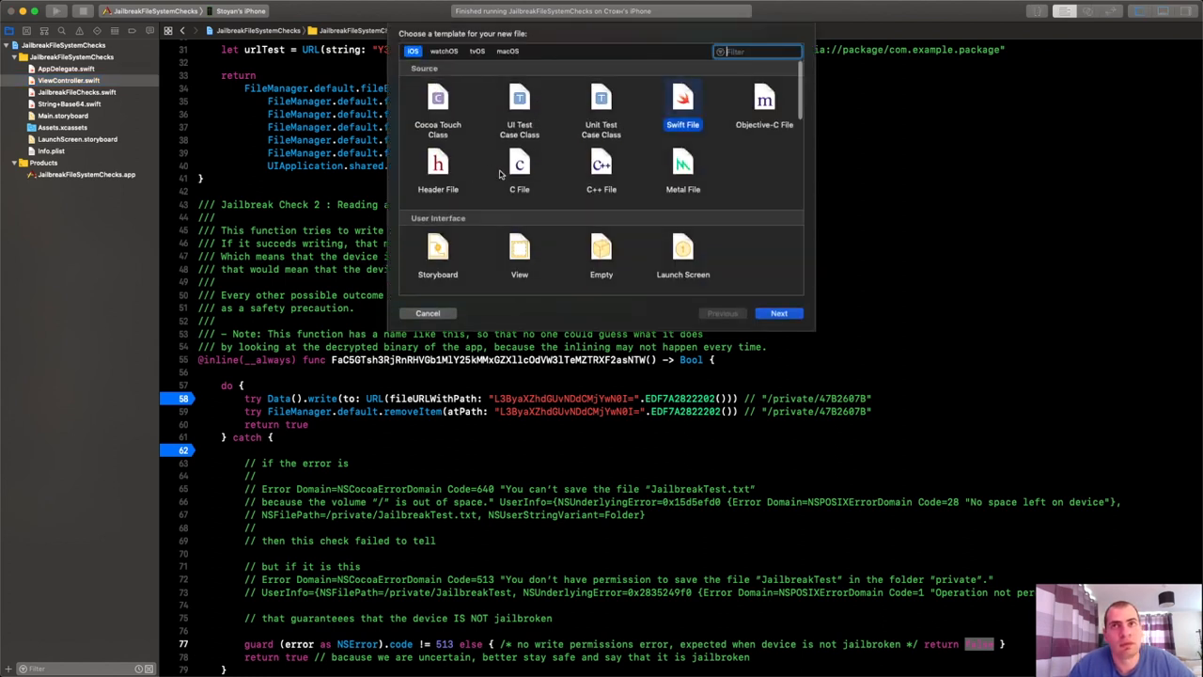
- Create a new C file named jailbreak_module_check with its header file
{"action": "left_click", "coordinate": [519, 169]}
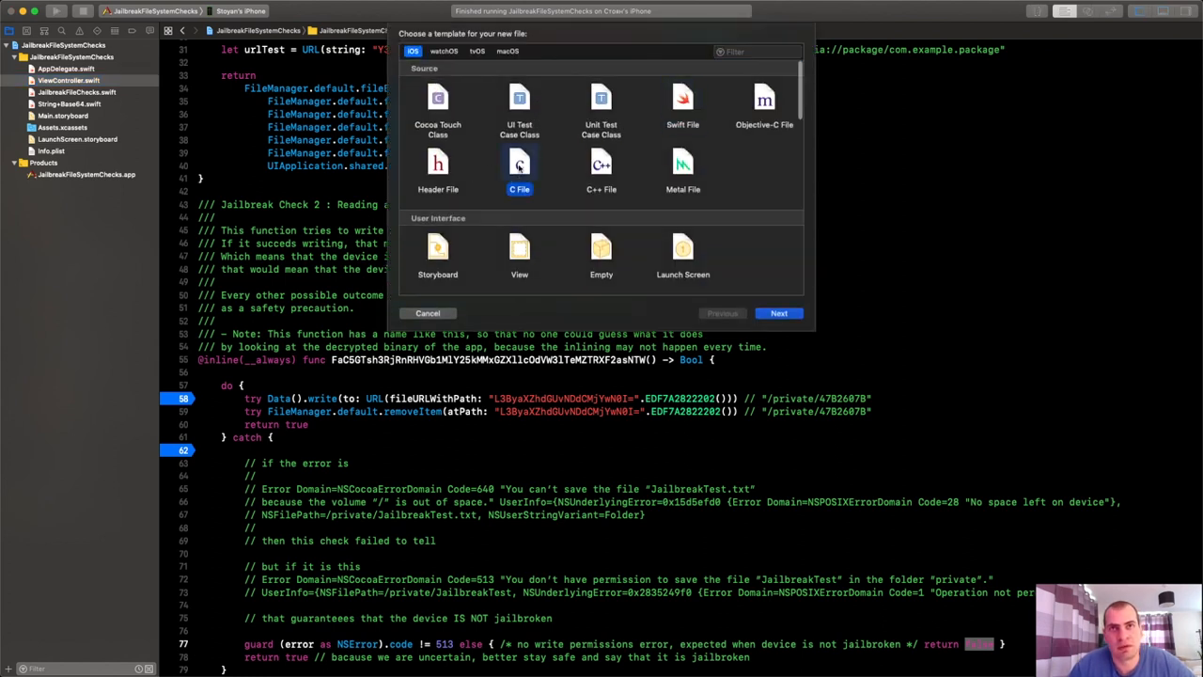
{"action": "left_click", "coordinate": [778, 312]}
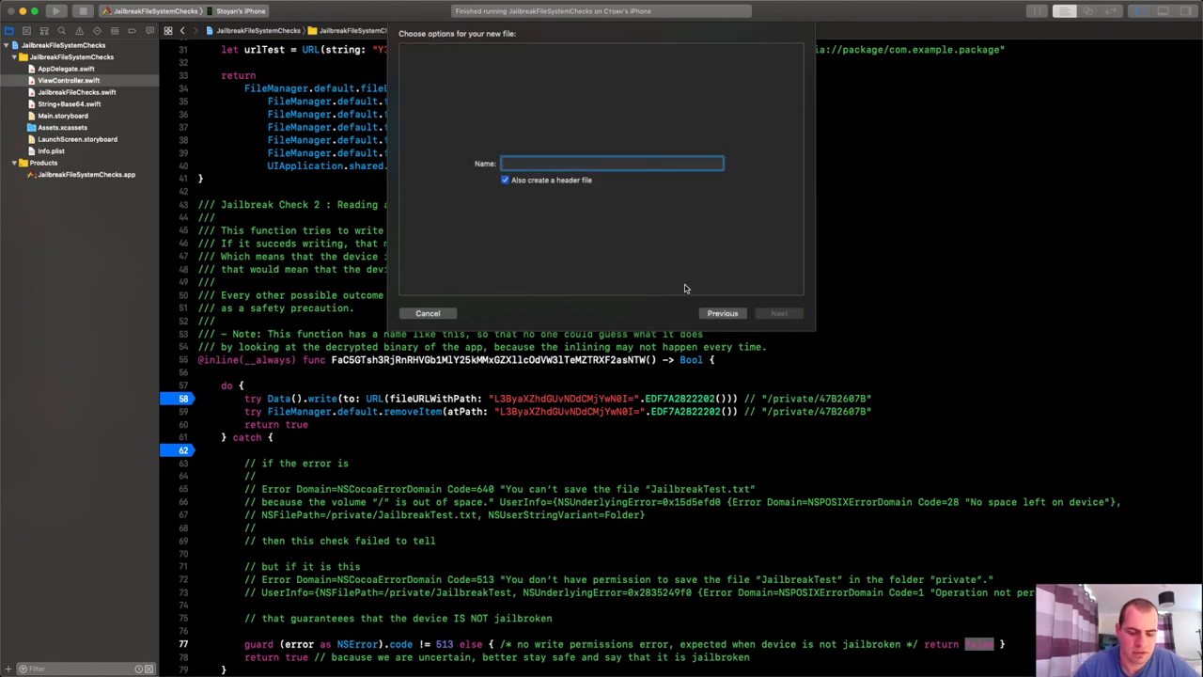
{"action": "type", "text": "jailbreak_module_check"}
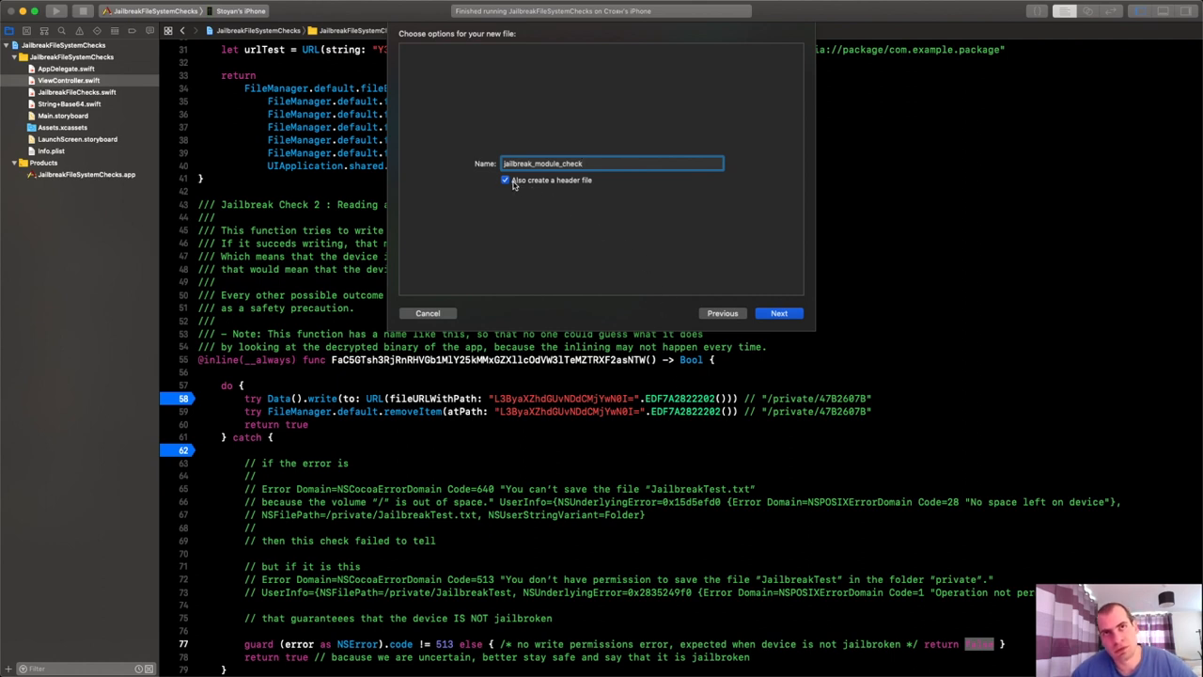
{"action": "mouse_move", "coordinate": [623, 184]}
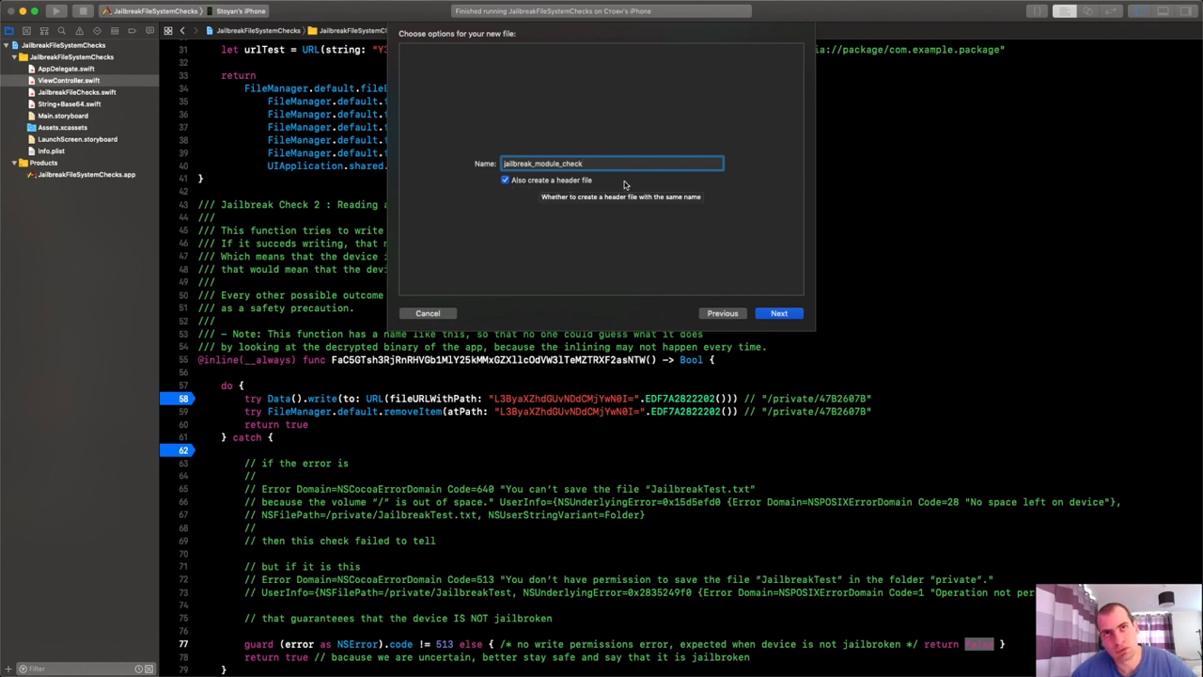
{"action": "left_click", "coordinate": [778, 312]}
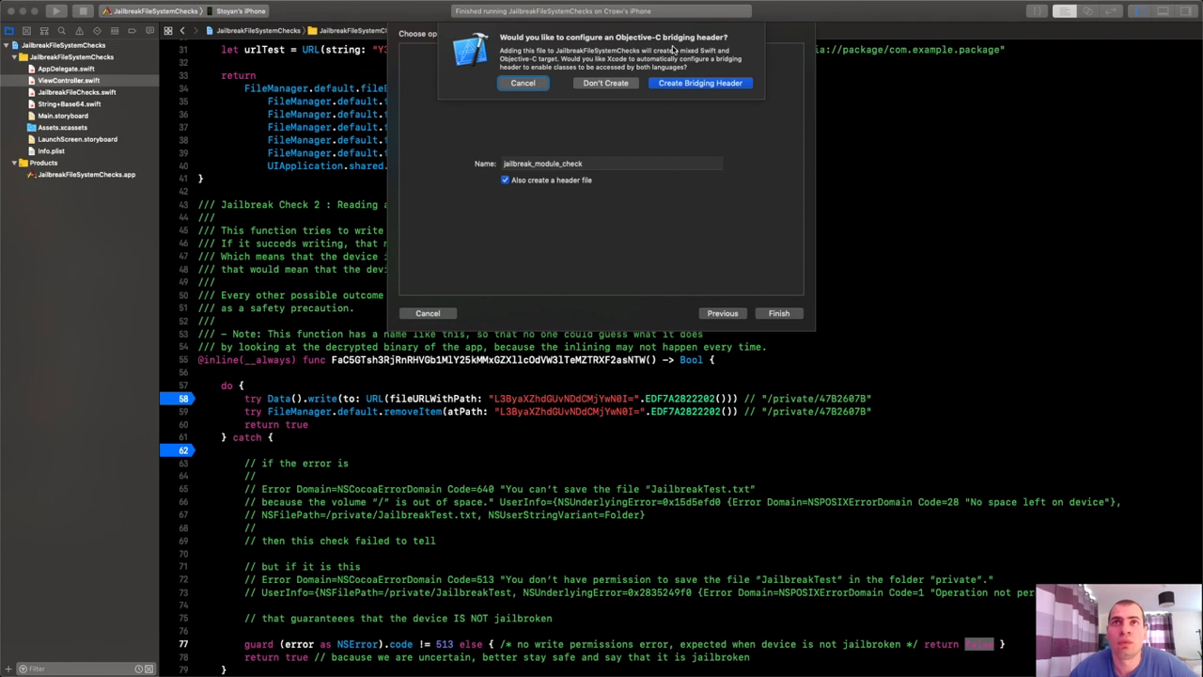
{"action": "mouse_move", "coordinate": [658, 94]}
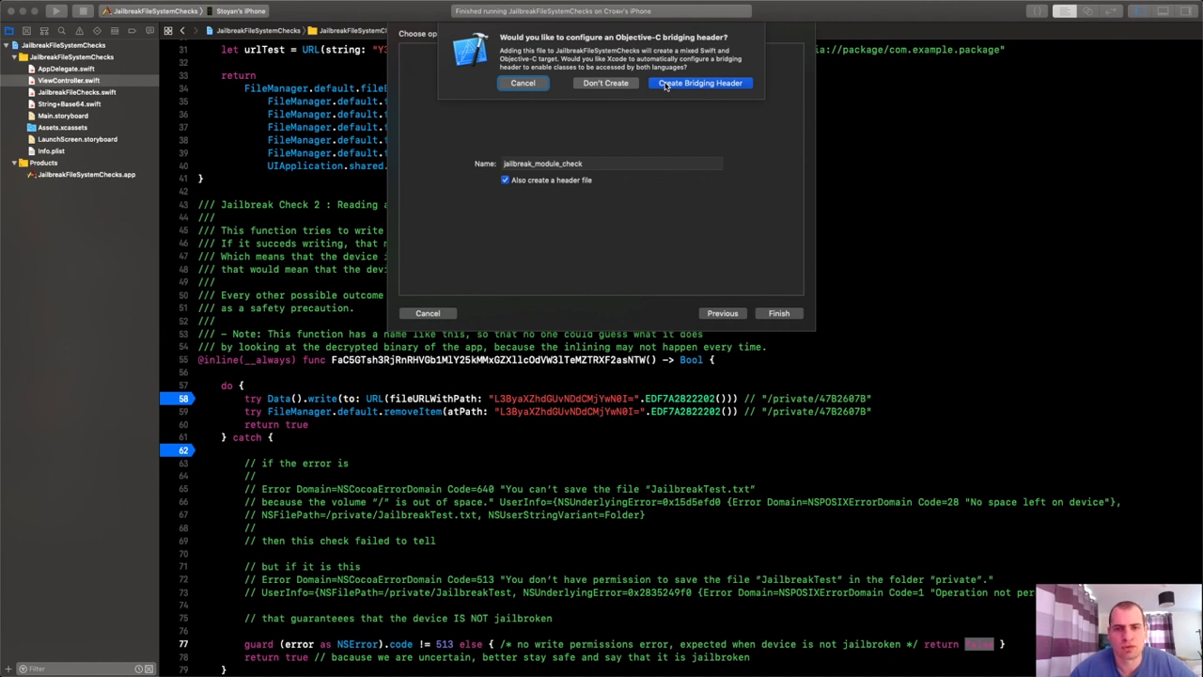
- Accept creating the Objective-C bridging header for the project
{"action": "left_click", "coordinate": [699, 83]}
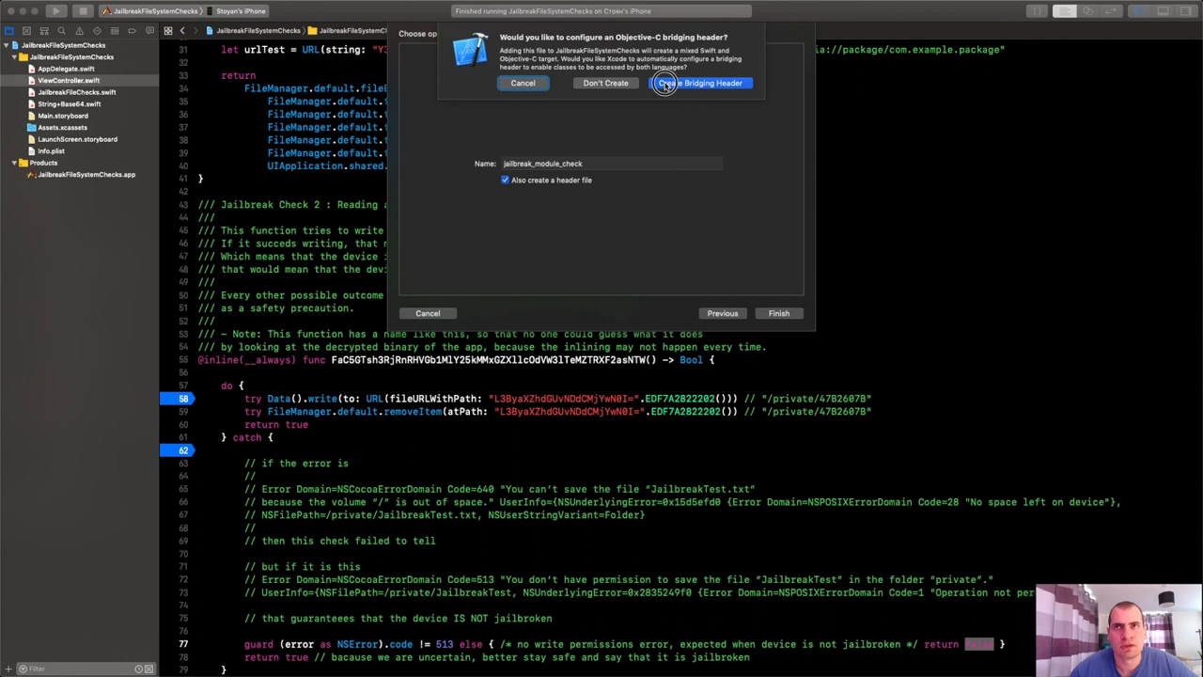
{"action": "left_click", "coordinate": [699, 83]}
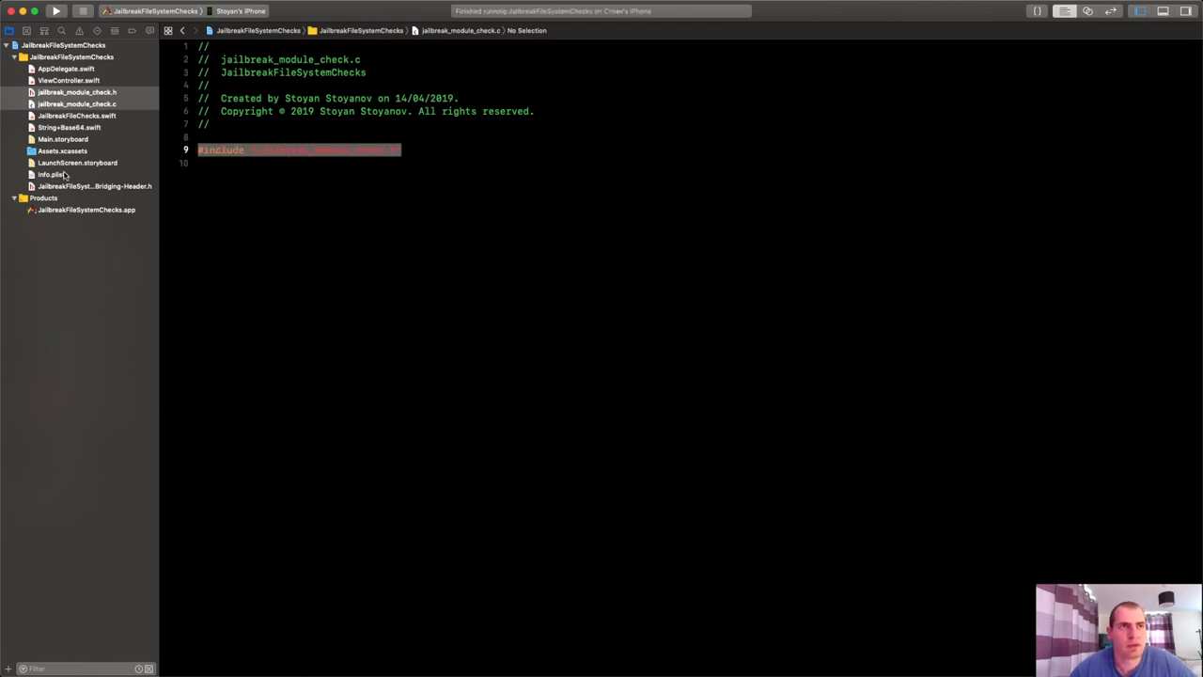
- Begin editing jailbreak_module_check.c with a new line below the stdio.h include
{"action": "left_click", "coordinate": [94, 186]}
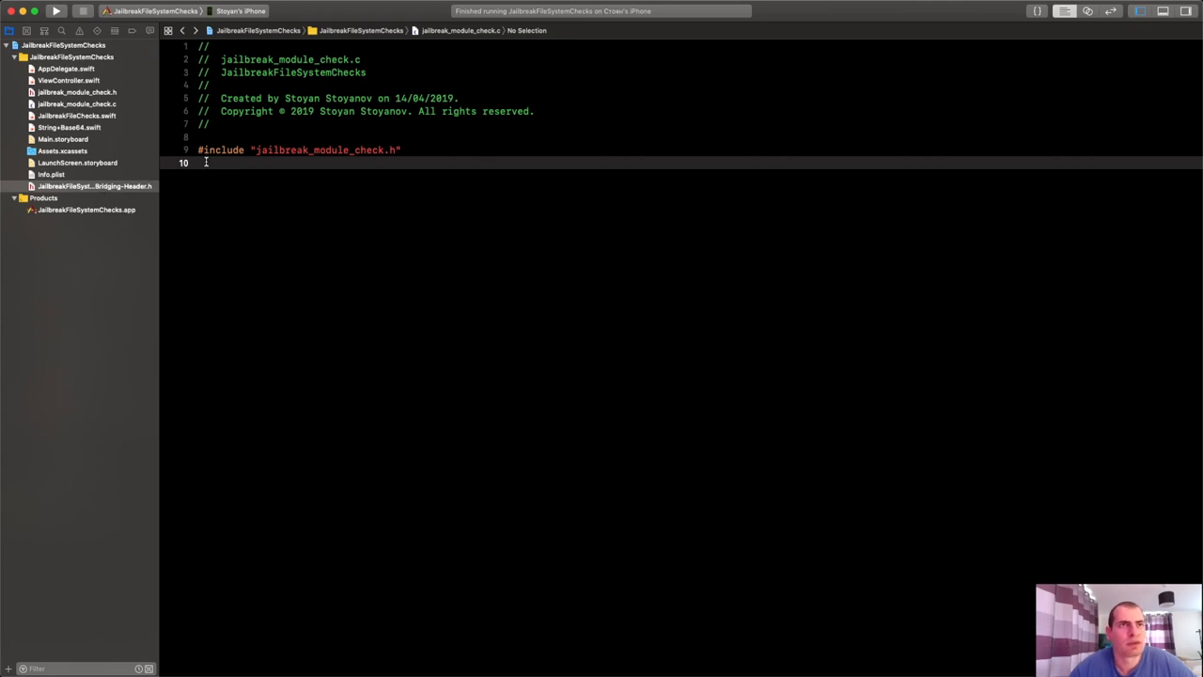
{"action": "double_click", "coordinate": [290, 58]}
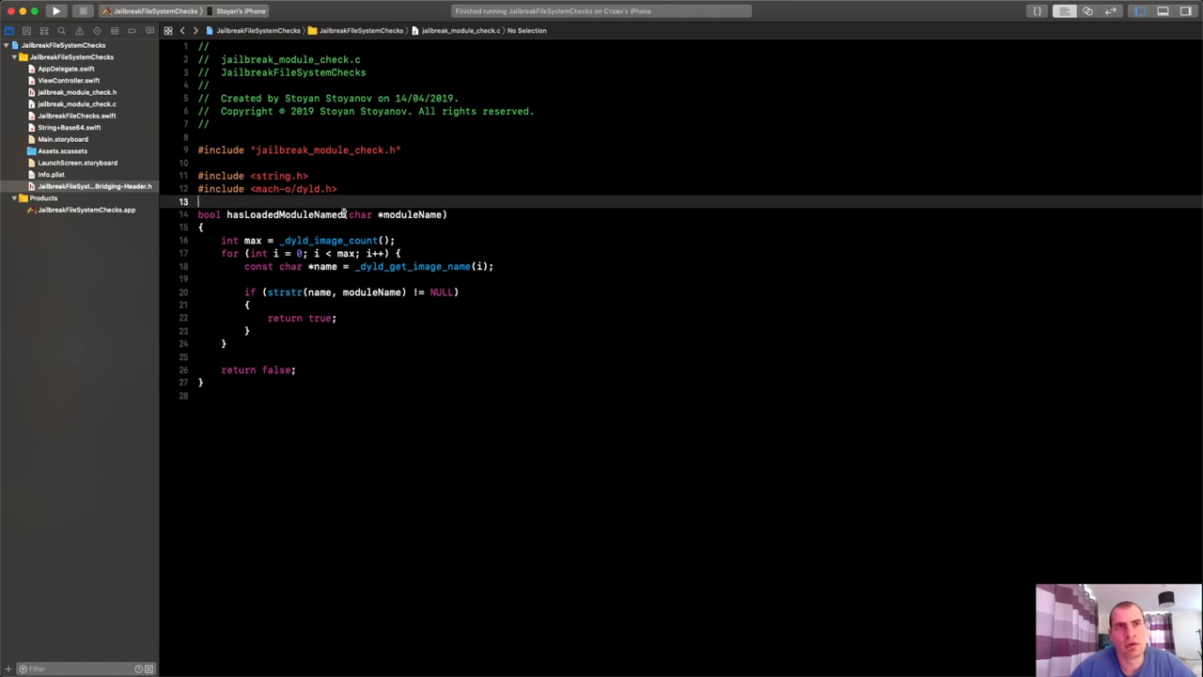
{"action": "mouse_move", "coordinate": [368, 295]}
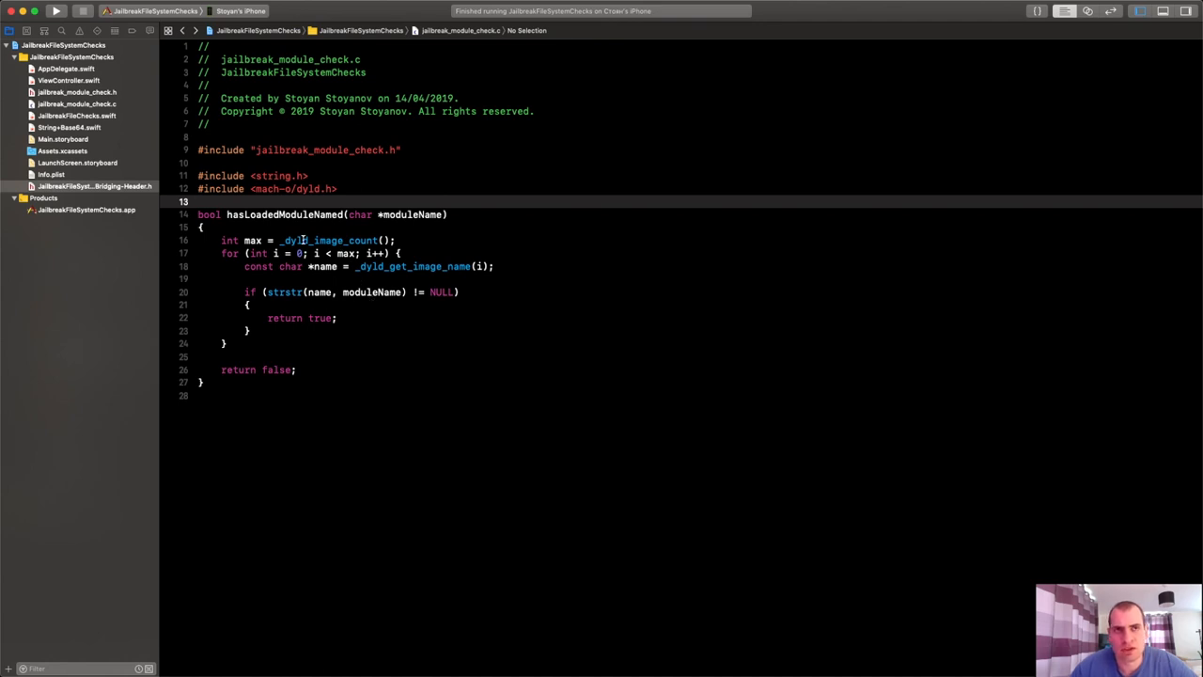
- Write hasLoadedModuleNamed using _dyld_image_count, _dyld_get_image_name and strstr, returning true on a match
{"action": "double_click", "coordinate": [327, 241]}
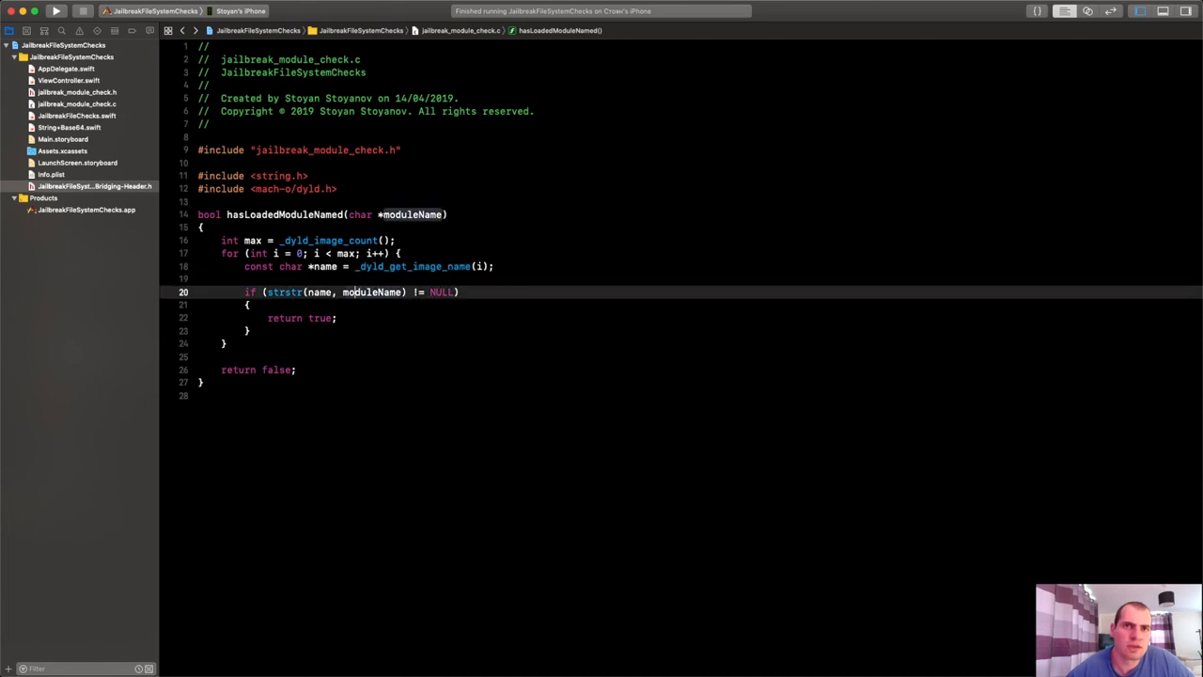
{"action": "double_click", "coordinate": [370, 292]}
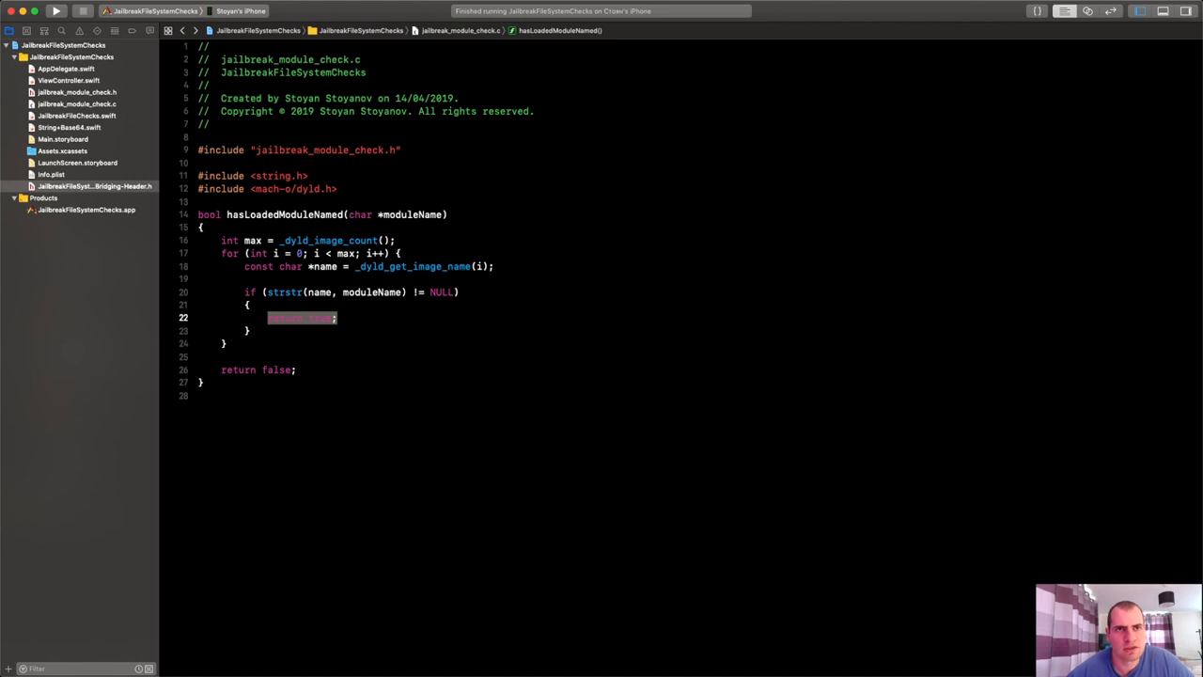
{"action": "type", "text": "return true;"}
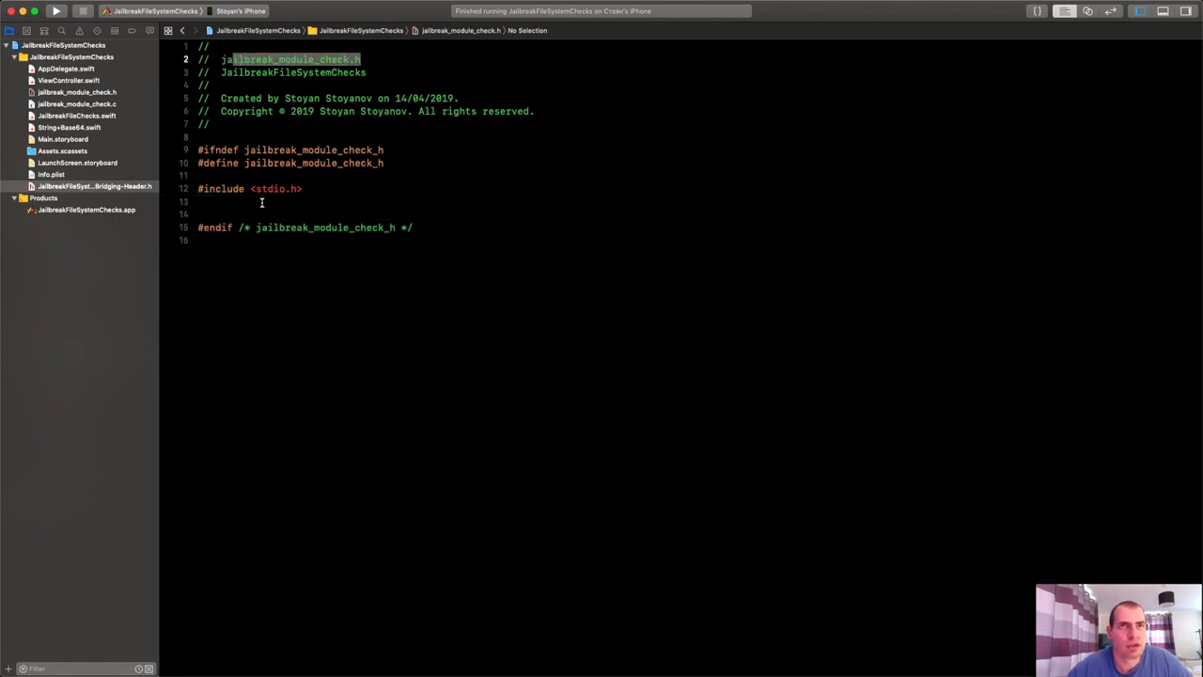
- Declare bool hasLoadedModuleNamed(char *moduleName) in the header and move the string.h and dyld.h includes there
{"action": "type", "text": "bool hasLoadedModuleNamed(char *moduleName)"}
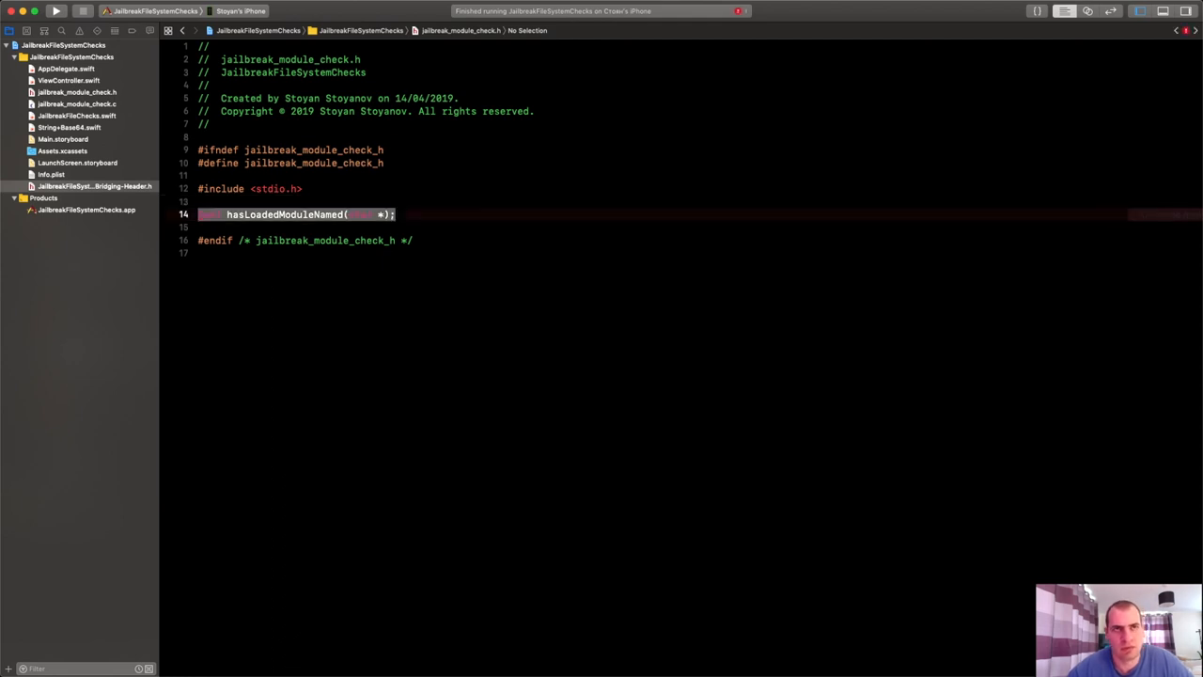
{"action": "type", "text": "bool"}
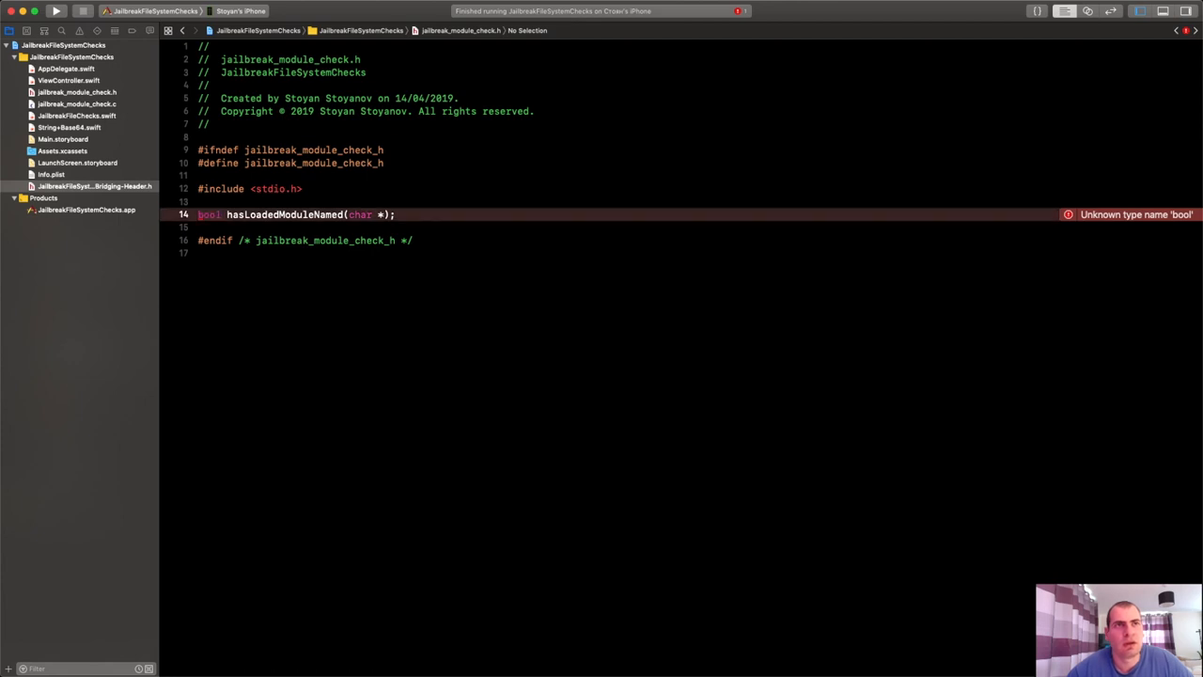
{"action": "left_click", "coordinate": [221, 214]}
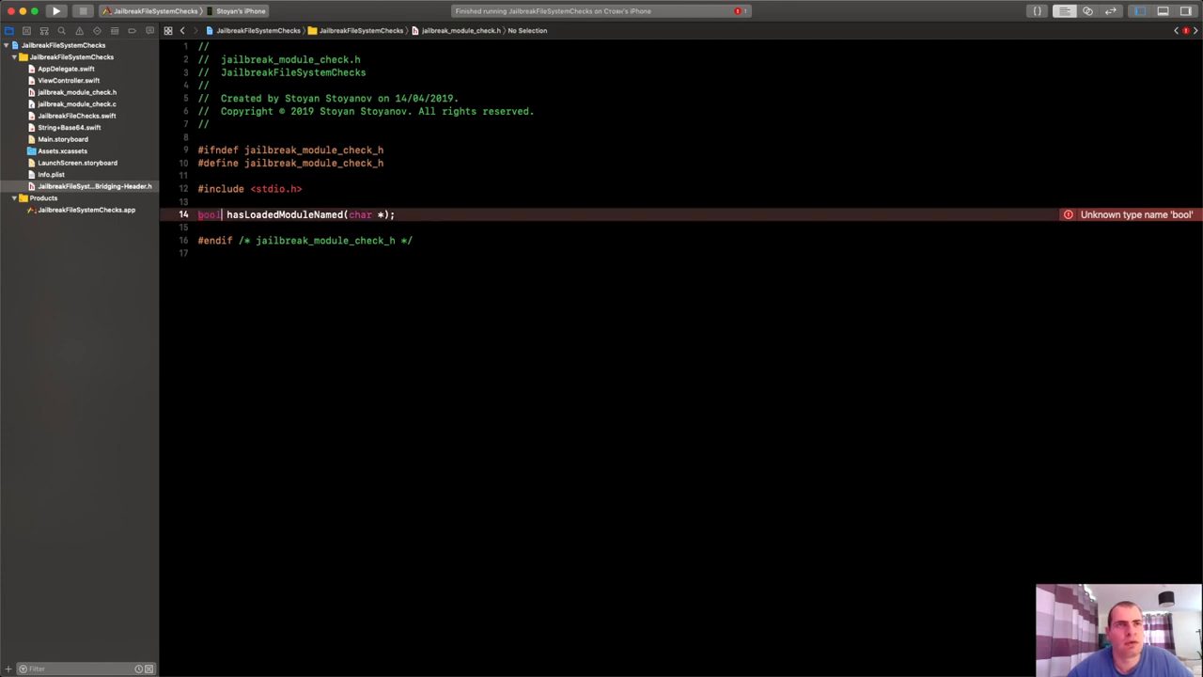
{"action": "double_click", "coordinate": [209, 214]}
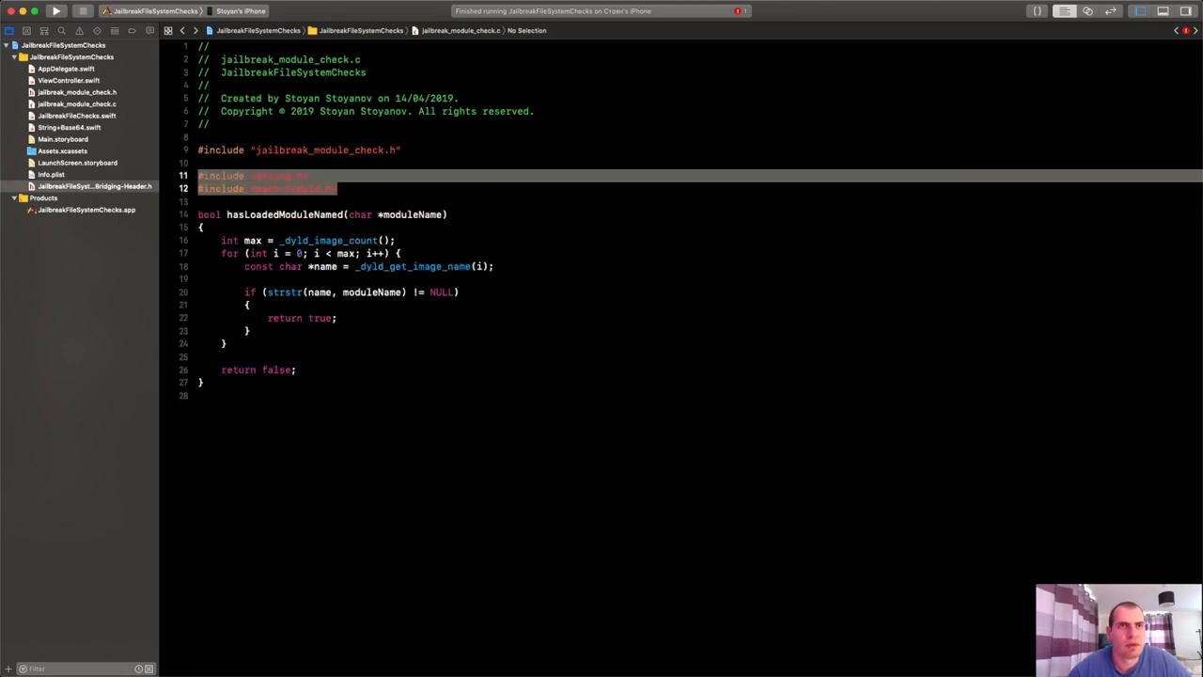
{"action": "left_click", "coordinate": [79, 92]}
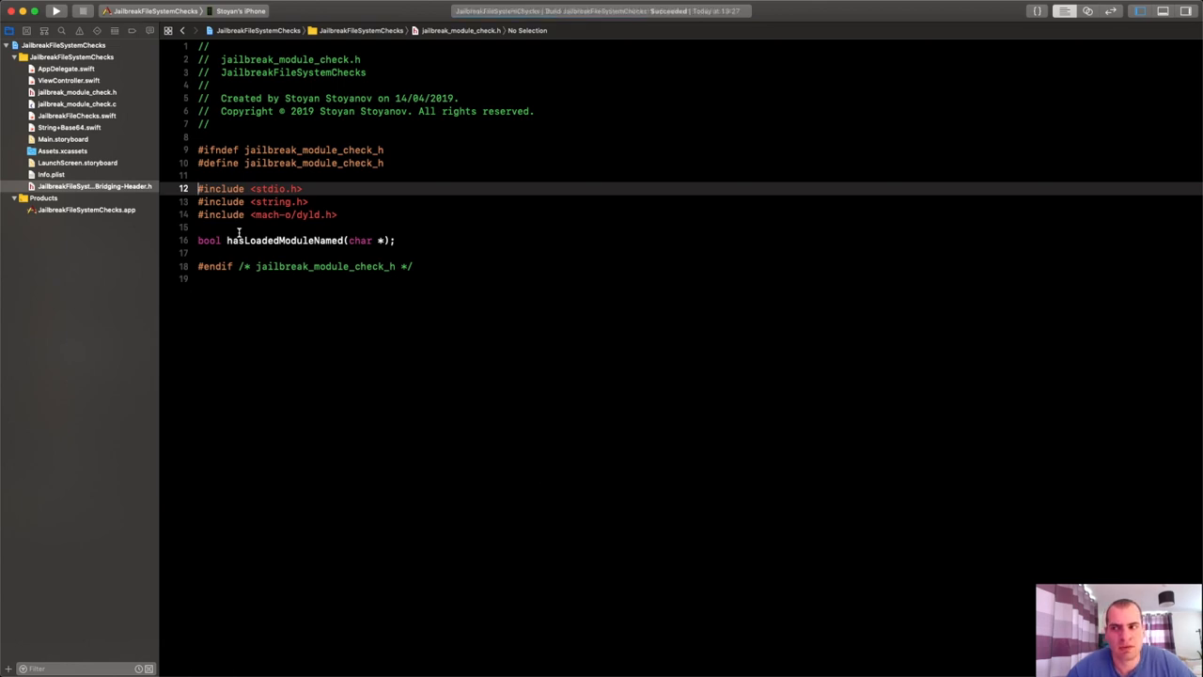
{"action": "mouse_move", "coordinate": [146, 222]}
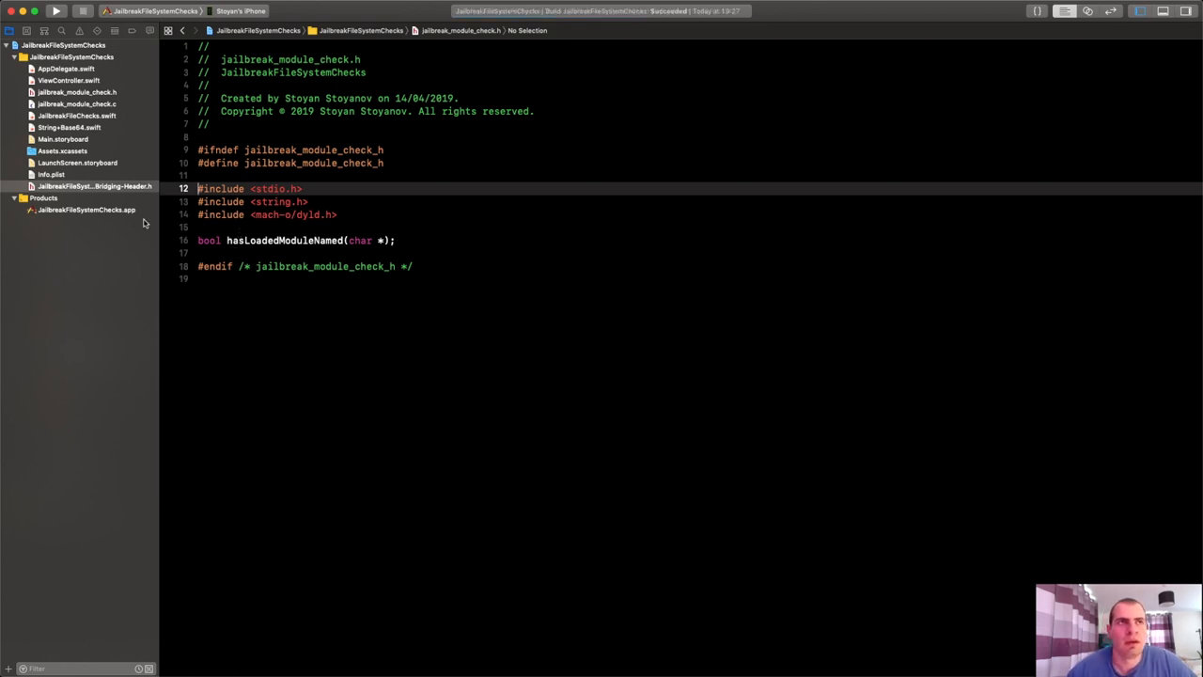
- Review the obfuscated jailbreak check call in ViewController.swift's viewDidLoad, then return to the C file
{"action": "double_click", "coordinate": [284, 240]}
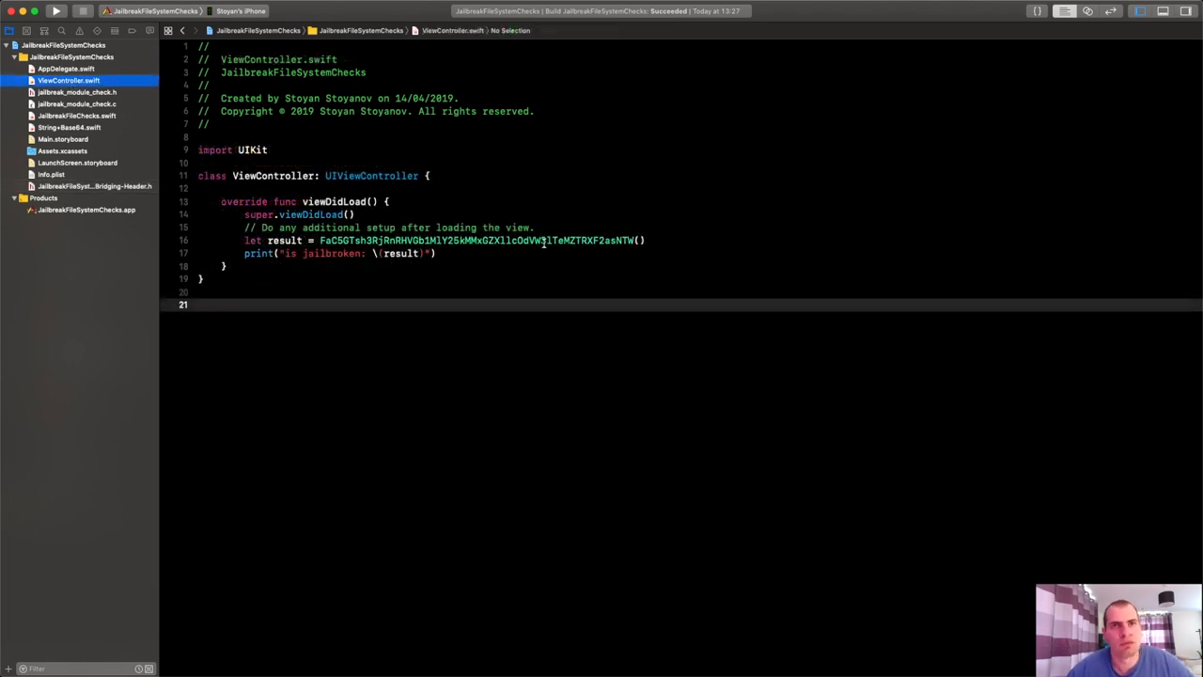
{"action": "double_click", "coordinate": [479, 241]}
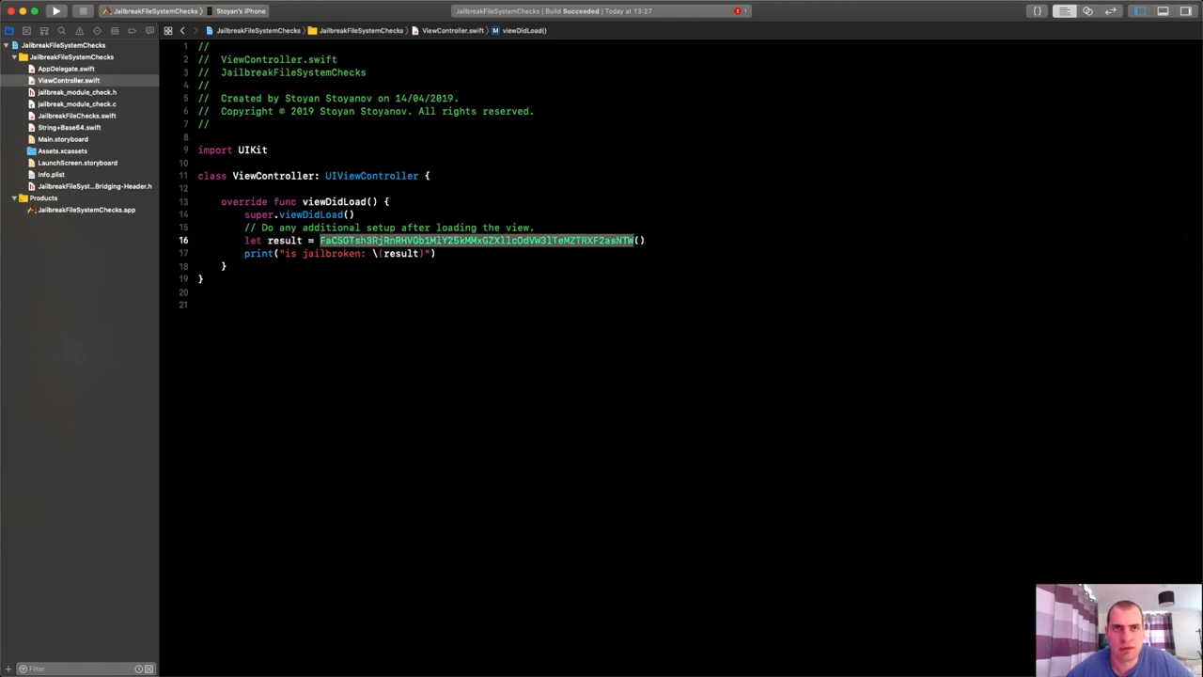
{"action": "left_click", "coordinate": [77, 92]}
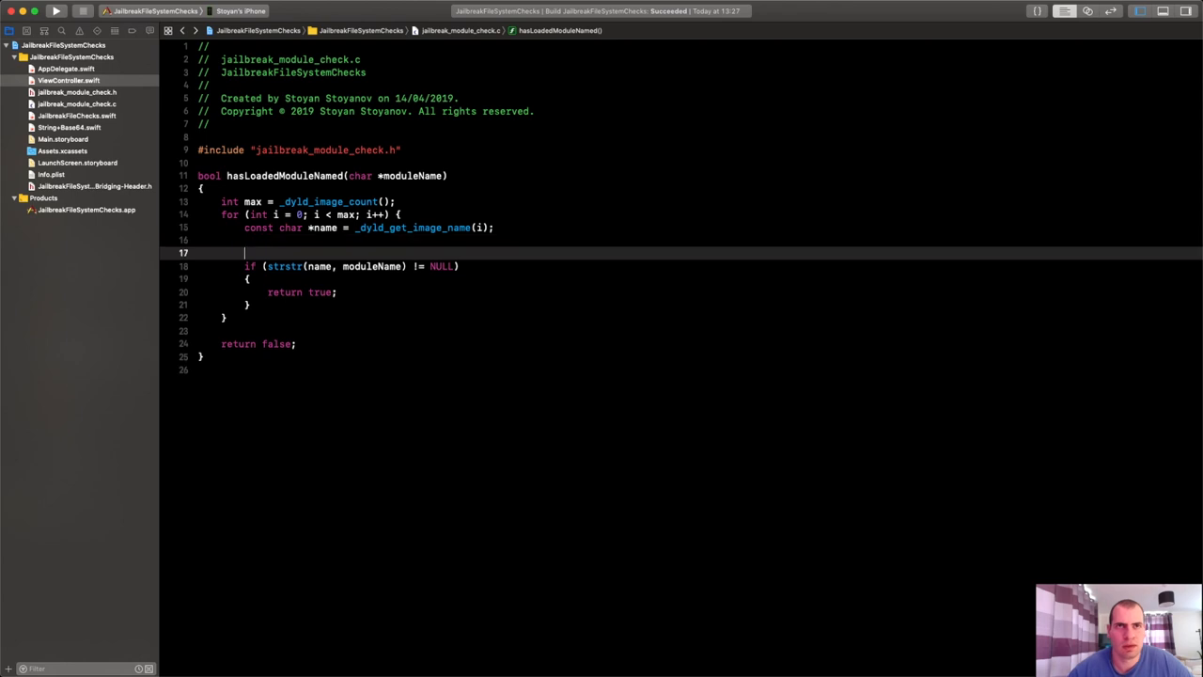
- Add printf(name) inside the loop, retype the char parameter and comment out the strstr comparison lines
{"action": "type", "text": "p"}
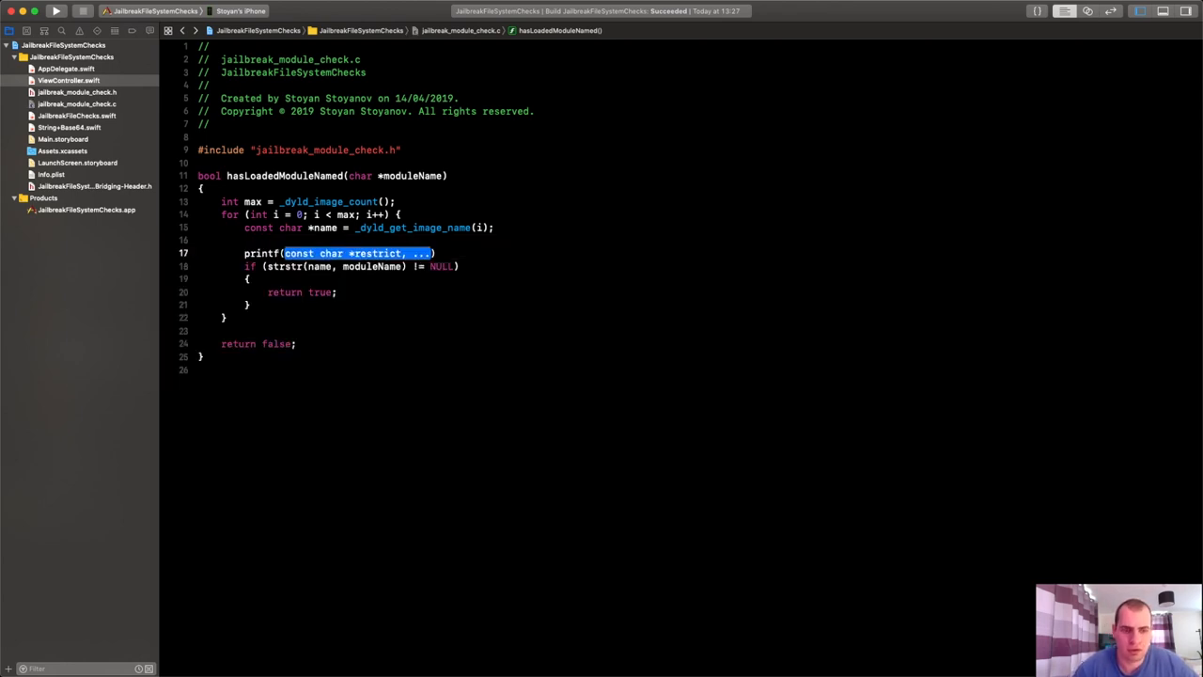
{"action": "type", "text": "name"}
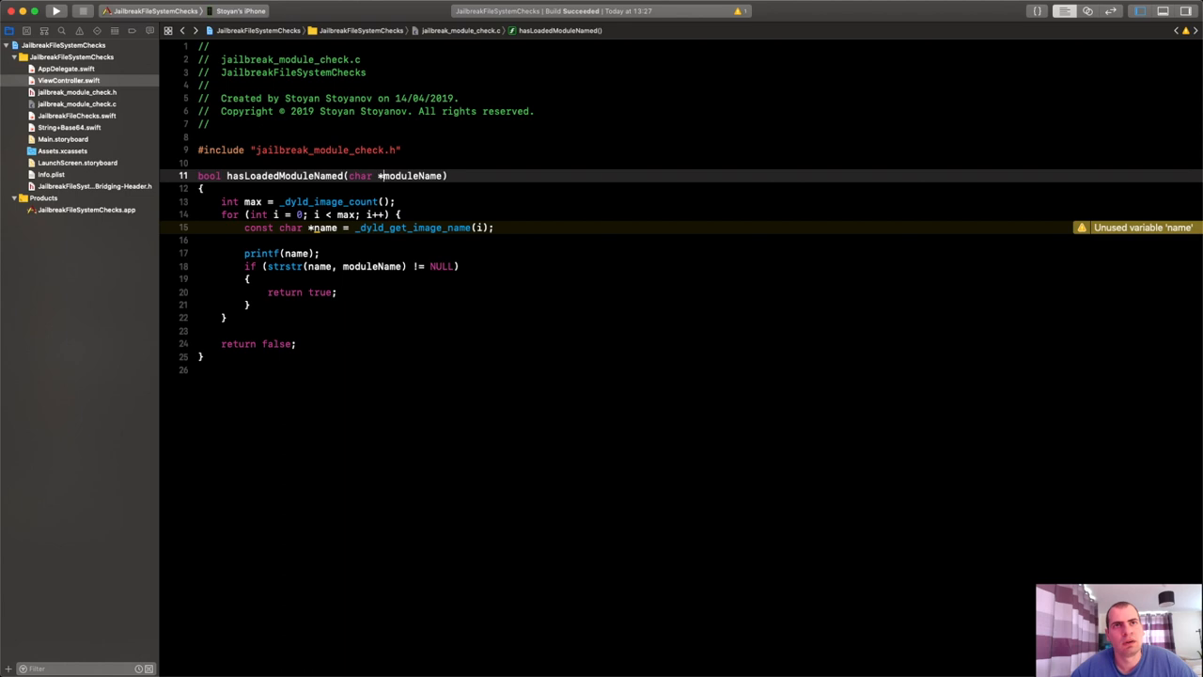
{"action": "double_click", "coordinate": [412, 176]}
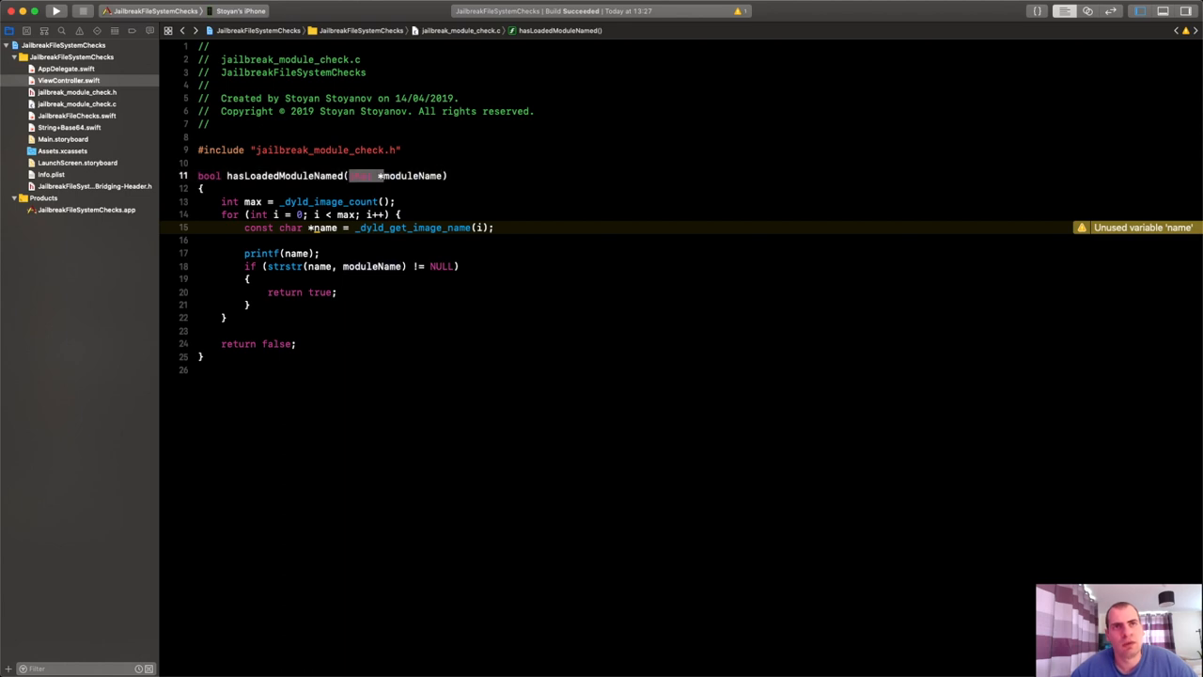
{"action": "type", "text": "char"}
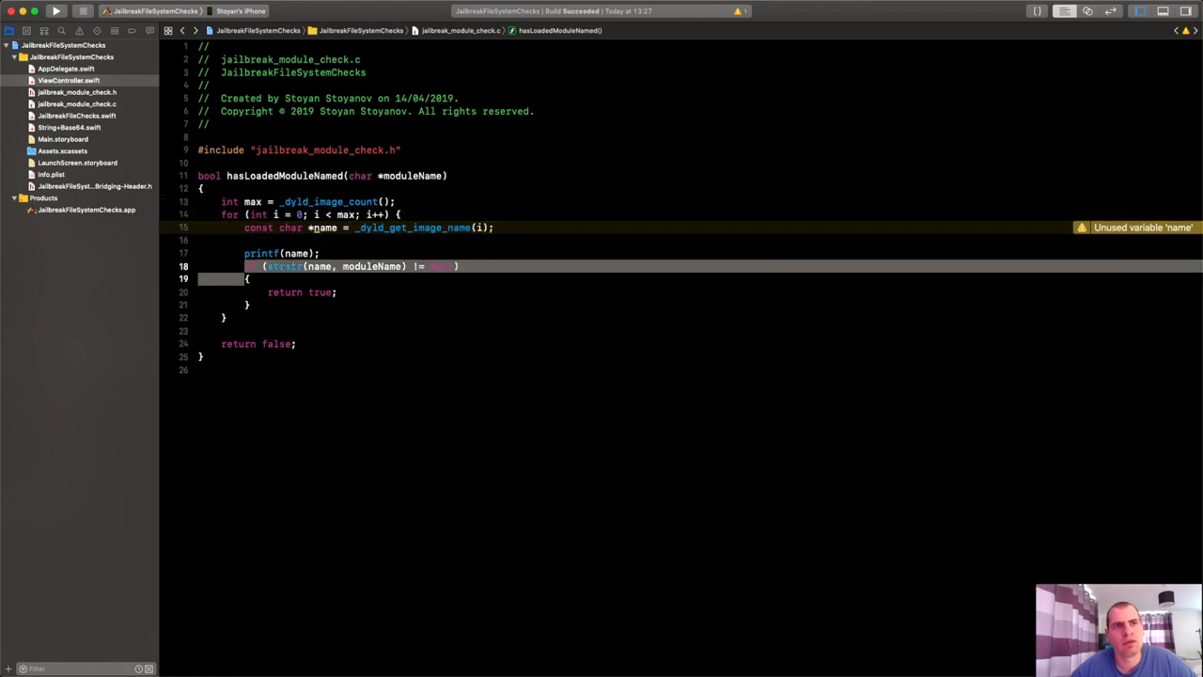
{"action": "key", "text": "cmd+/"}
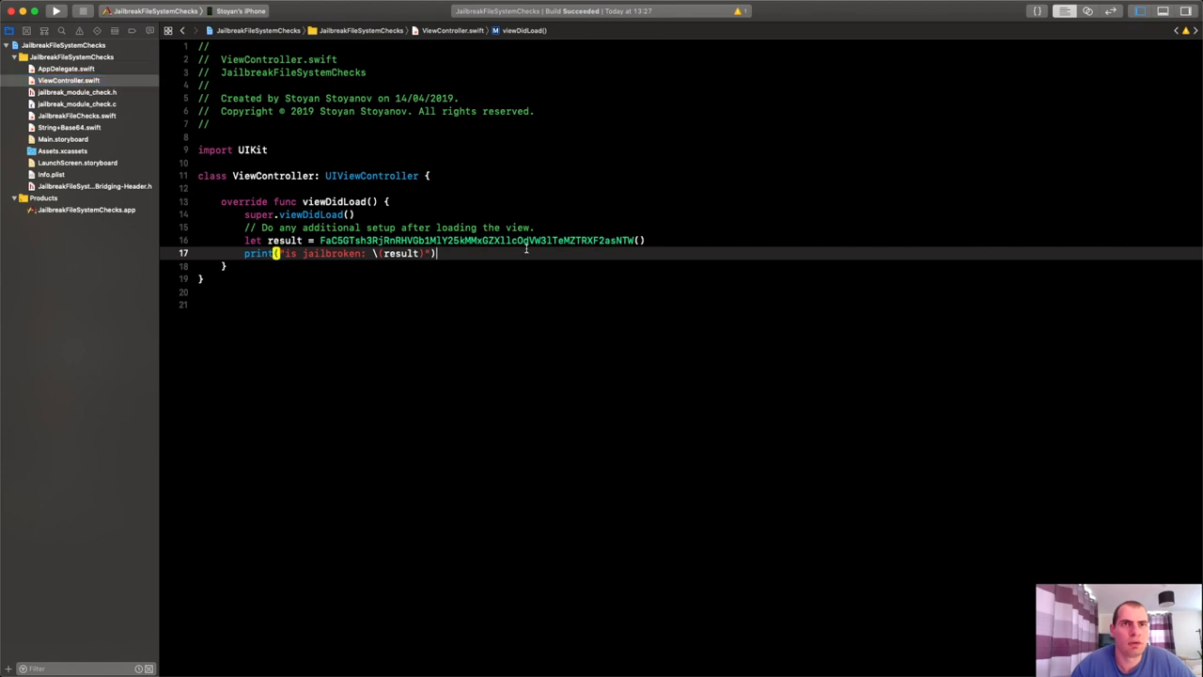
- Call hasLoadedModuleNamed(nil) in viewDidLoad and build and run the app
{"action": "key", "text": "Return"}
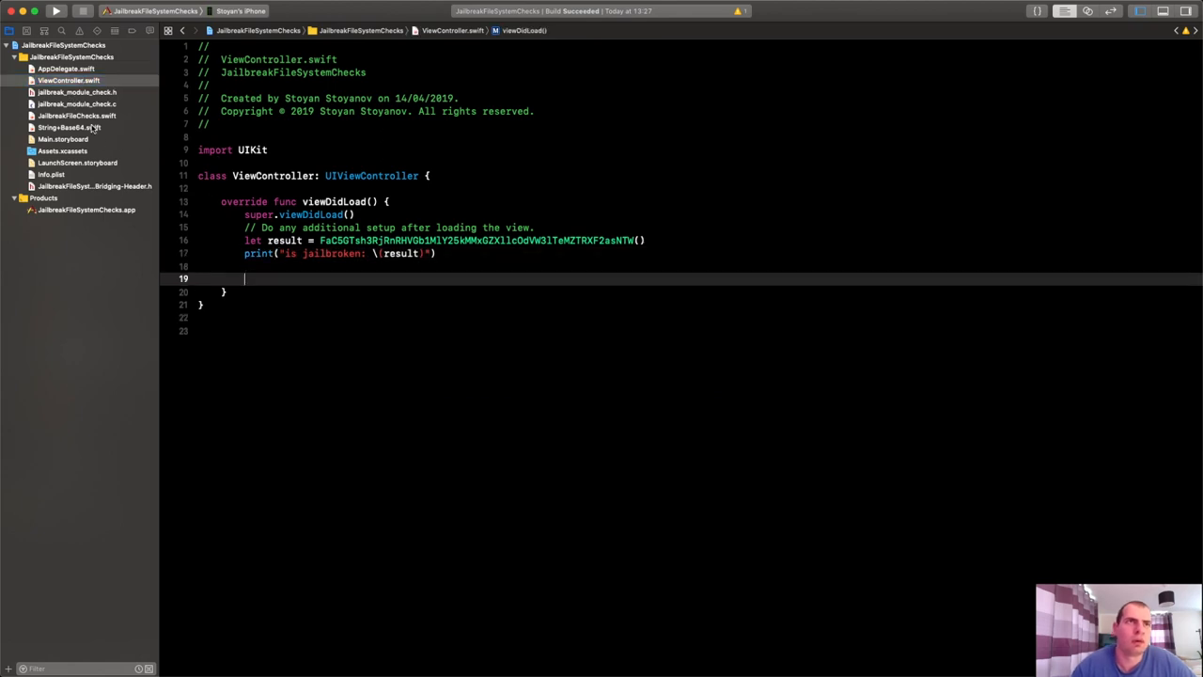
{"action": "left_click", "coordinate": [77, 92]}
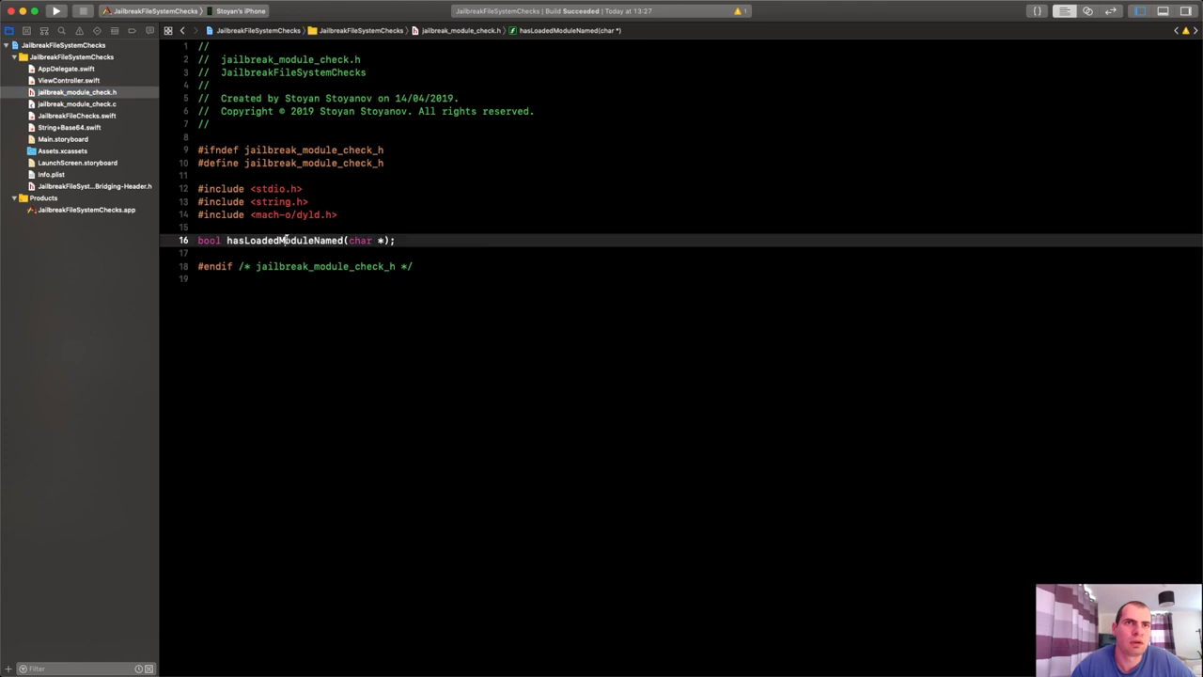
{"action": "left_click", "coordinate": [77, 79]}
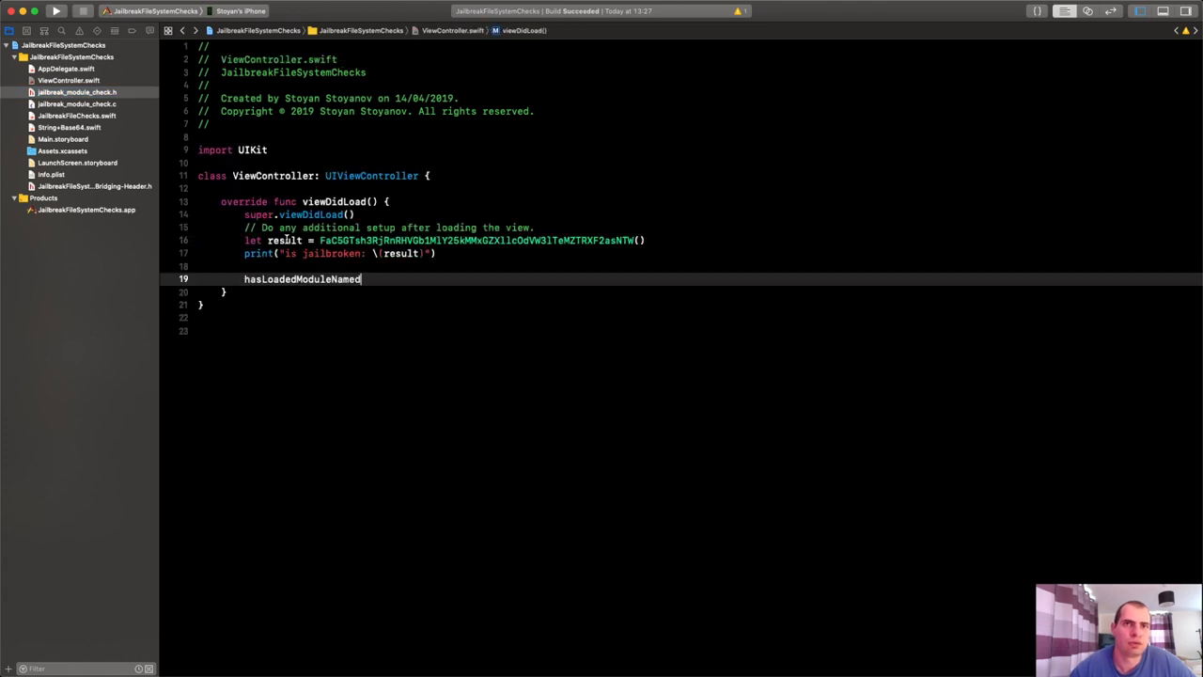
{"action": "type", "text": "()"}
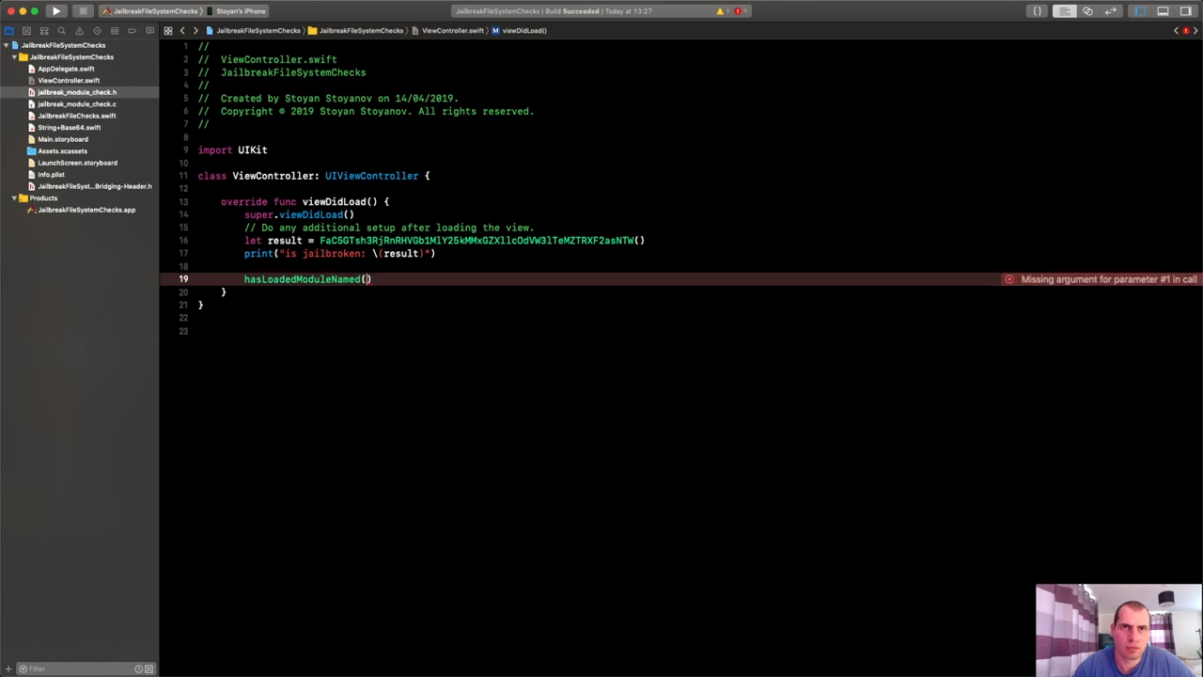
{"action": "type", "text": "nil"}
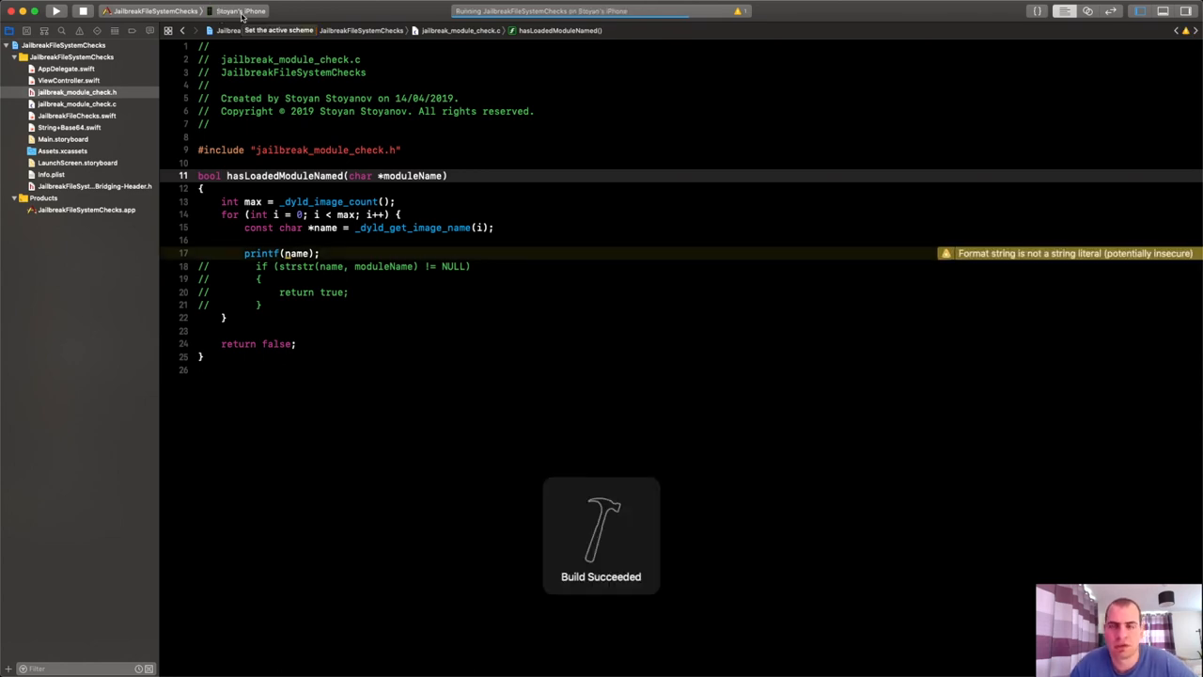
- Scroll through the console output of loaded dylib paths after 'is jailbroken: true'
{"action": "left_click", "coordinate": [56, 12]}
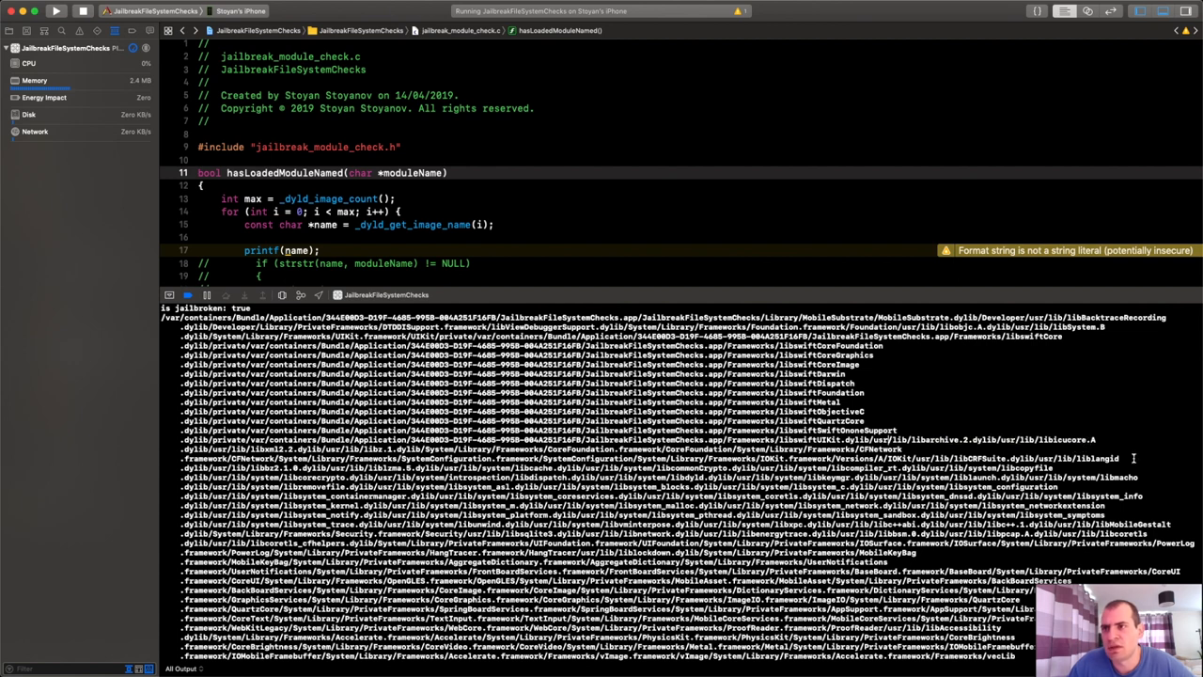
{"action": "scroll", "scroll_direction": "down", "scroll_amount": 3}
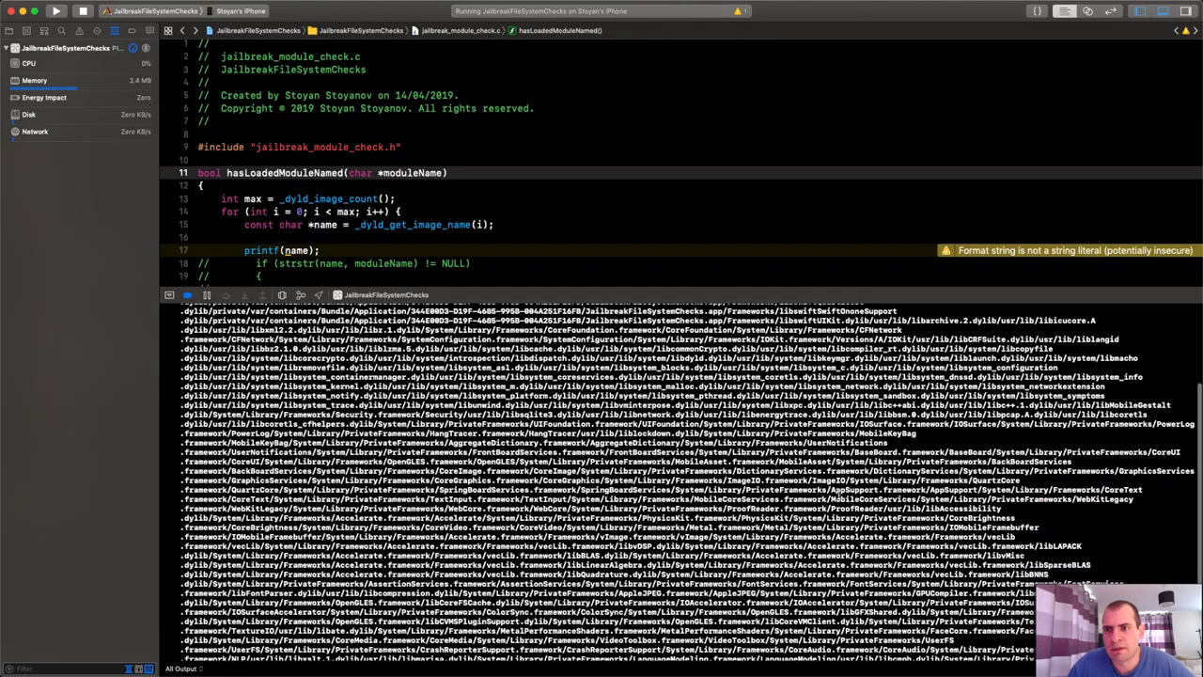
{"action": "scroll", "scroll_direction": "down", "scroll_amount": 3}
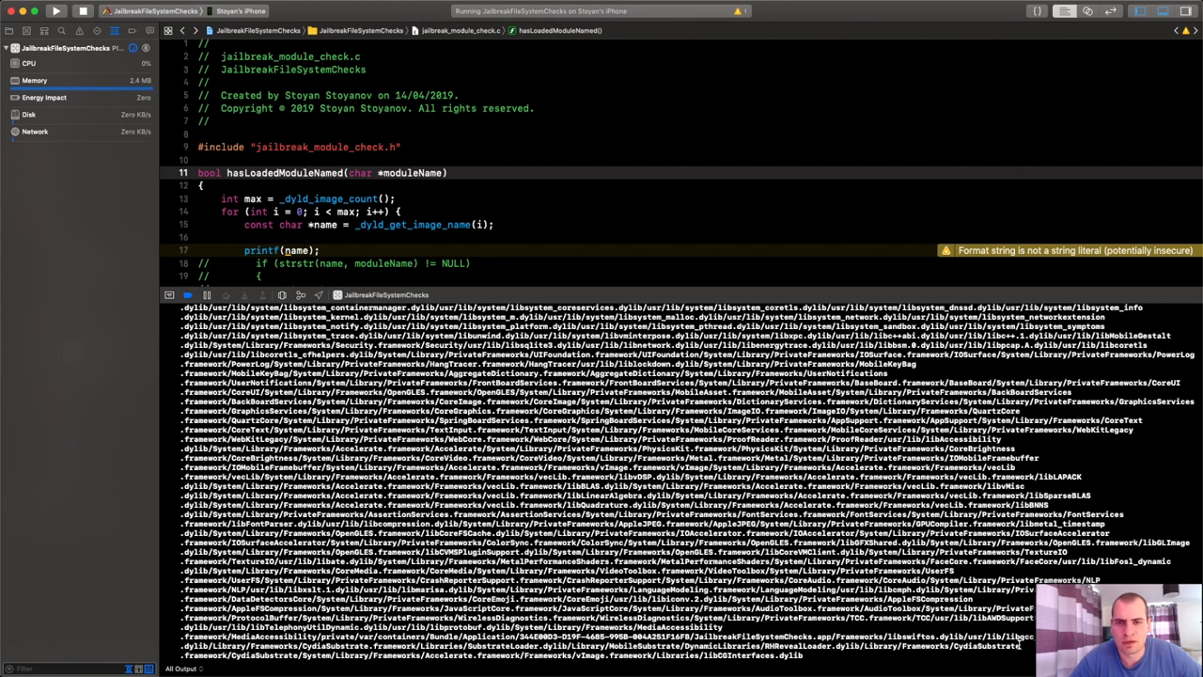
{"action": "mouse_move", "coordinate": [673, 389]}
{"action": "type", "text": "m"}
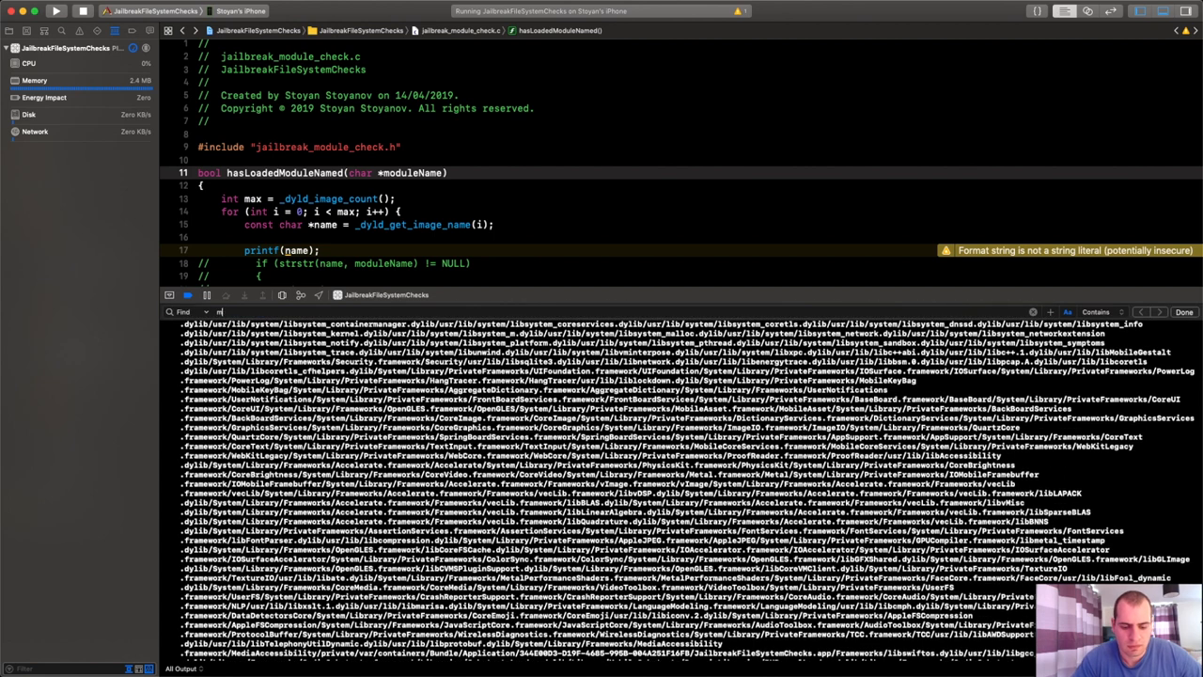
- Search the console's loaded-module output for 'Mobile' entries
{"action": "type", "text": "obile"}
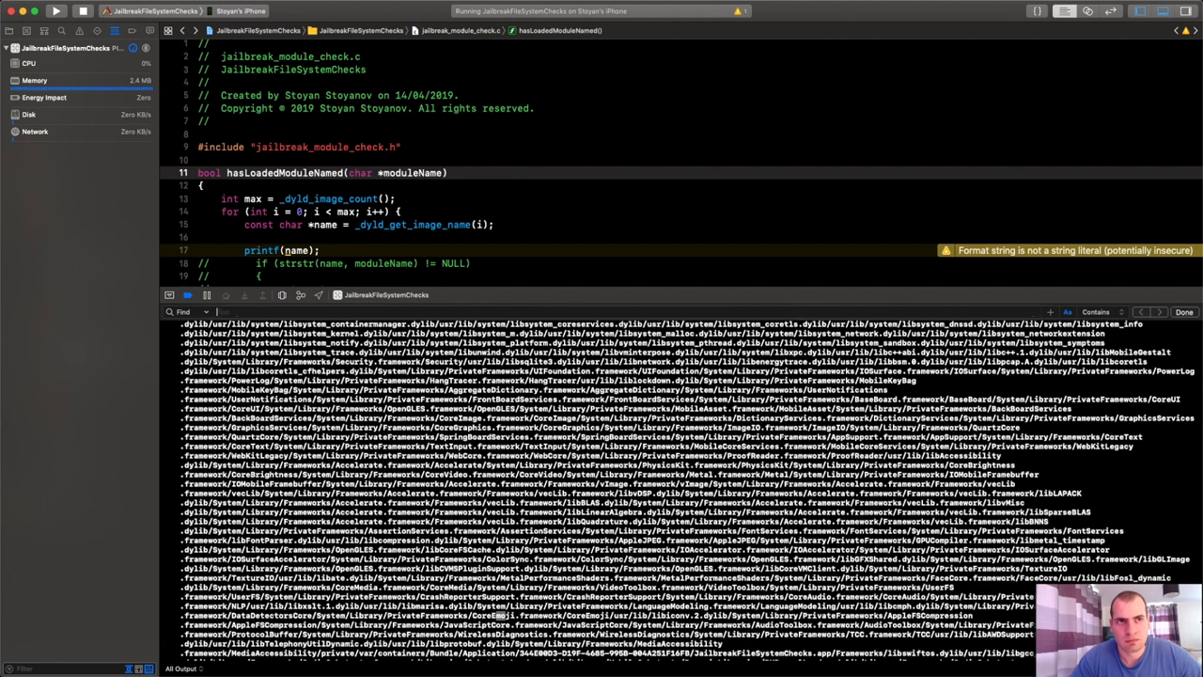
{"action": "type", "text": "Mobile"}
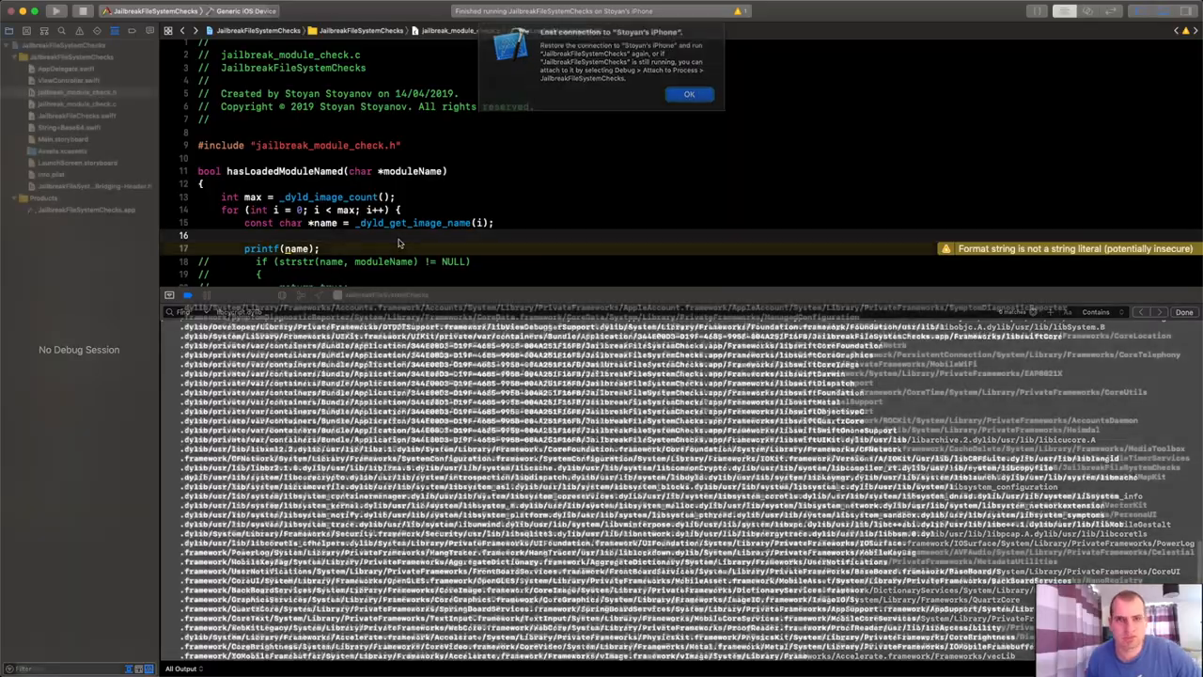
{"action": "left_click", "coordinate": [687, 94]}
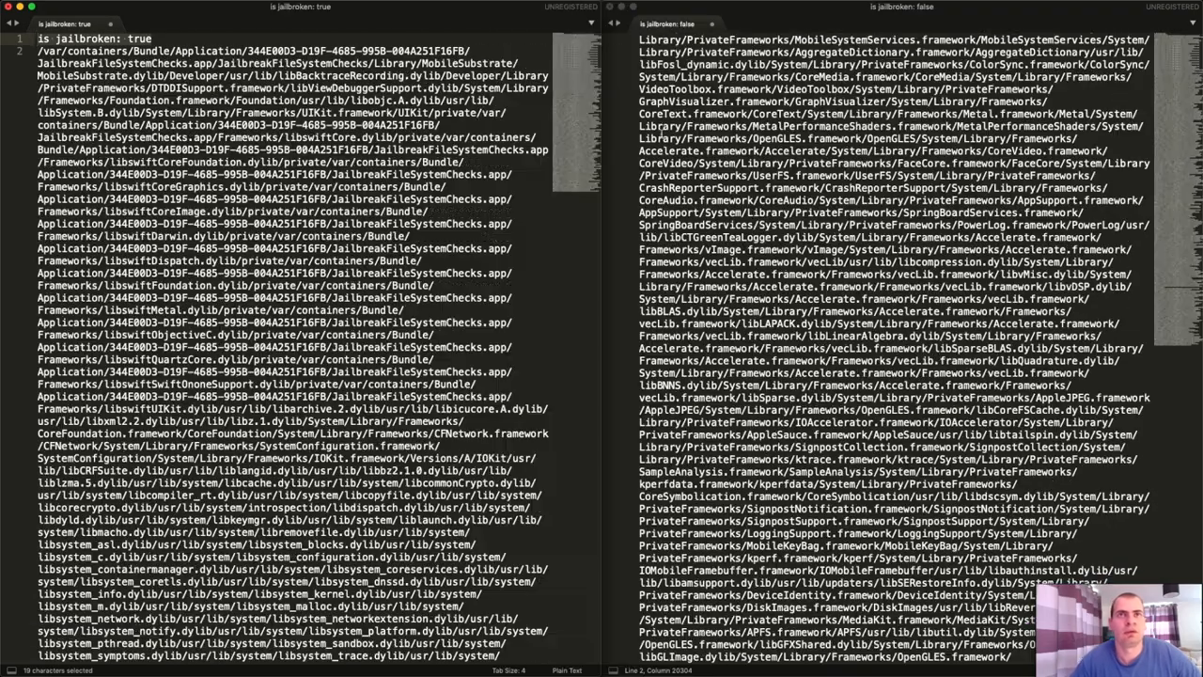
- Scroll both saved module logs and search them for 'Mobile' and 'Cydia'
{"action": "scroll", "scroll_direction": "down", "scroll_amount": 3}
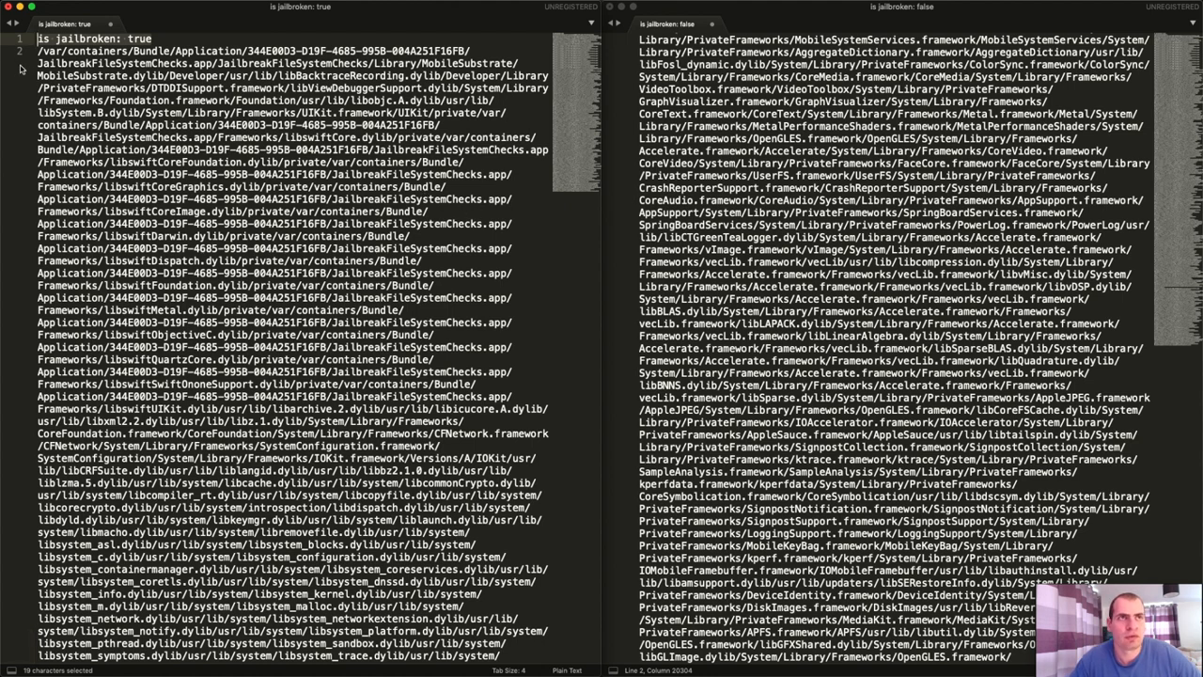
{"action": "mouse_move", "coordinate": [9, 417]}
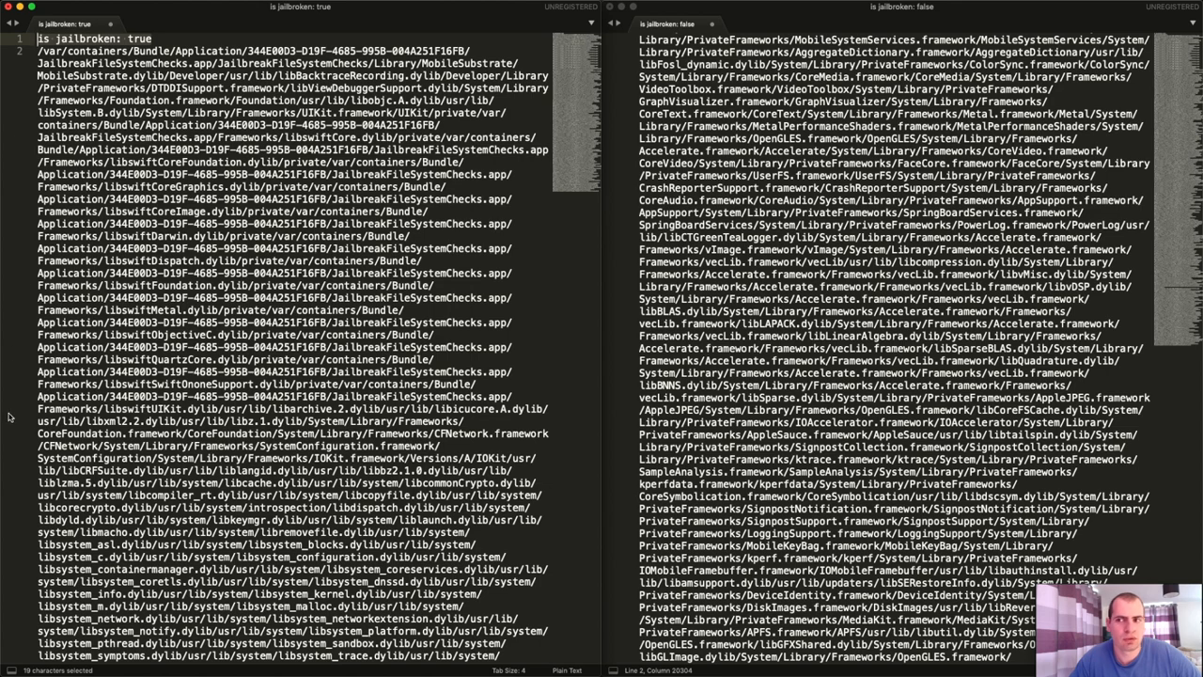
{"action": "scroll", "scroll_direction": "down", "scroll_amount": 3}
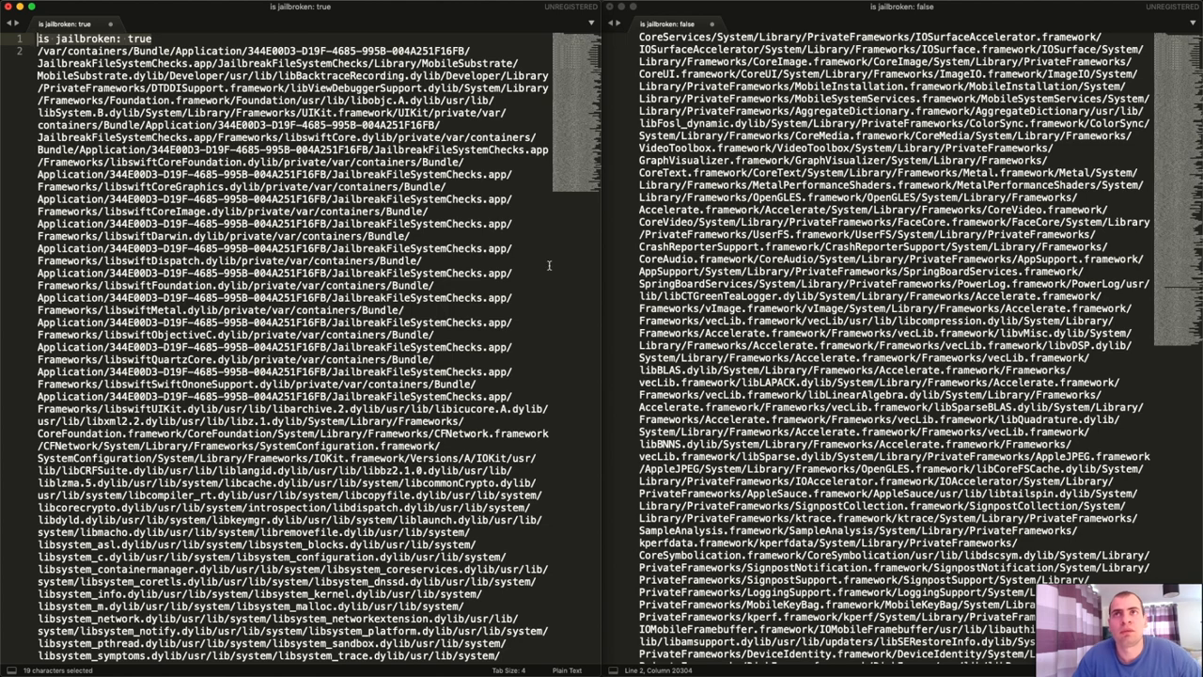
{"action": "mouse_move", "coordinate": [870, 149]}
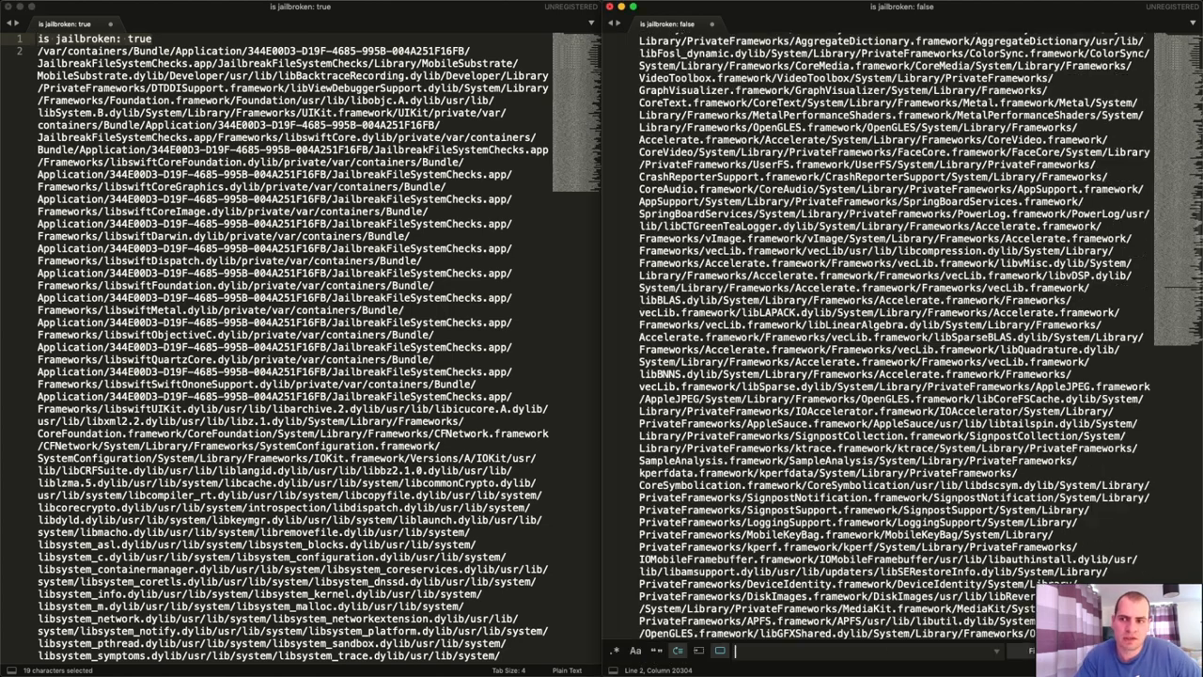
{"action": "type", "text": "MobileSubstrate"}
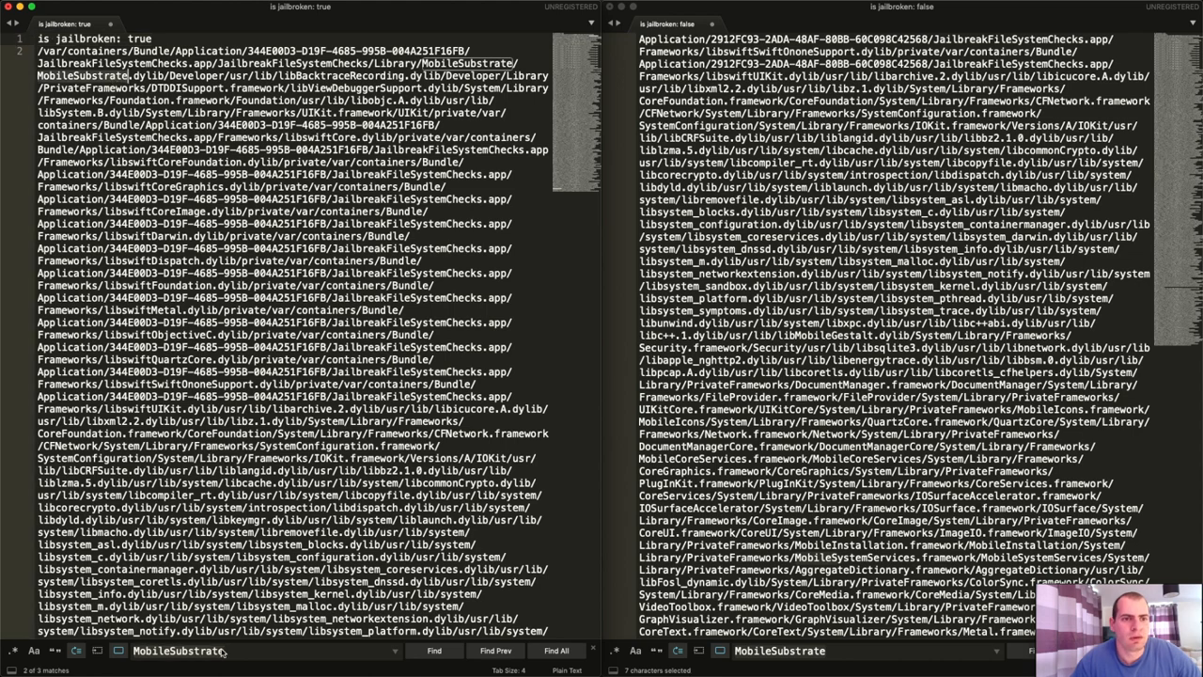
{"action": "type", "text": "Cydia"}
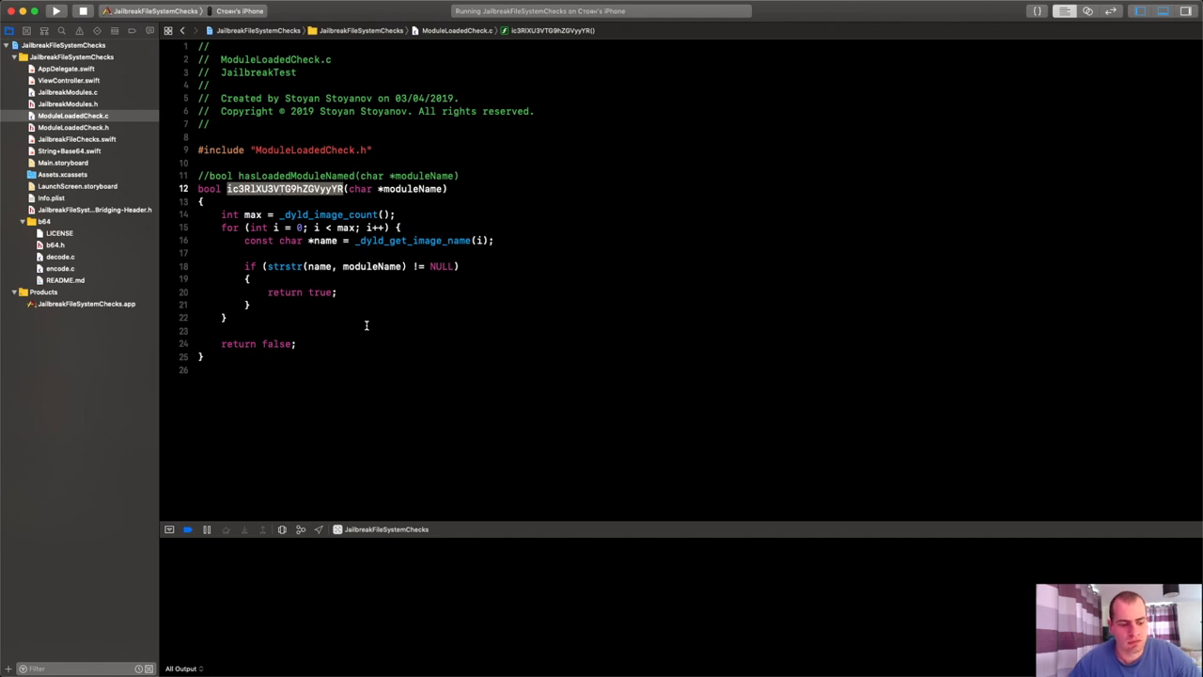
- Show ModuleLoadedCheck.h and mark the readable function name kept in its comment
{"action": "left_click", "coordinate": [72, 128]}
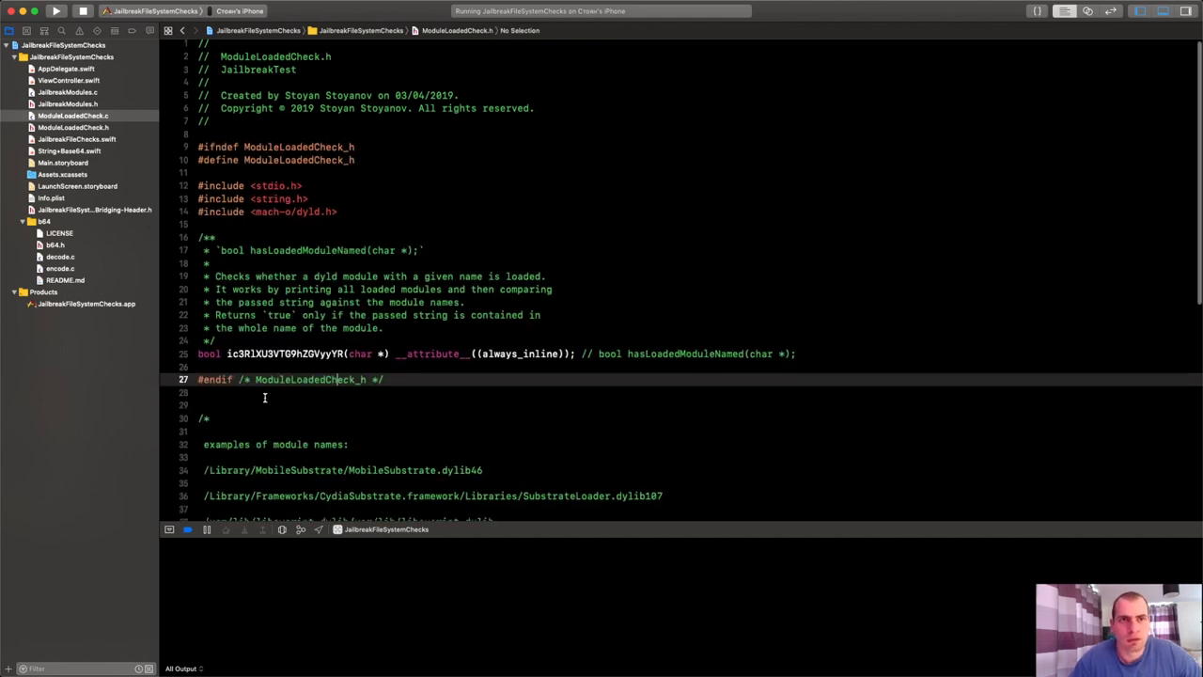
{"action": "scroll", "scroll_direction": "down", "scroll_amount": 3}
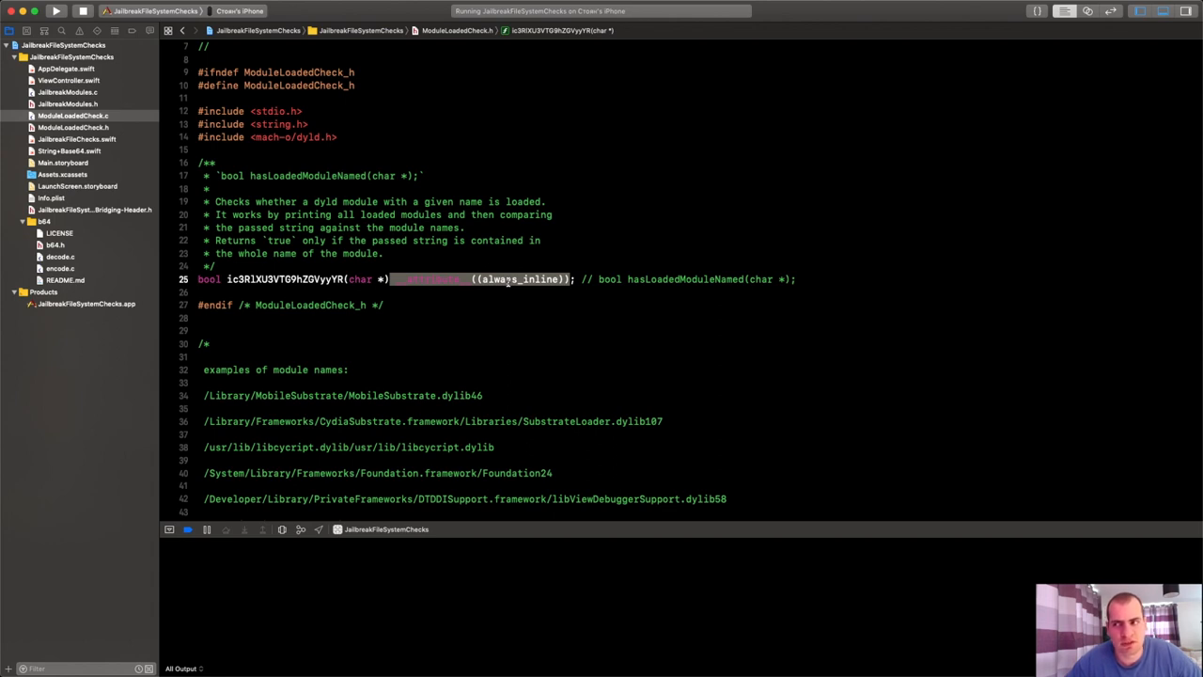
{"action": "mouse_move", "coordinate": [353, 293]}
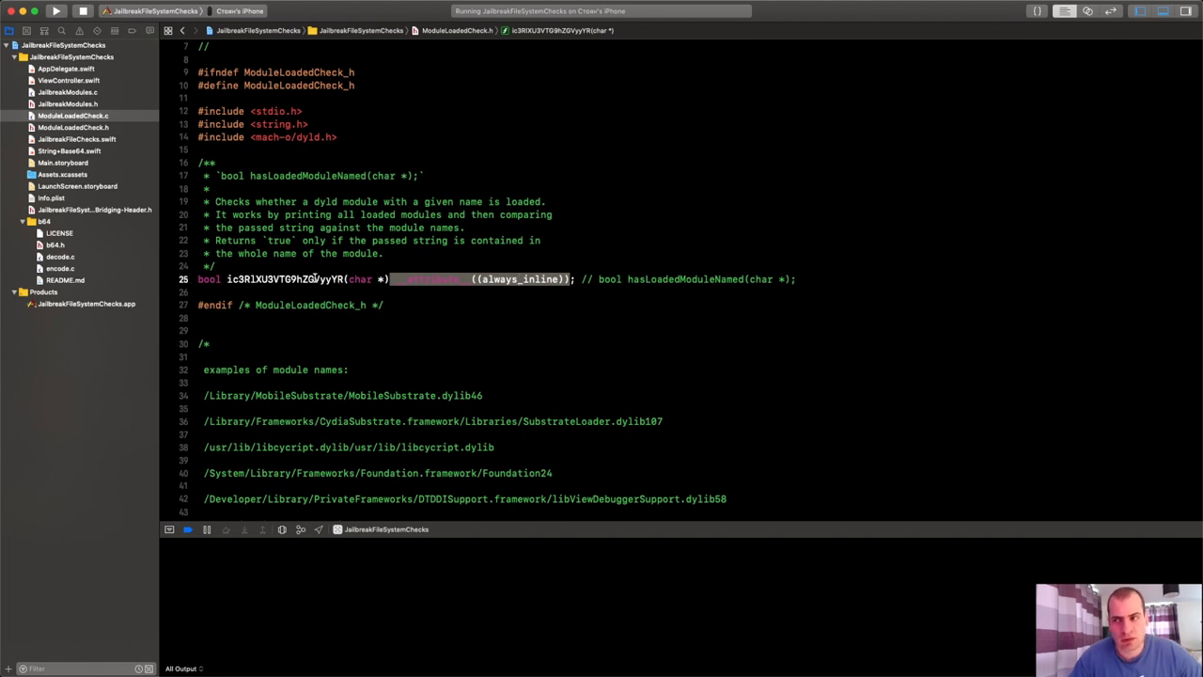
{"action": "left_click", "coordinate": [312, 339]}
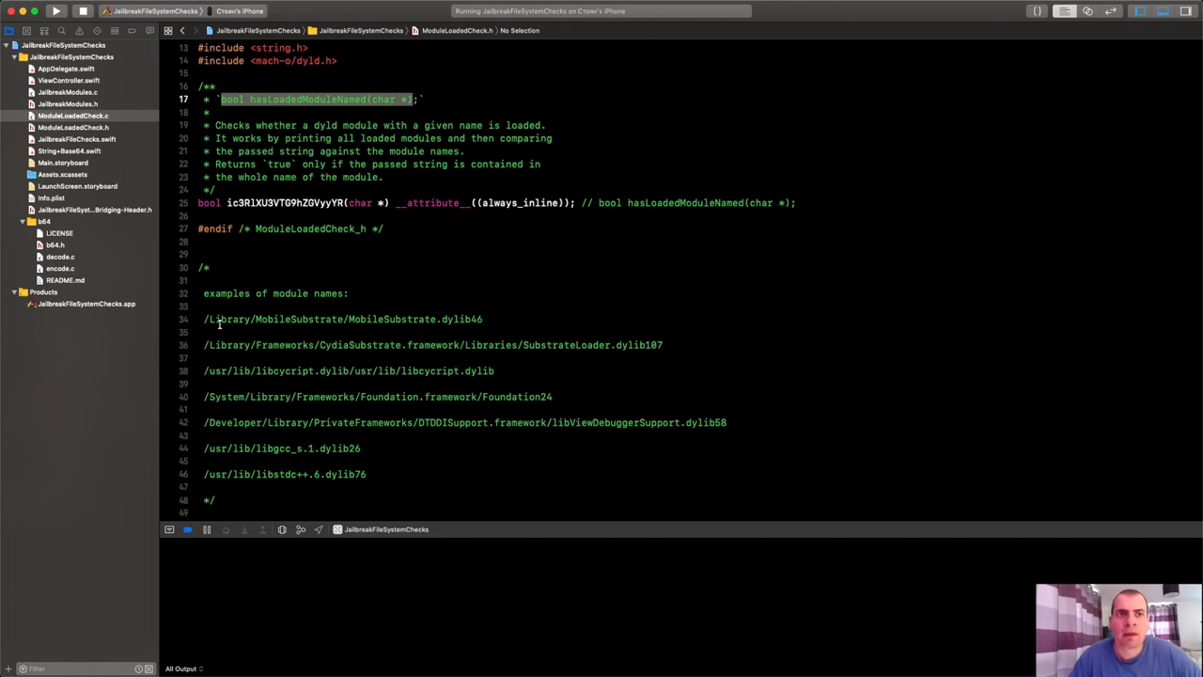
{"action": "scroll", "scroll_direction": "down", "scroll_amount": 3}
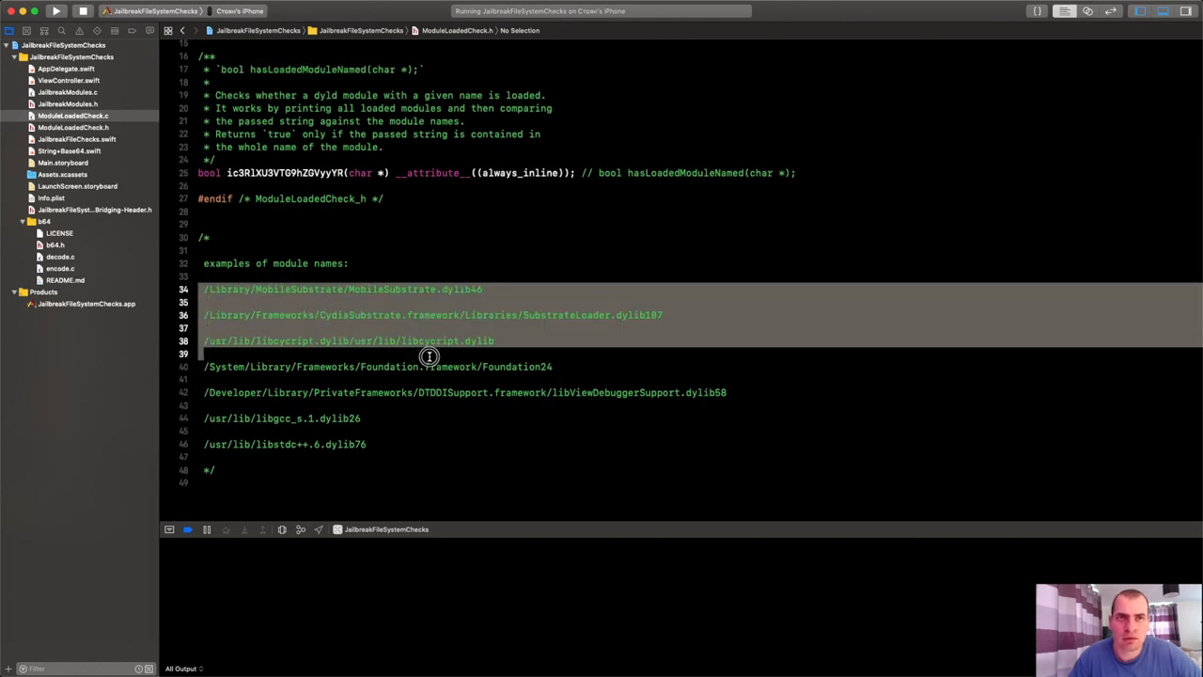
{"action": "left_click_drag", "start_coordinate": [429, 356], "coordinate": [366, 444]}
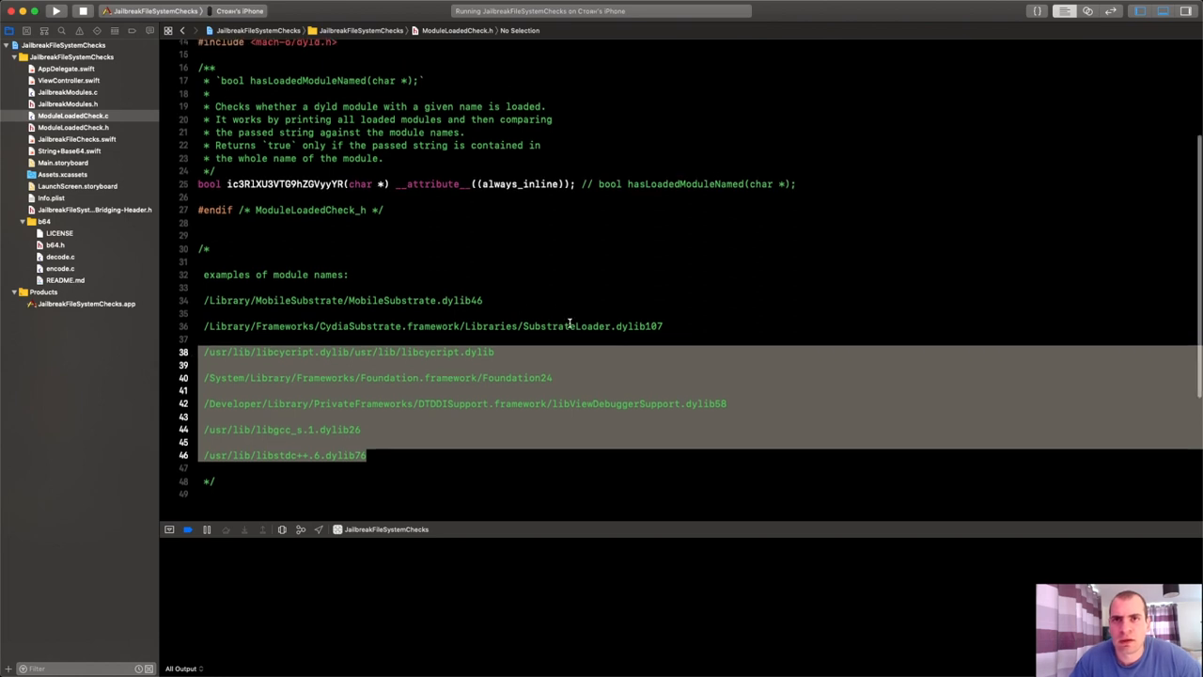
{"action": "double_click", "coordinate": [414, 301]}
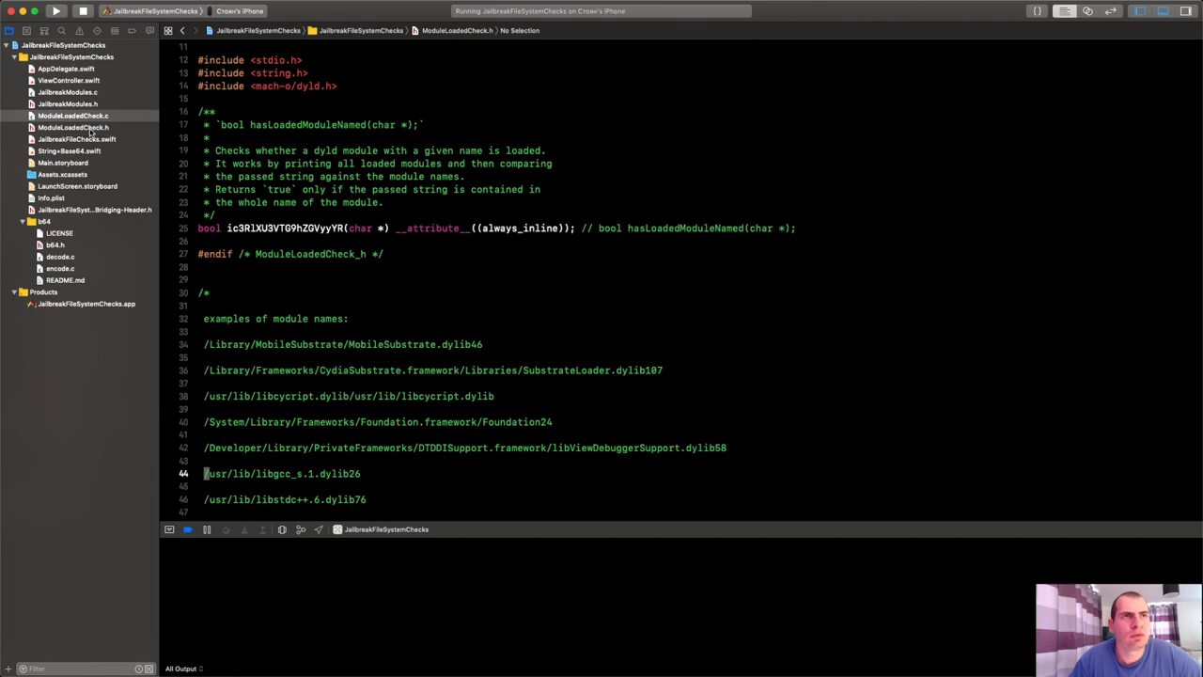
{"action": "mouse_move", "coordinate": [94, 131]}
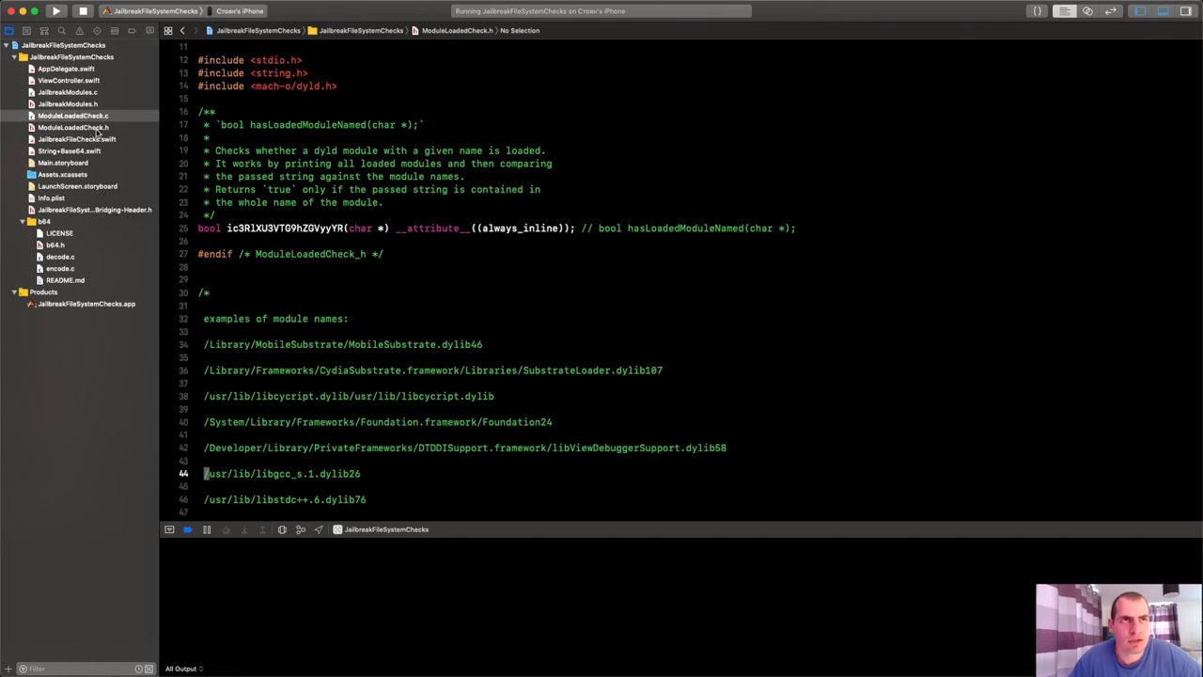
{"action": "mouse_move", "coordinate": [96, 132]}
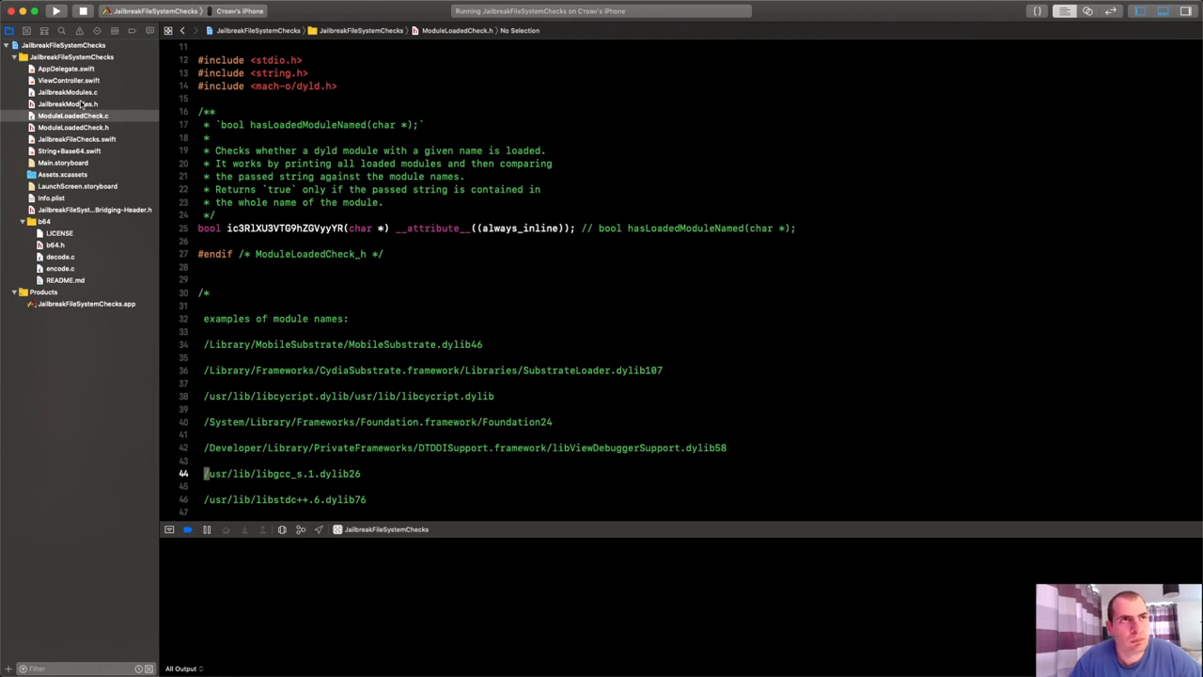
{"action": "left_click", "coordinate": [68, 103]}
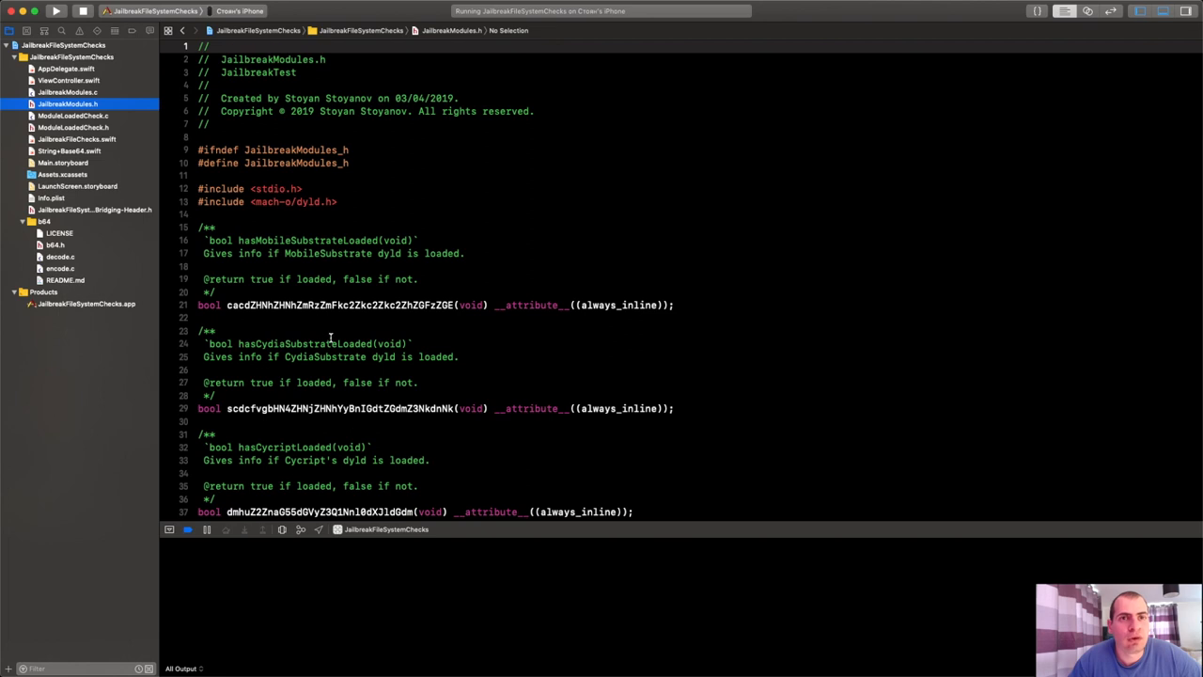
- Highlight the obfuscated MobileSubstrate check name and its MobileSubstrate comment in JailbreakModules.h
{"action": "scroll", "scroll_direction": "down", "scroll_amount": 3}
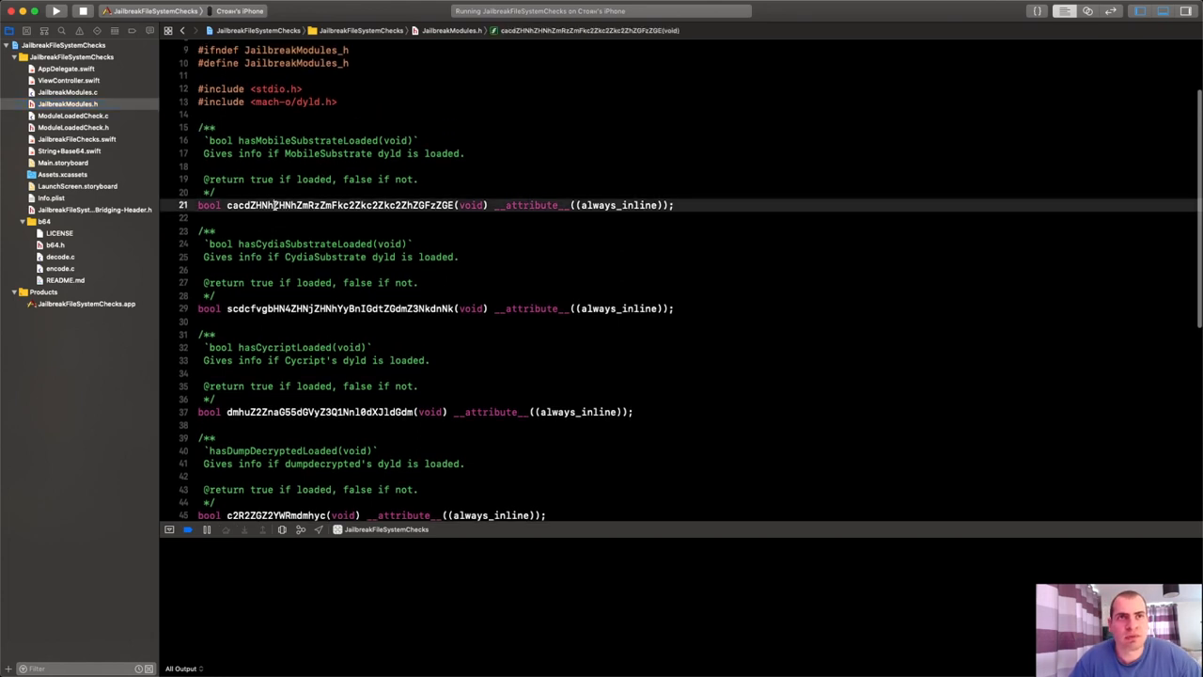
{"action": "double_click", "coordinate": [342, 204]}
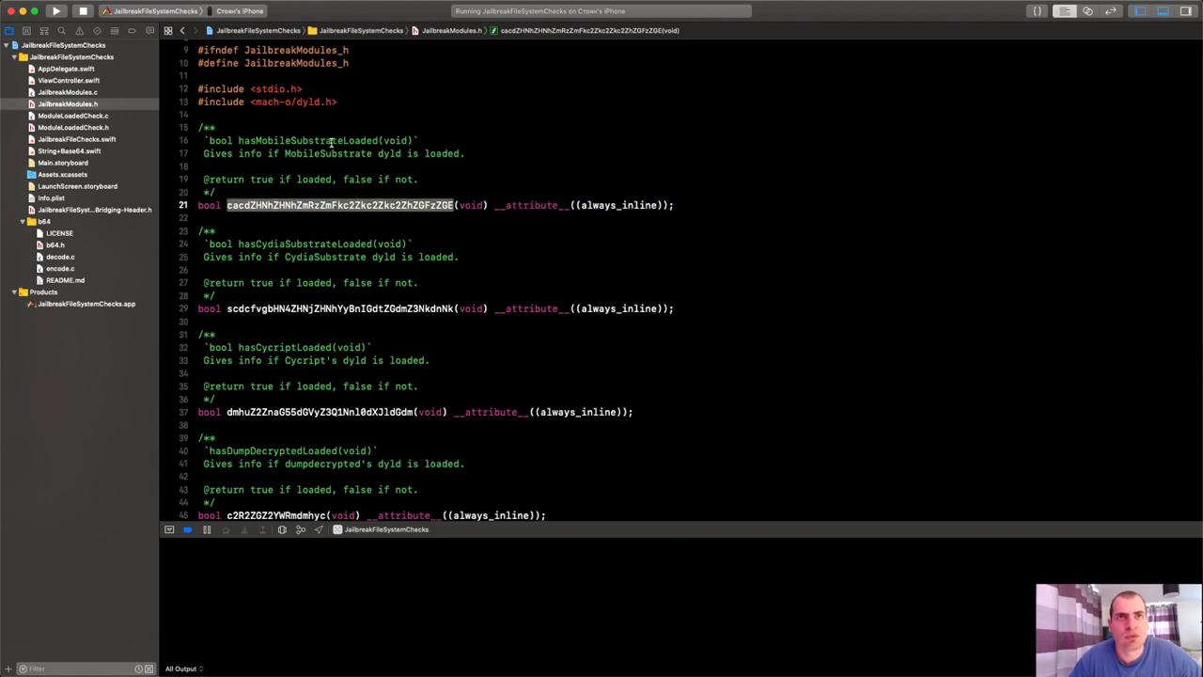
{"action": "double_click", "coordinate": [329, 154]}
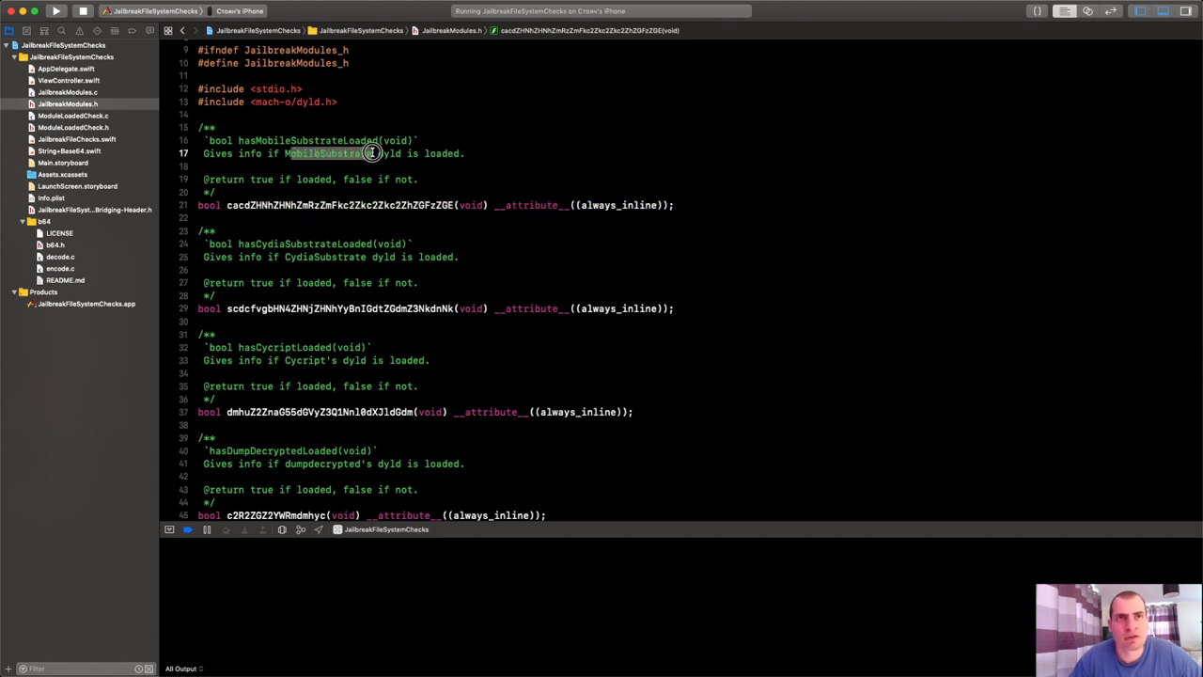
{"action": "left_click", "coordinate": [373, 154]}
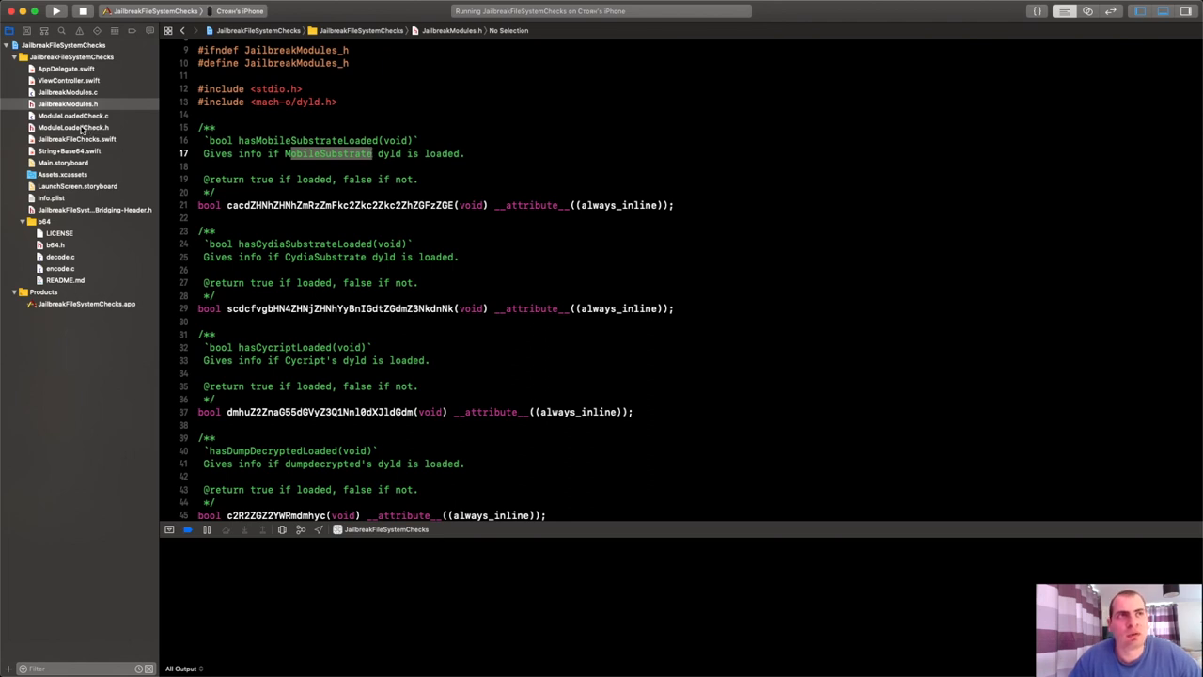
- Show ModuleLoadedCheck.h beside it and highlight hasCydiaSubstrateLoaded with its CydiaSubstrate comment
{"action": "left_click", "coordinate": [71, 128]}
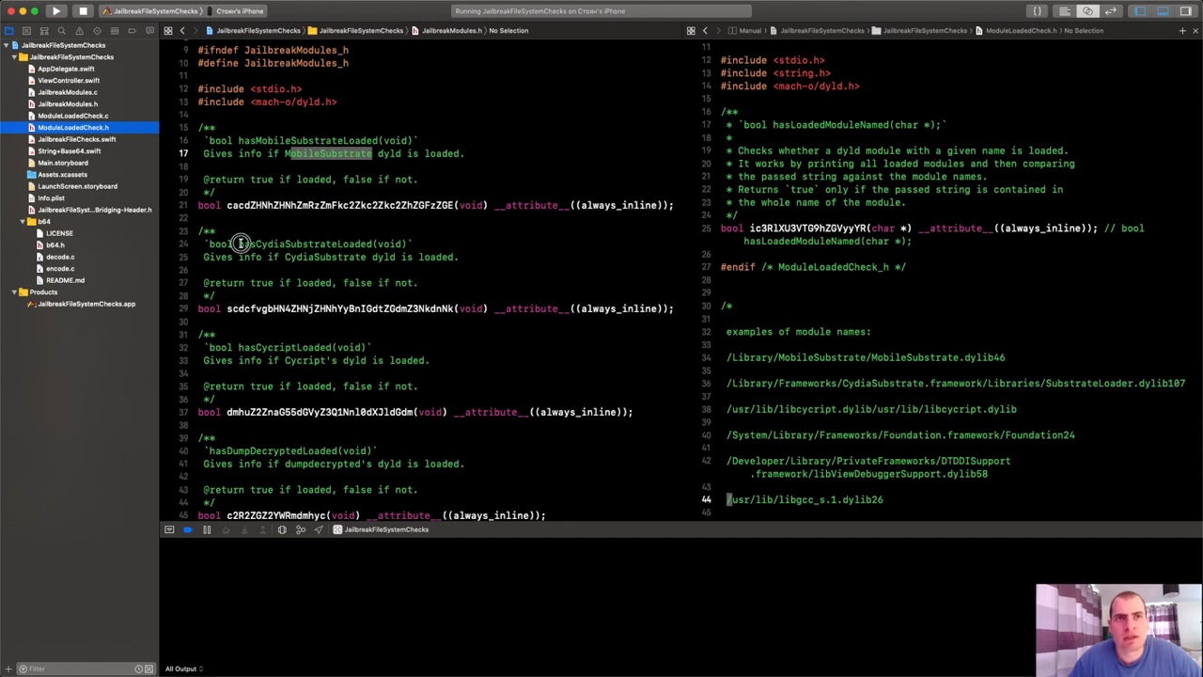
{"action": "double_click", "coordinate": [301, 245]}
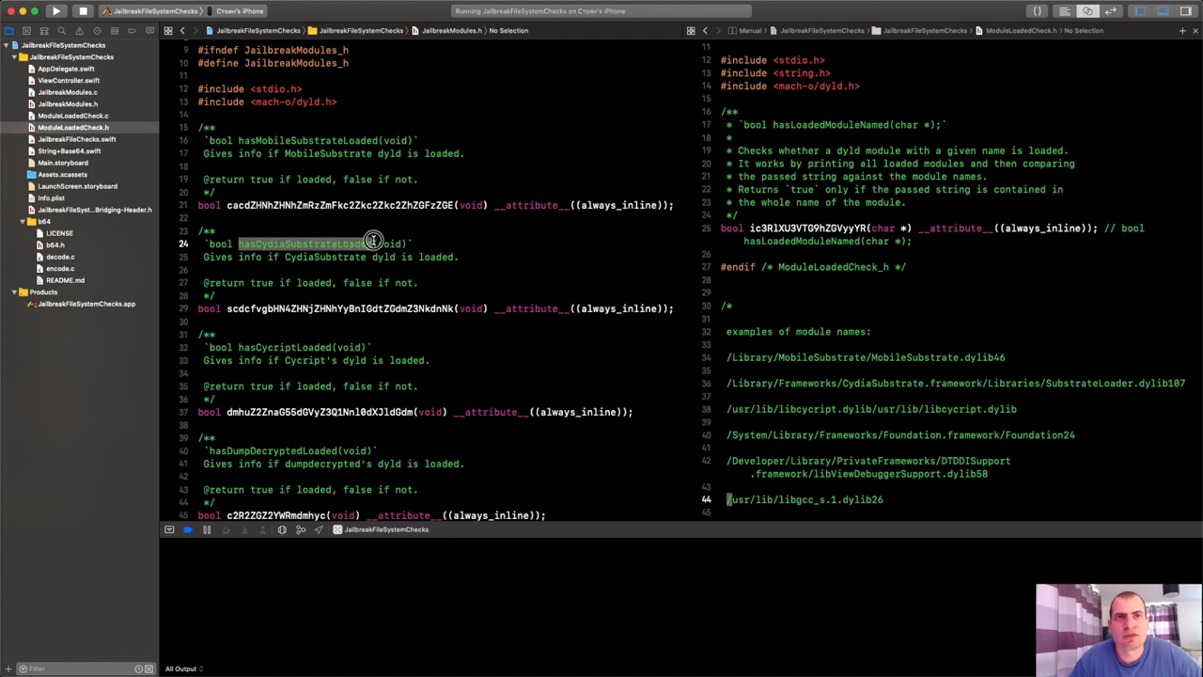
{"action": "double_click", "coordinate": [327, 256]}
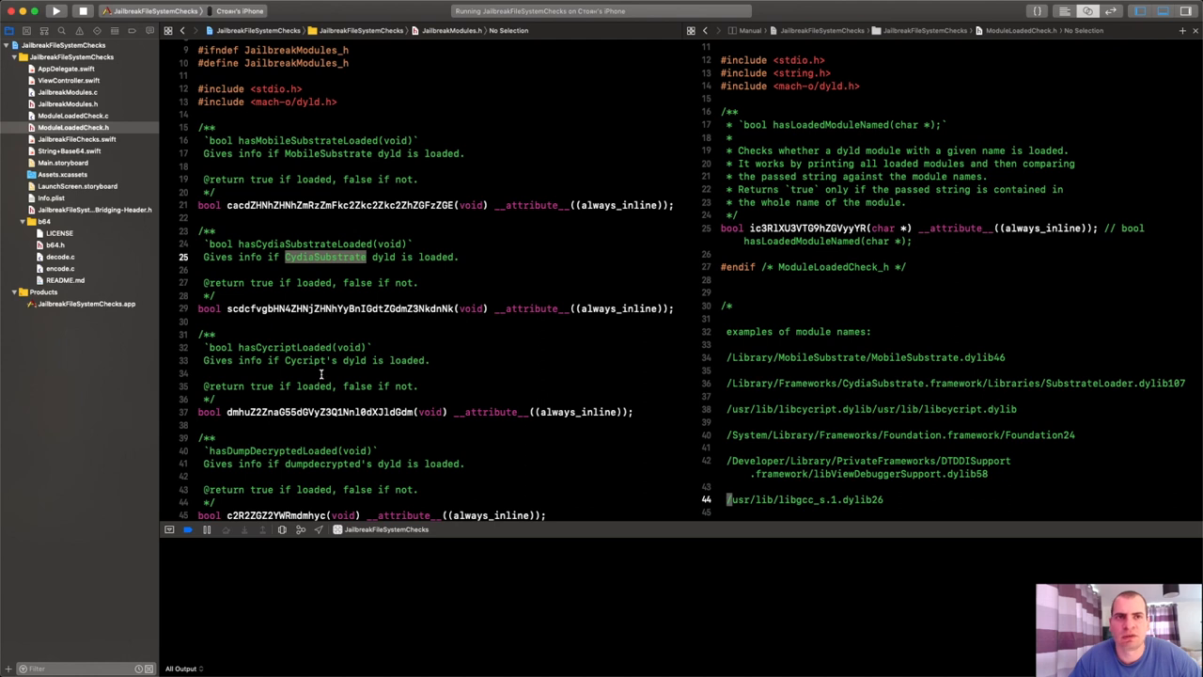
{"action": "scroll", "scroll_direction": "down", "scroll_amount": 3}
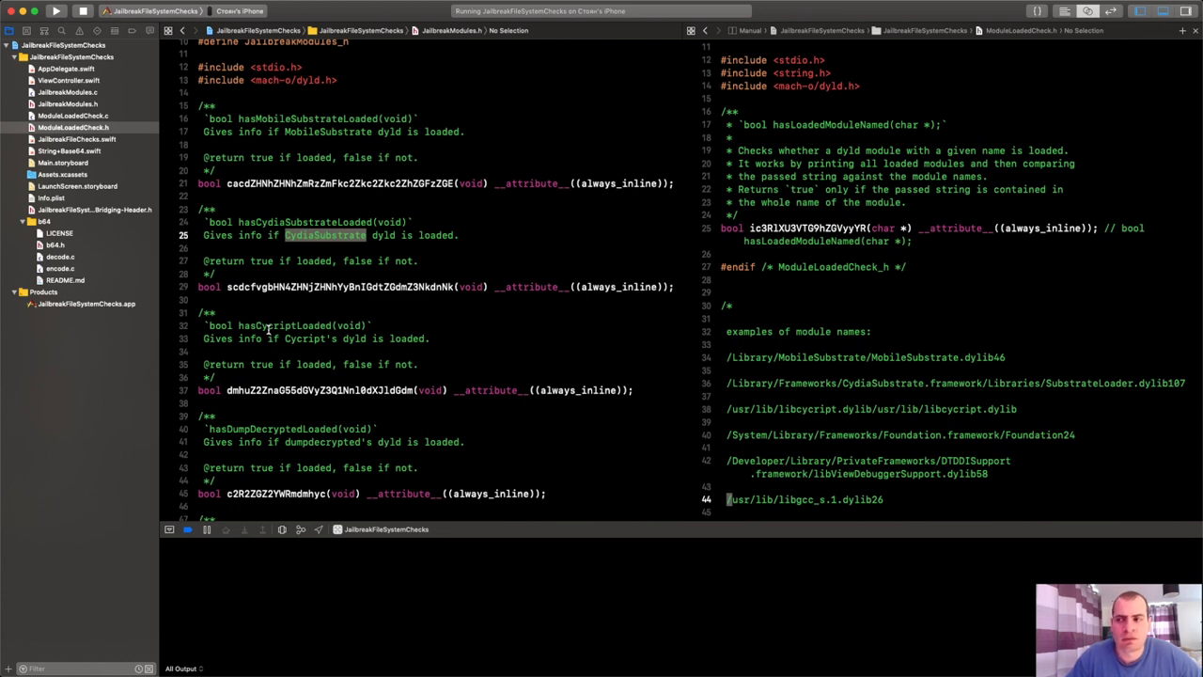
{"action": "mouse_move", "coordinate": [327, 346]}
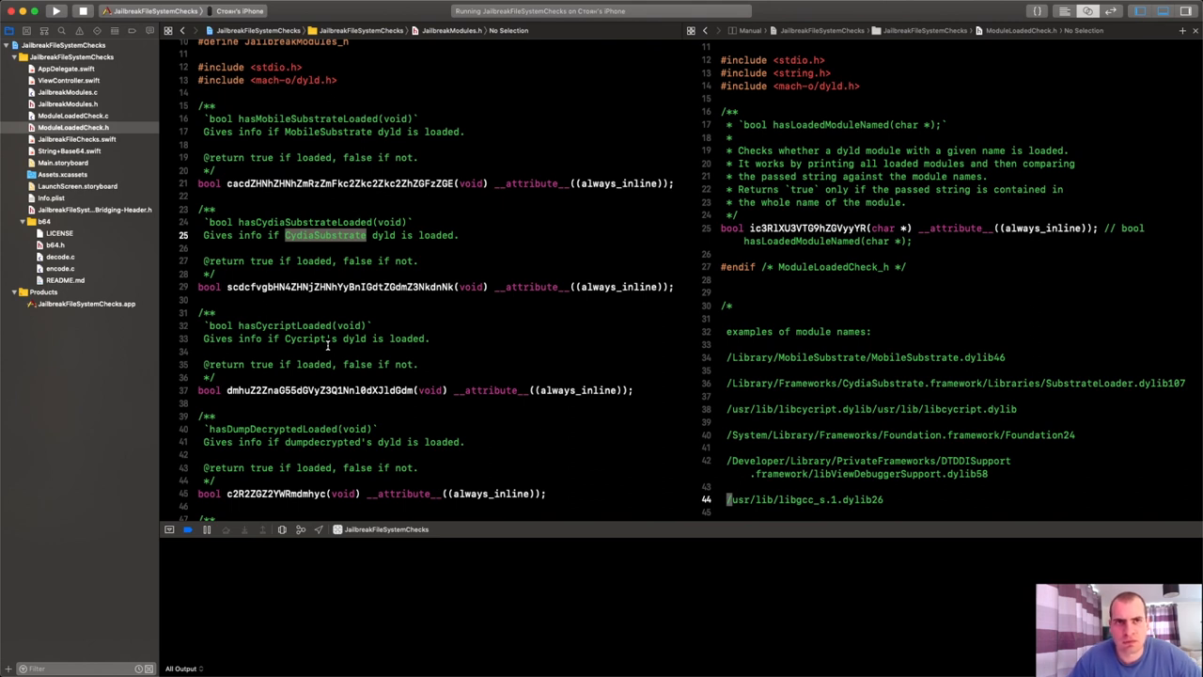
{"action": "mouse_move", "coordinate": [309, 383]}
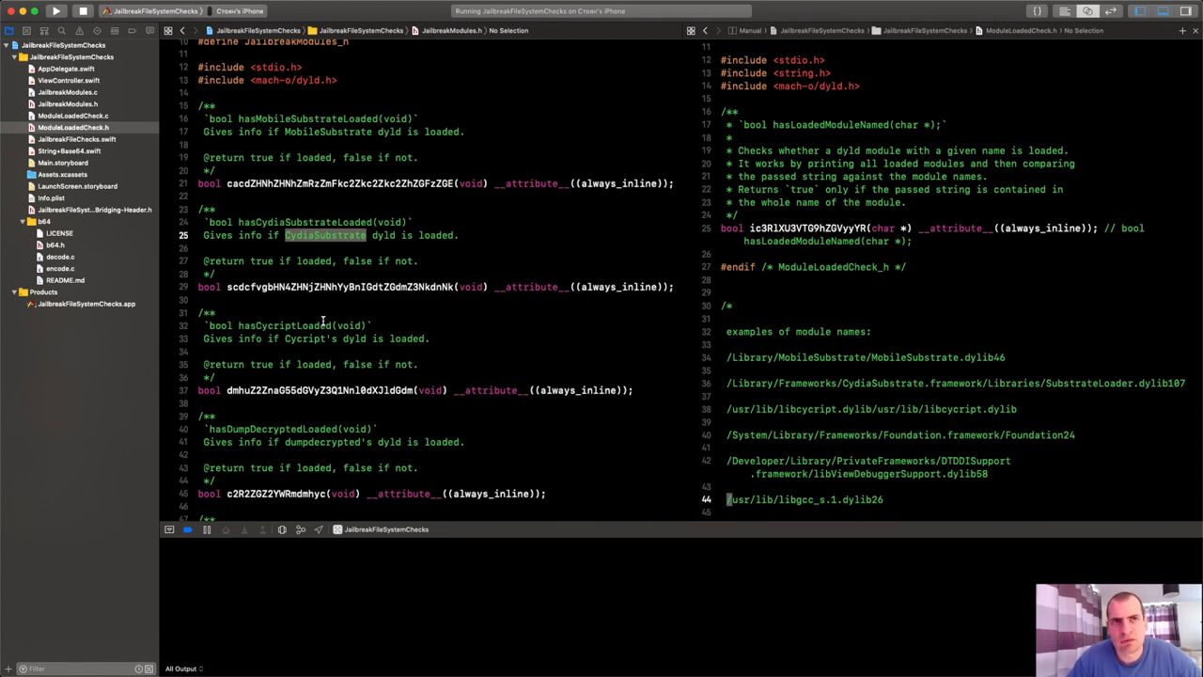
{"action": "scroll", "scroll_direction": "down", "scroll_amount": 3}
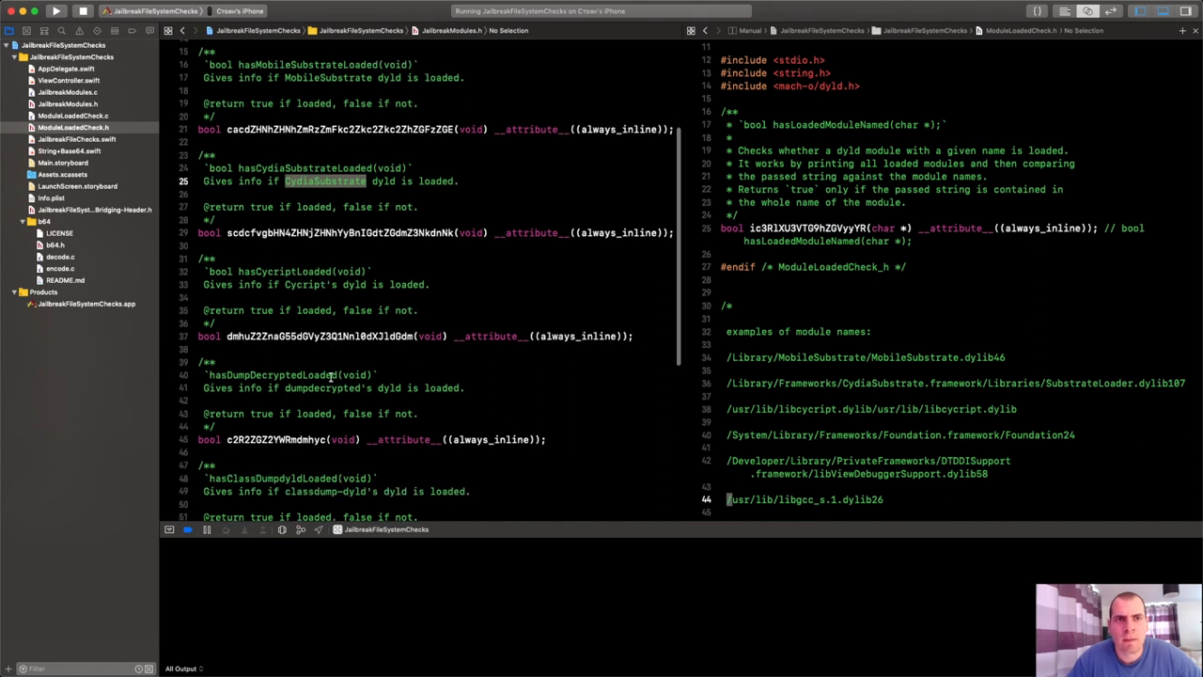
- Reach JailbreakModules.c and highlight the DumpDecrypted and classdump check names with their comments
{"action": "scroll", "scroll_direction": "down", "scroll_amount": 3}
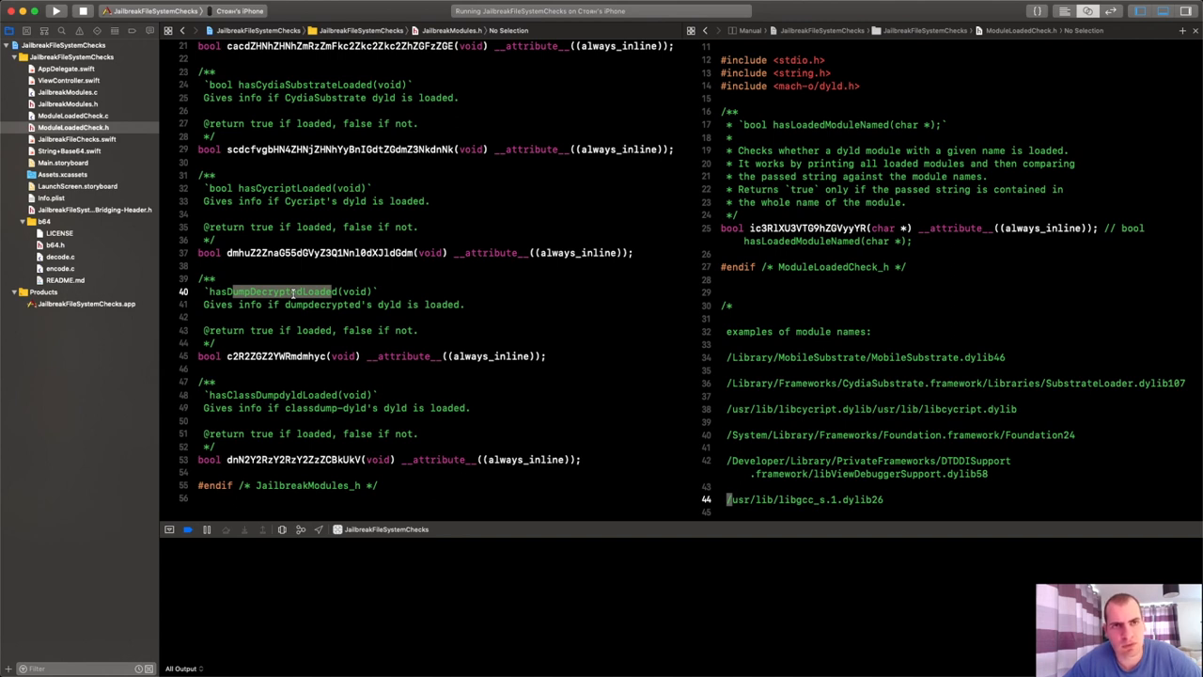
{"action": "double_click", "coordinate": [275, 355]}
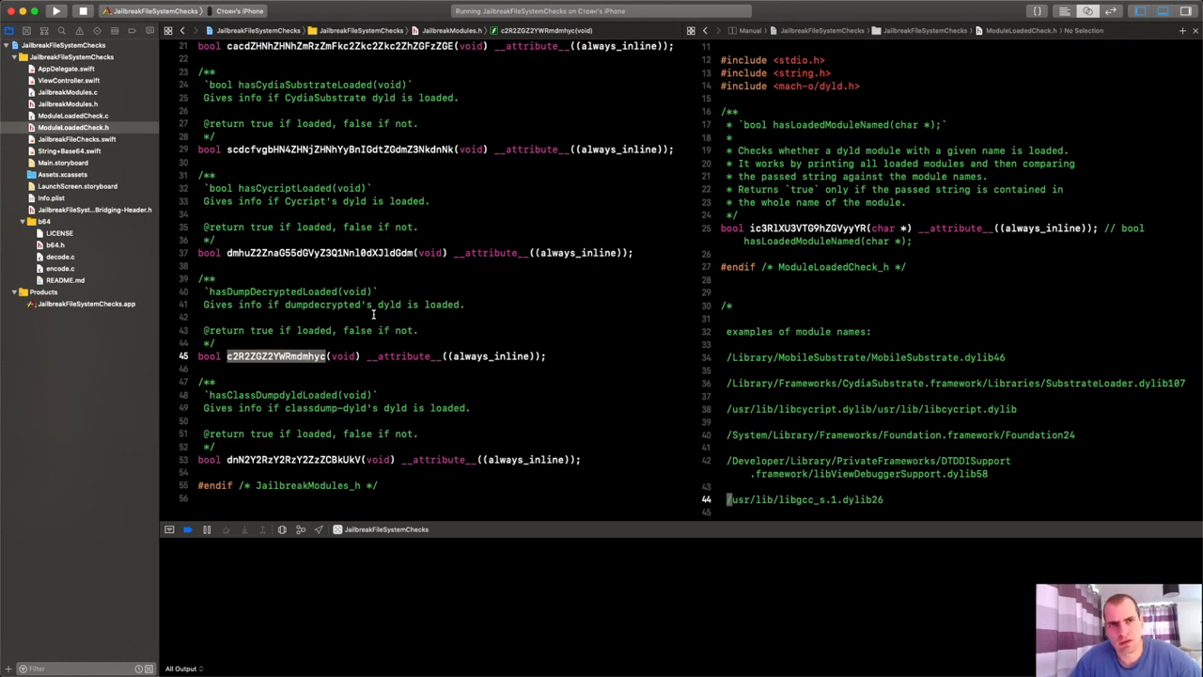
{"action": "mouse_move", "coordinate": [347, 344]}
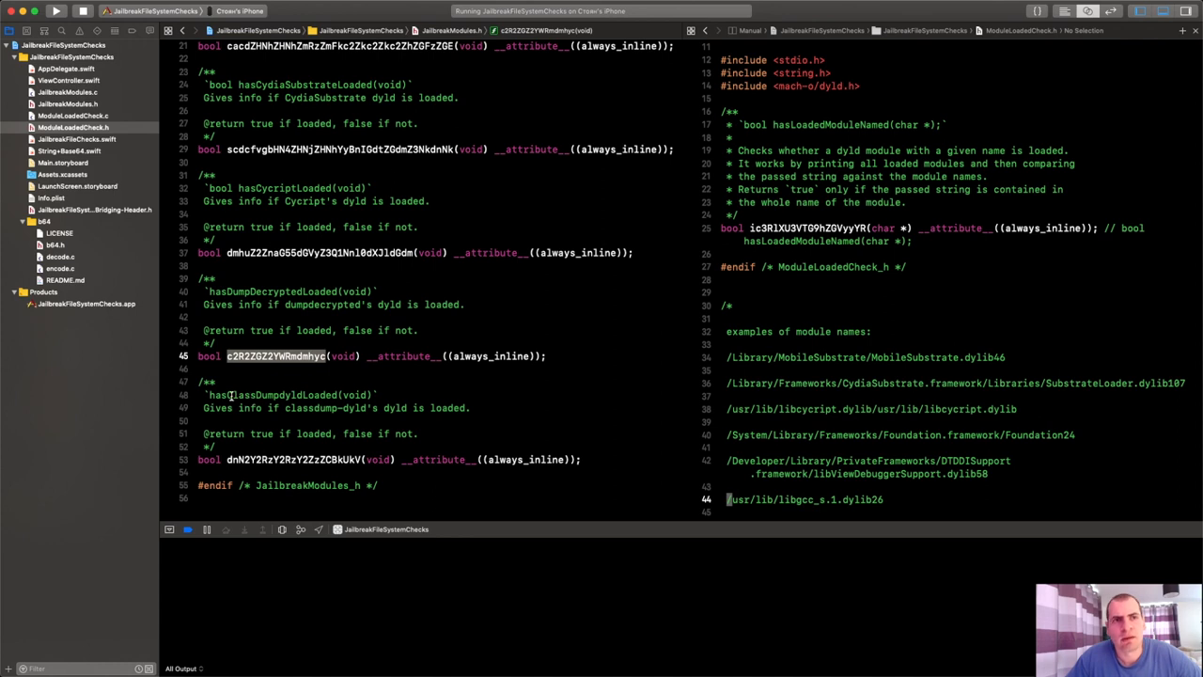
{"action": "double_click", "coordinate": [263, 394]}
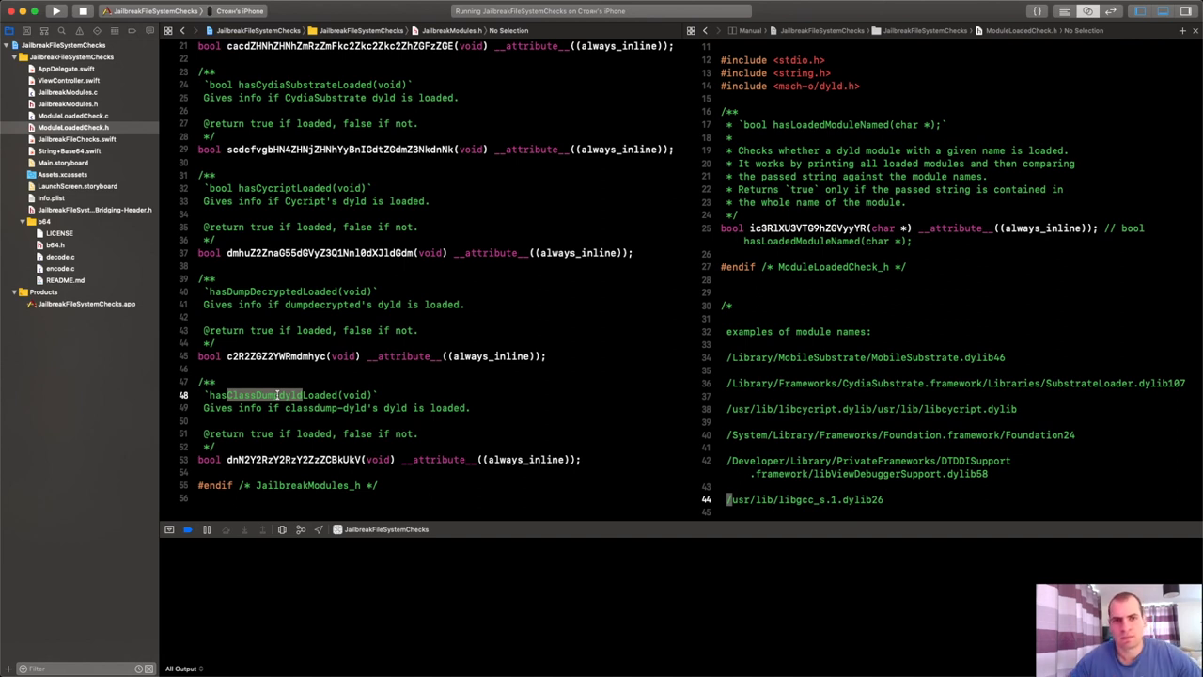
{"action": "triple_click", "coordinate": [375, 458]}
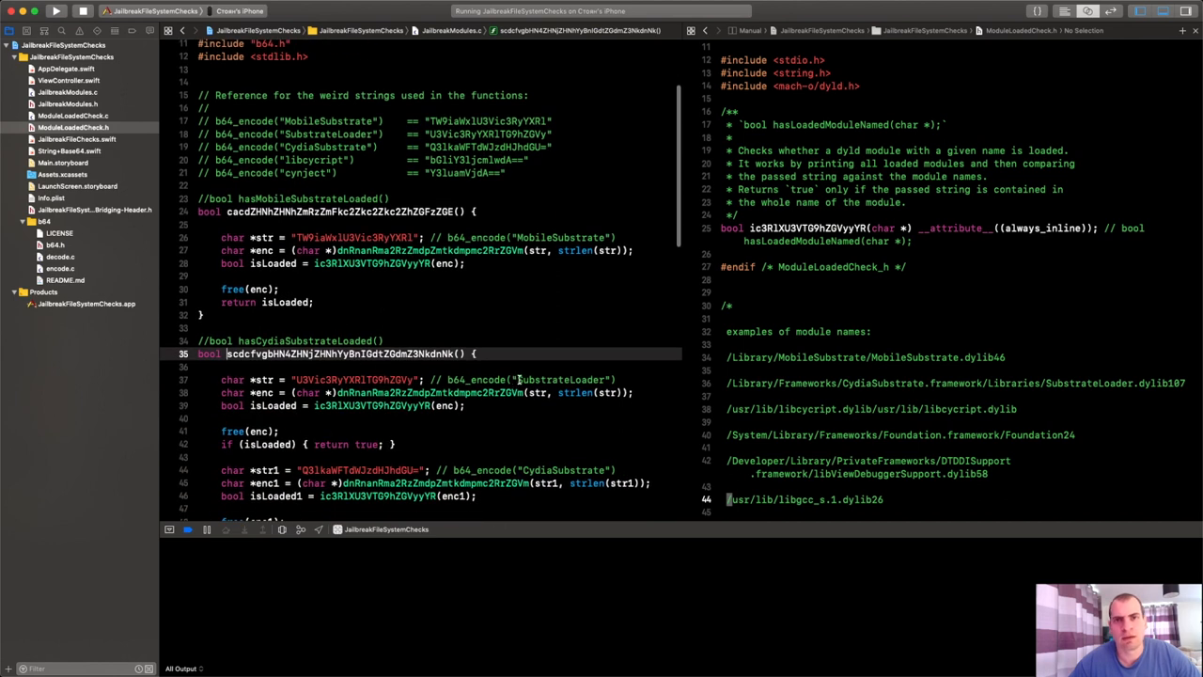
{"action": "double_click", "coordinate": [560, 380]}
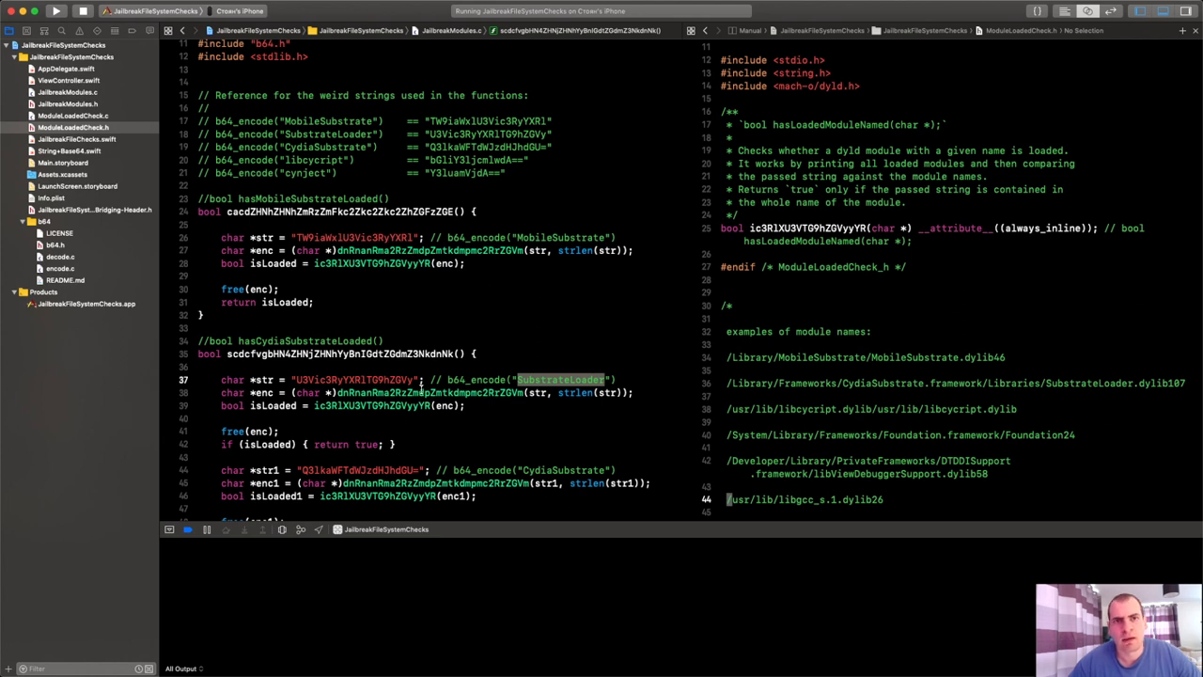
{"action": "mouse_move", "coordinate": [421, 376]}
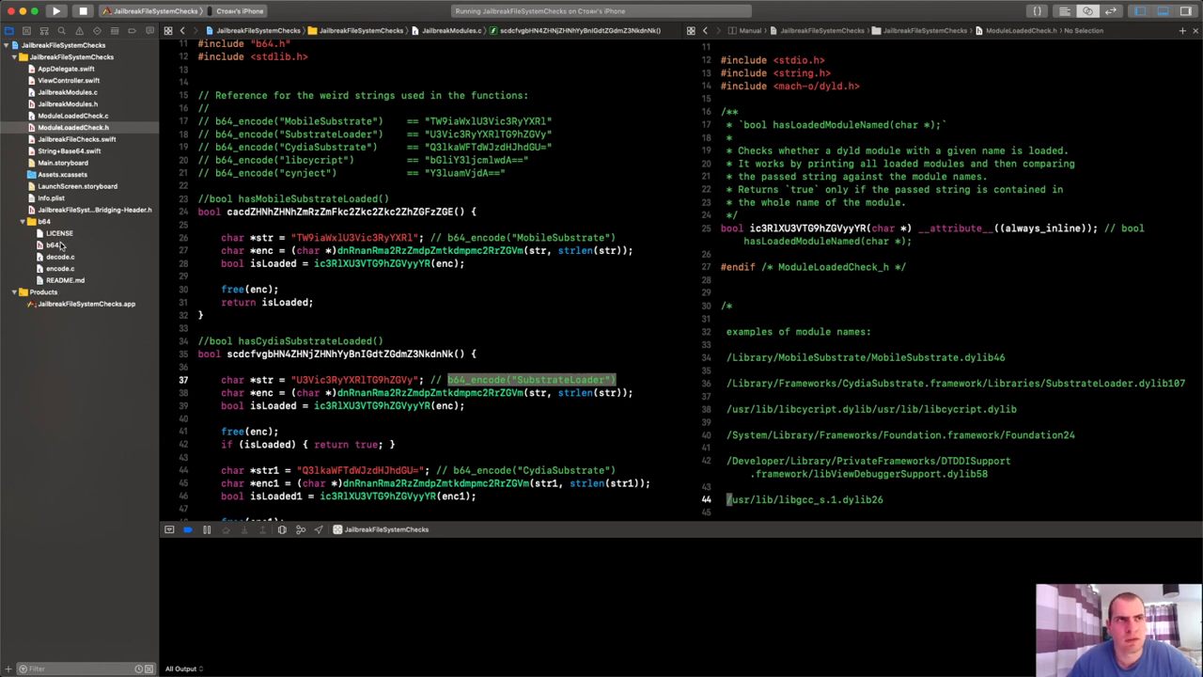
{"action": "mouse_move", "coordinate": [53, 278]}
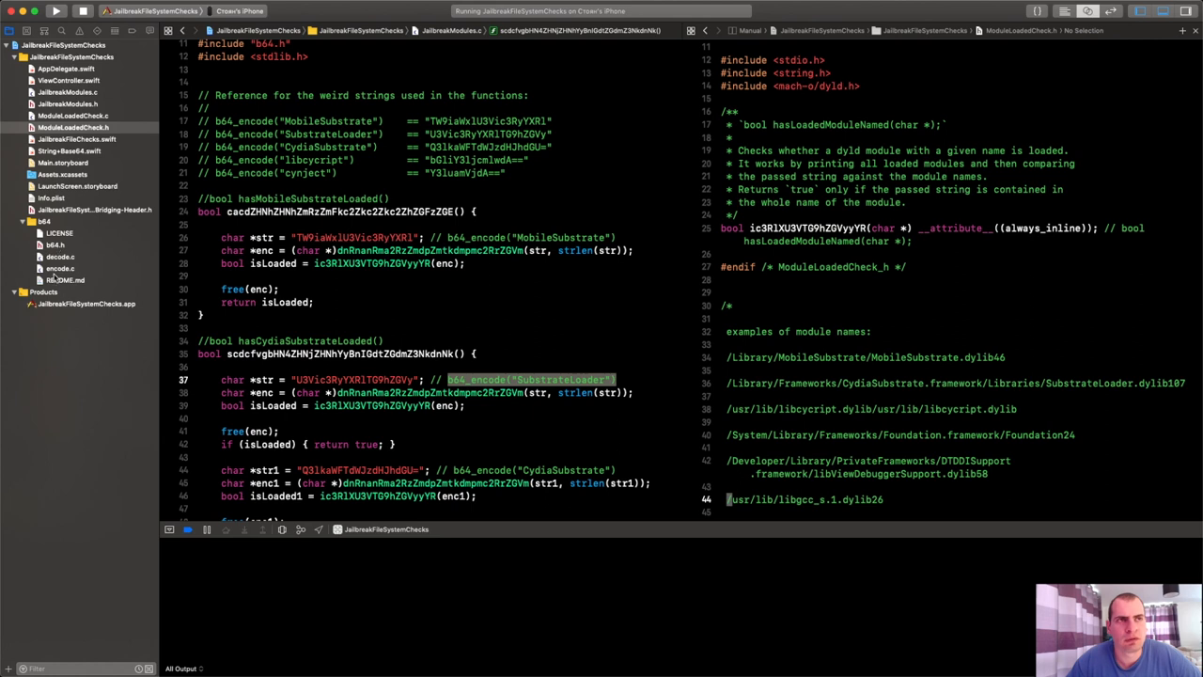
{"action": "left_click", "coordinate": [64, 280]}
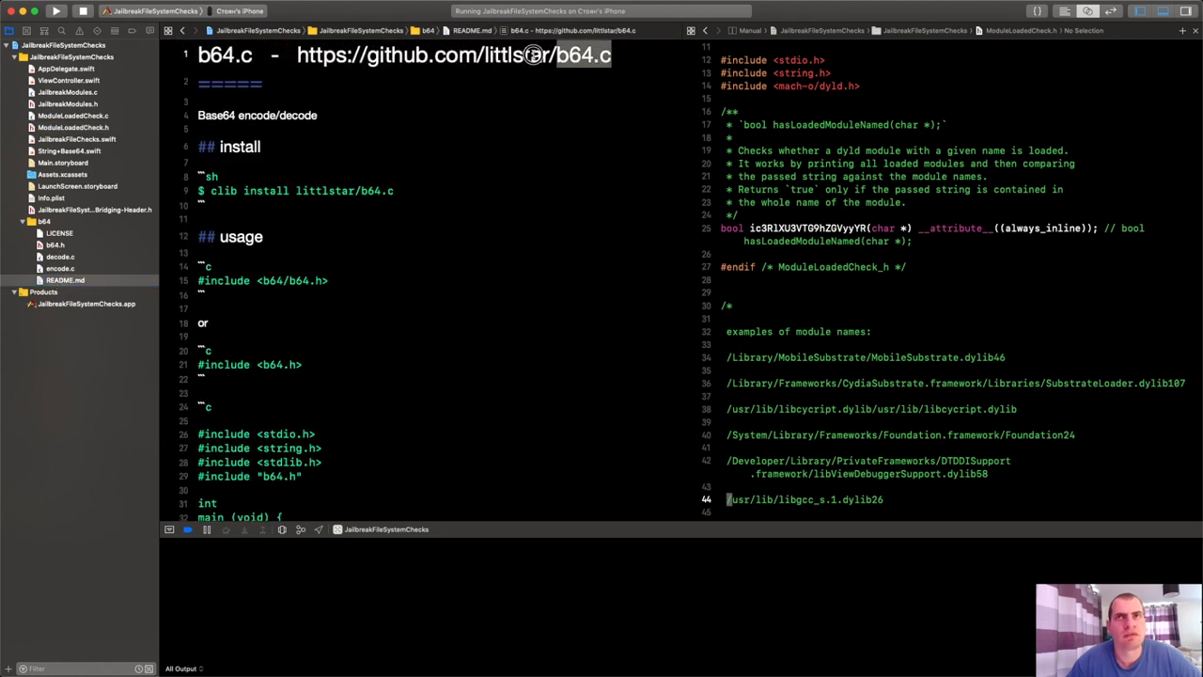
- Look through the b64 library's LICENSE and README.md in the b64 group
{"action": "scroll", "scroll_direction": "down", "scroll_amount": 3}
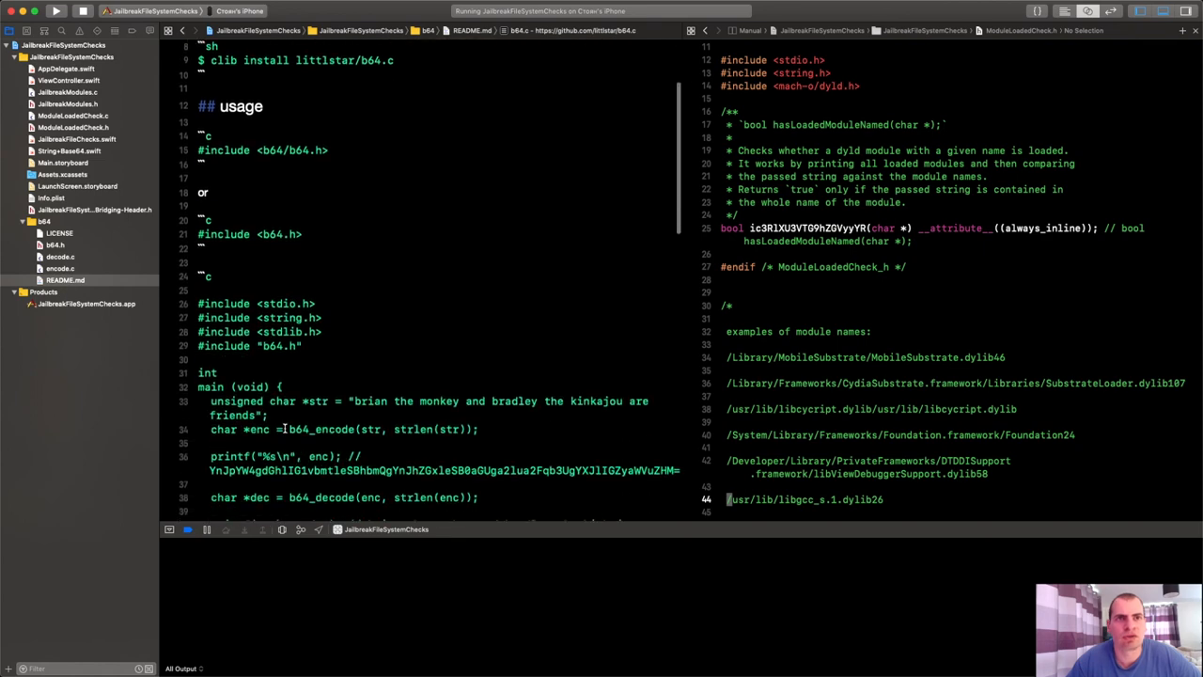
{"action": "left_click", "coordinate": [60, 233]}
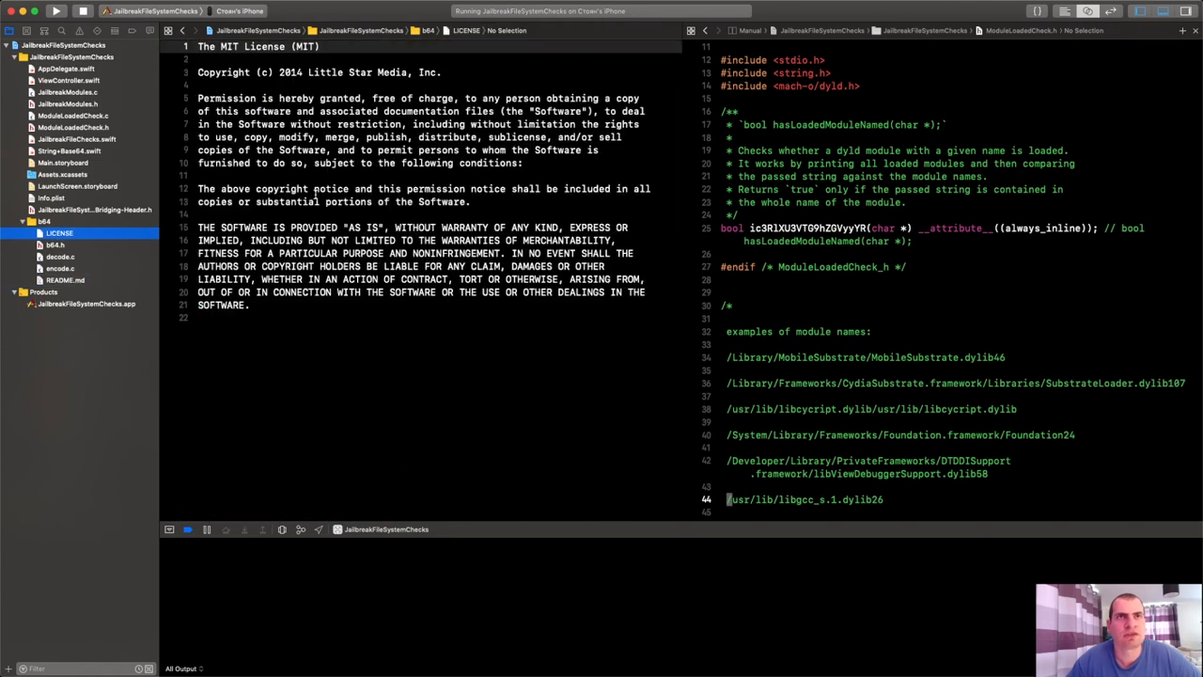
{"action": "double_click", "coordinate": [366, 72]}
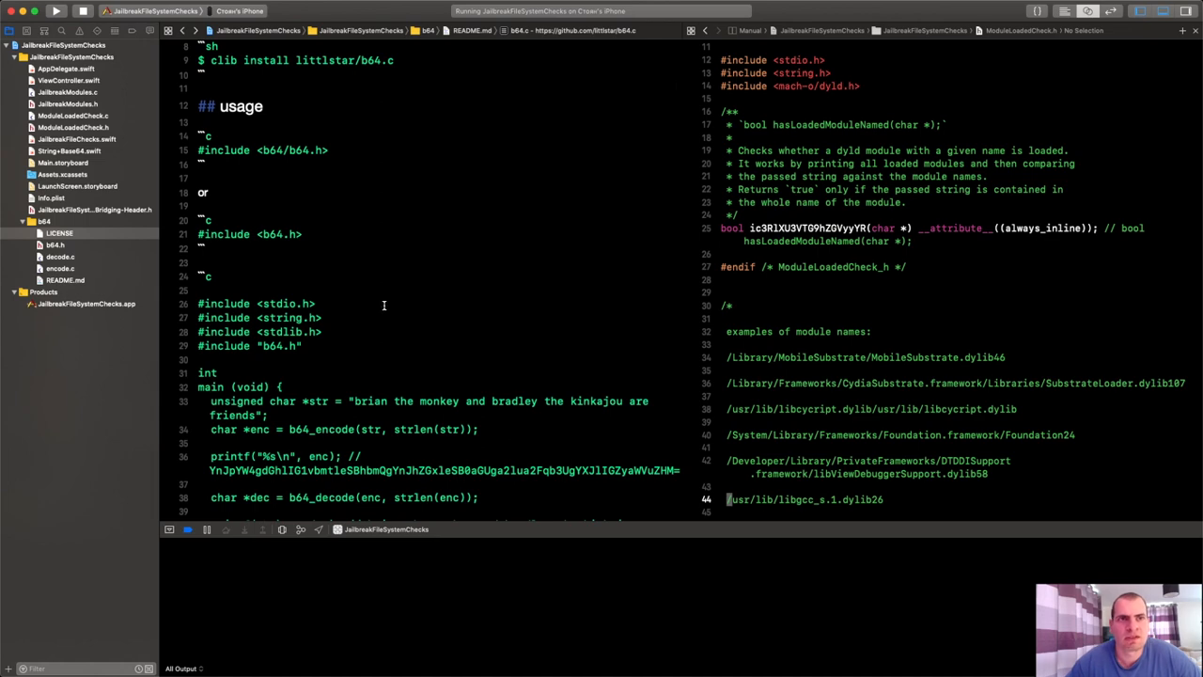
{"action": "scroll", "scroll_direction": "down", "scroll_amount": 3}
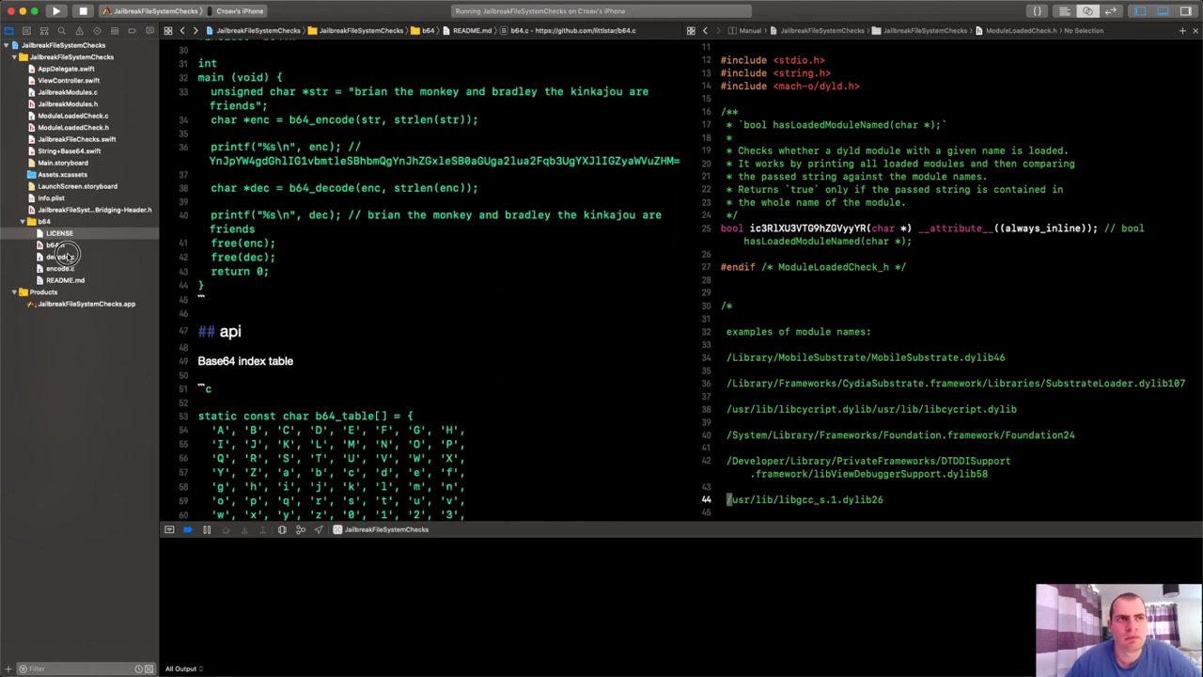
- Move on to the b64 encode.c and then decode.c sources
{"action": "left_click", "coordinate": [60, 267]}
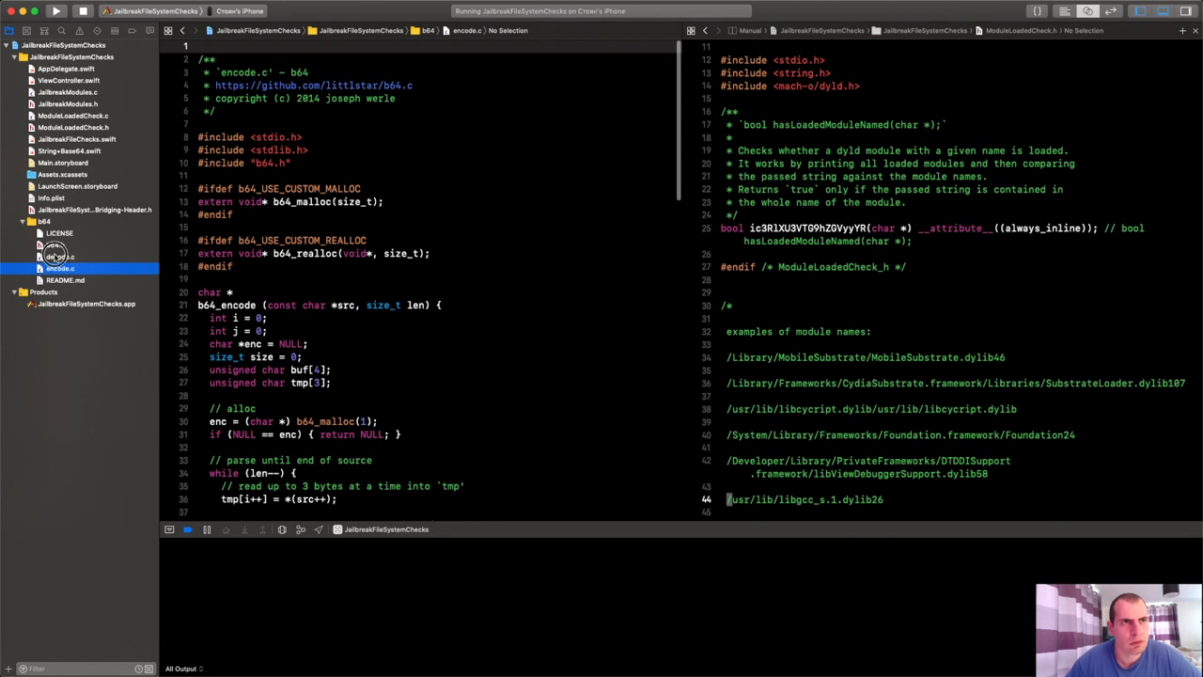
{"action": "left_click", "coordinate": [60, 256]}
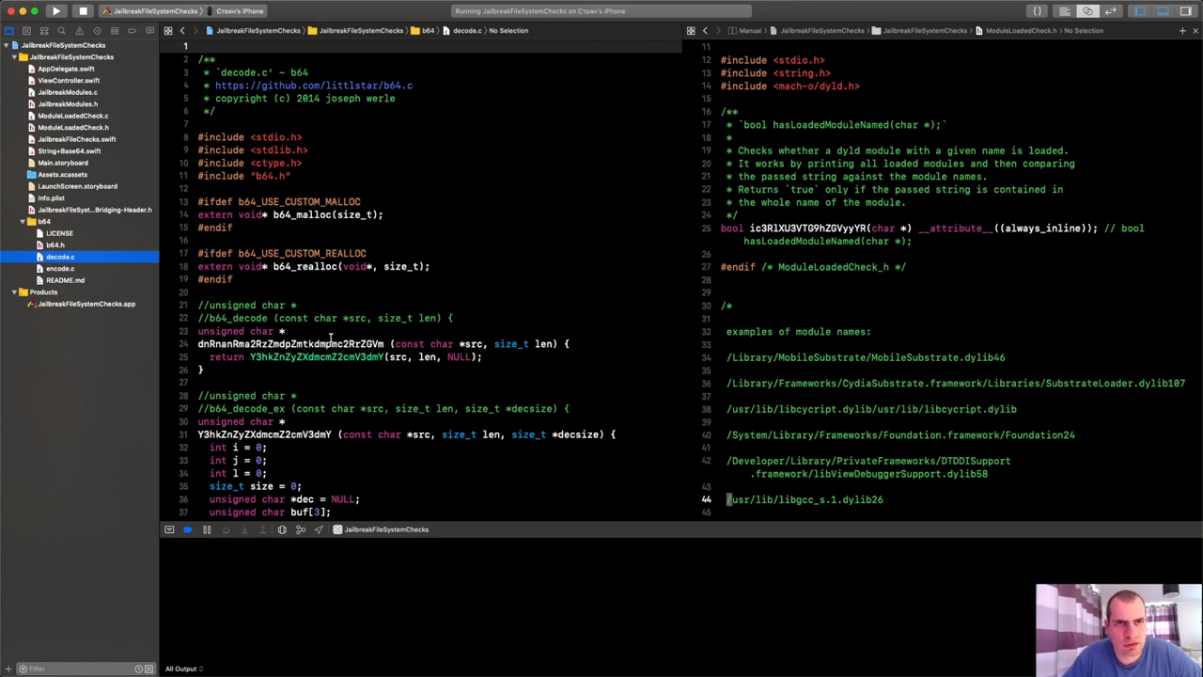
{"action": "mouse_move", "coordinate": [329, 342]}
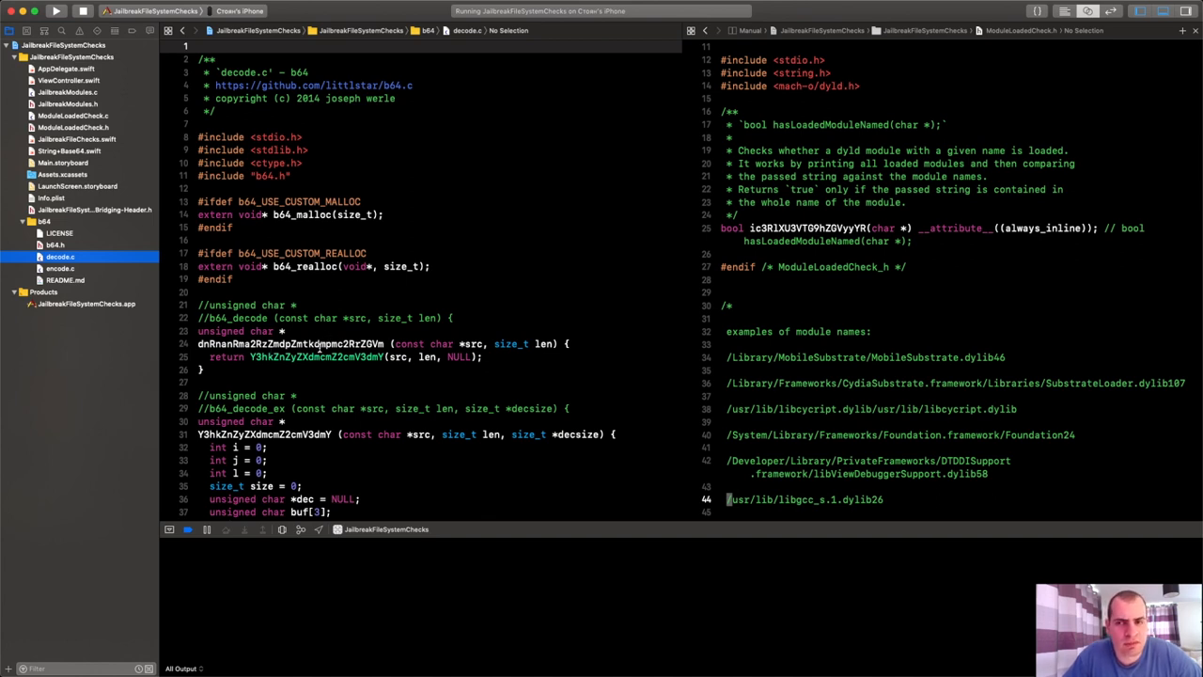
- Pick out the obfuscated b64_decode name in decode.c, then switch to encode.c
{"action": "scroll", "scroll_direction": "down", "scroll_amount": 3}
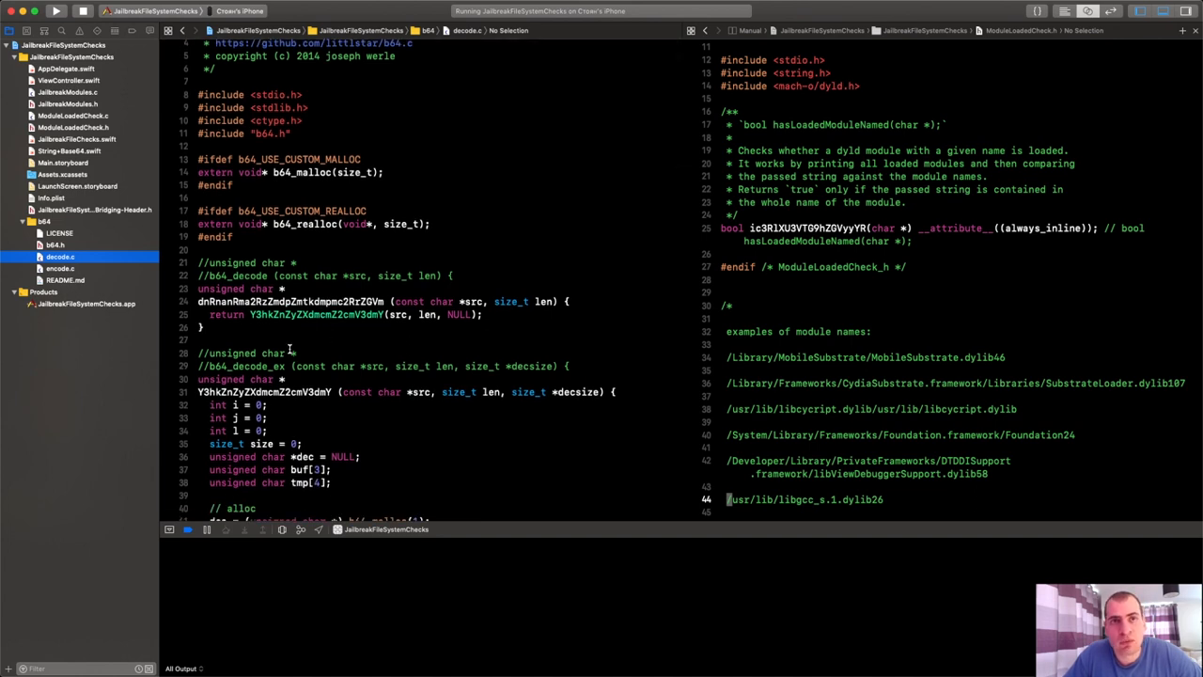
{"action": "left_click", "coordinate": [244, 300]}
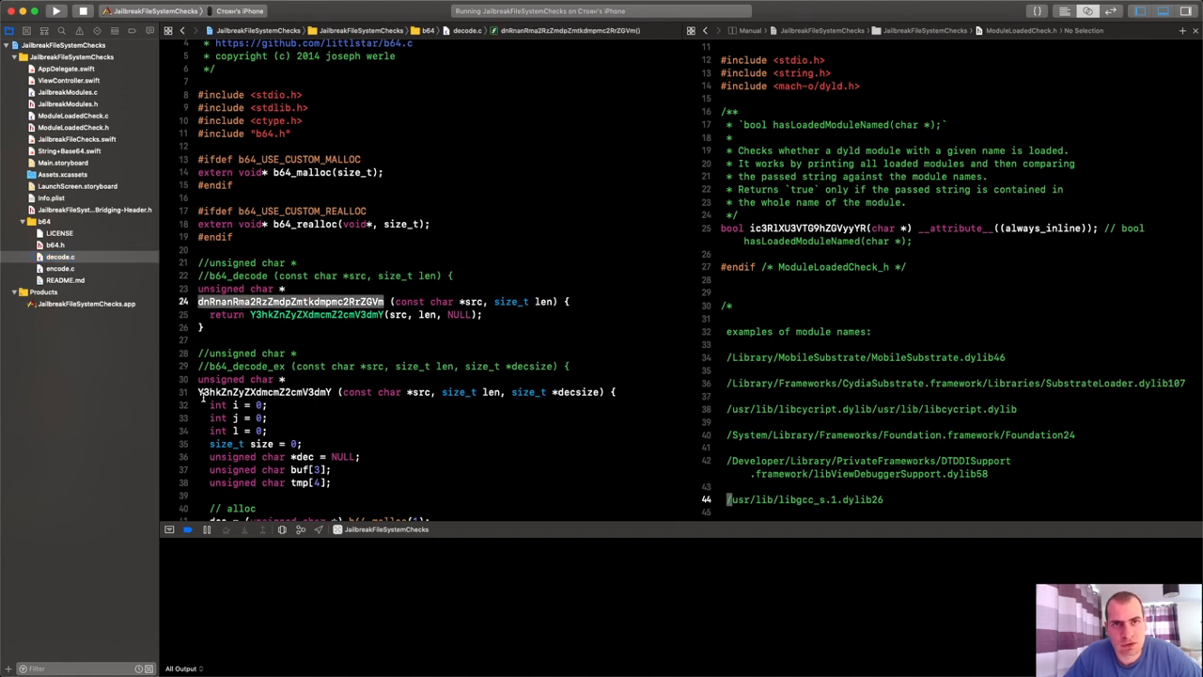
{"action": "scroll", "scroll_direction": "down", "scroll_amount": 3}
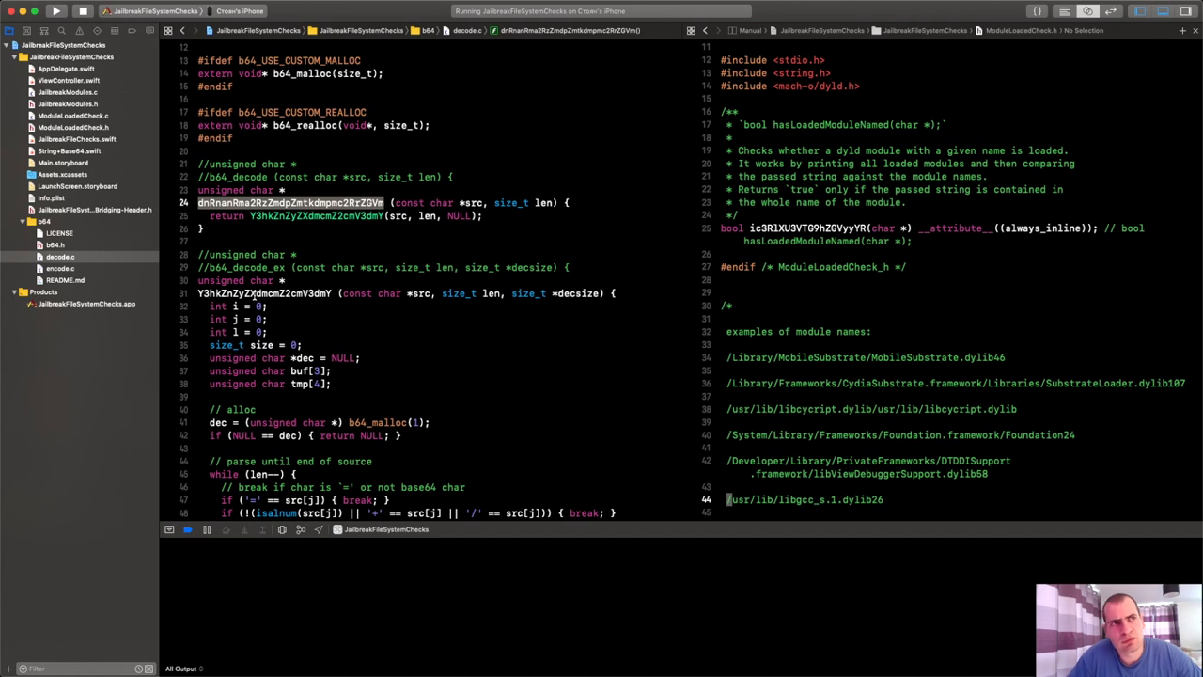
{"action": "left_click", "coordinate": [60, 267]}
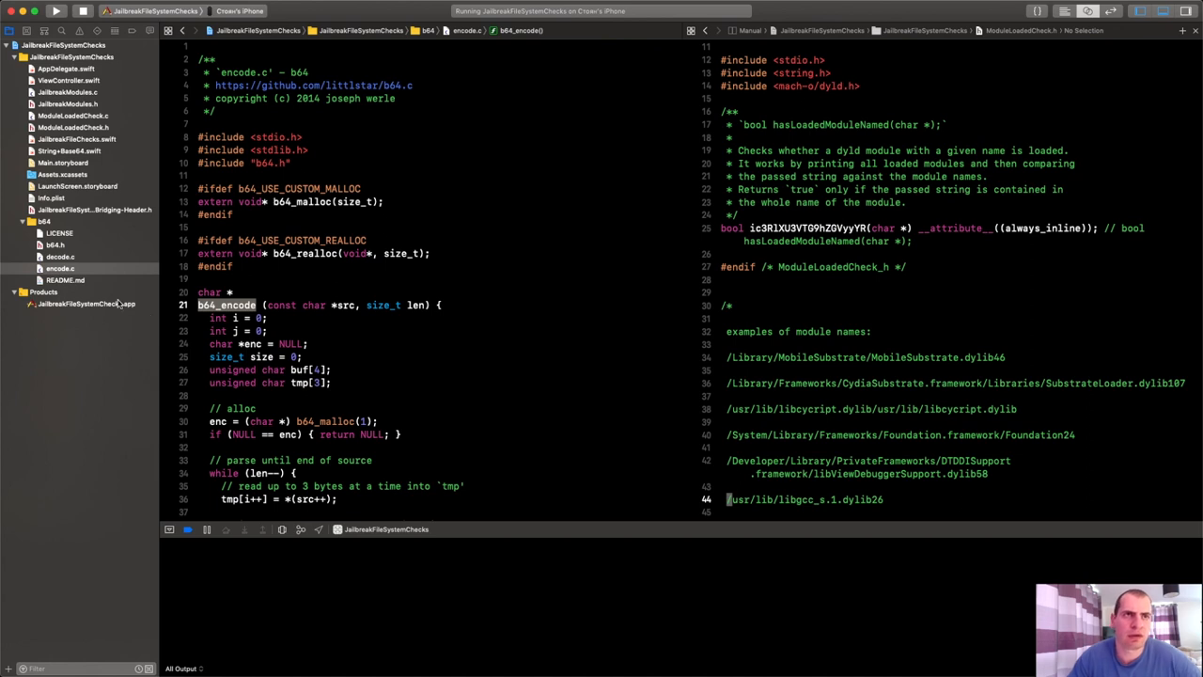
{"action": "mouse_move", "coordinate": [92, 218]}
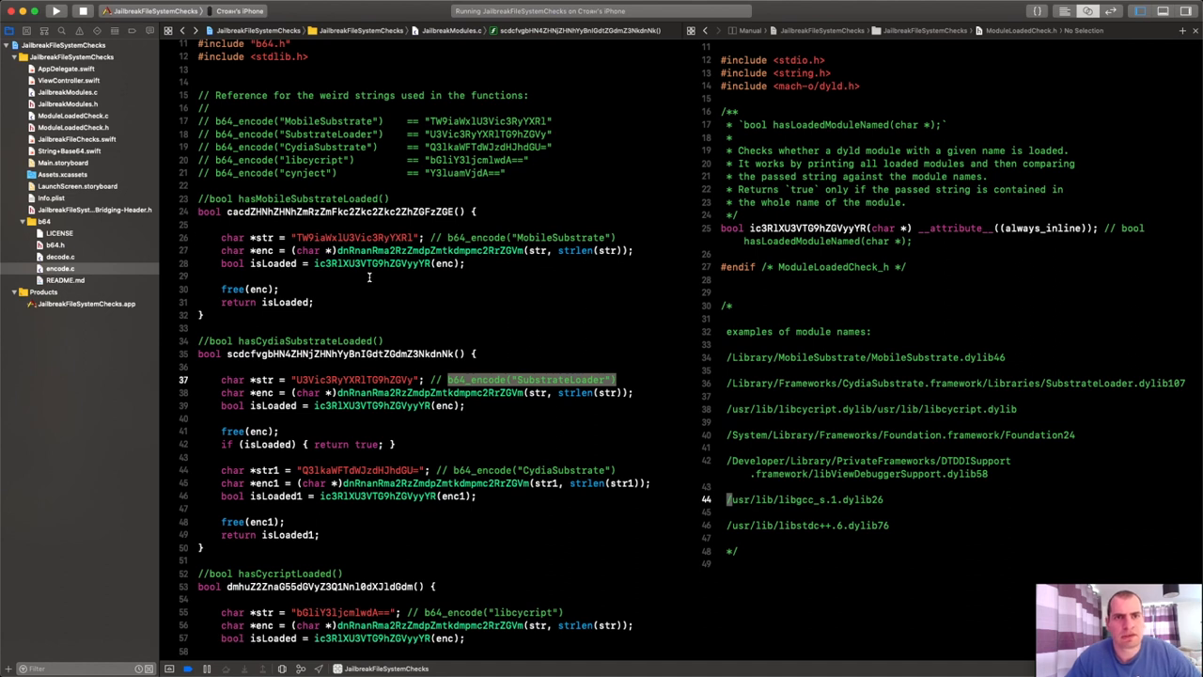
{"action": "double_click", "coordinate": [555, 237]}
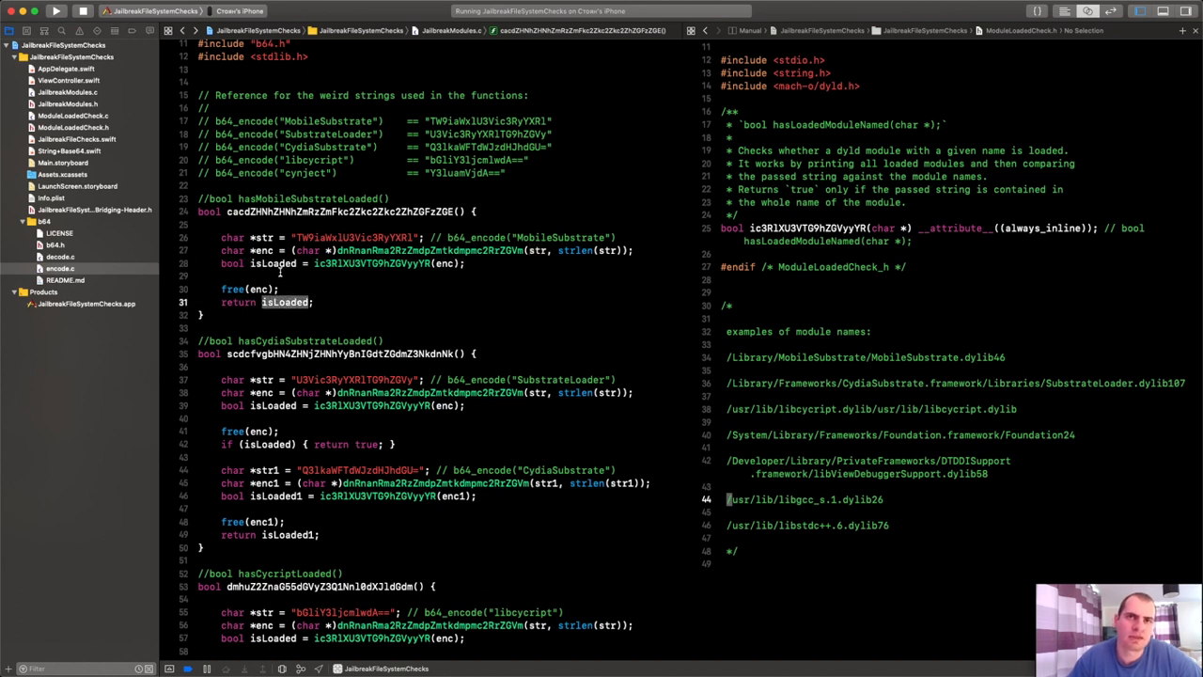
{"action": "double_click", "coordinate": [379, 264]}
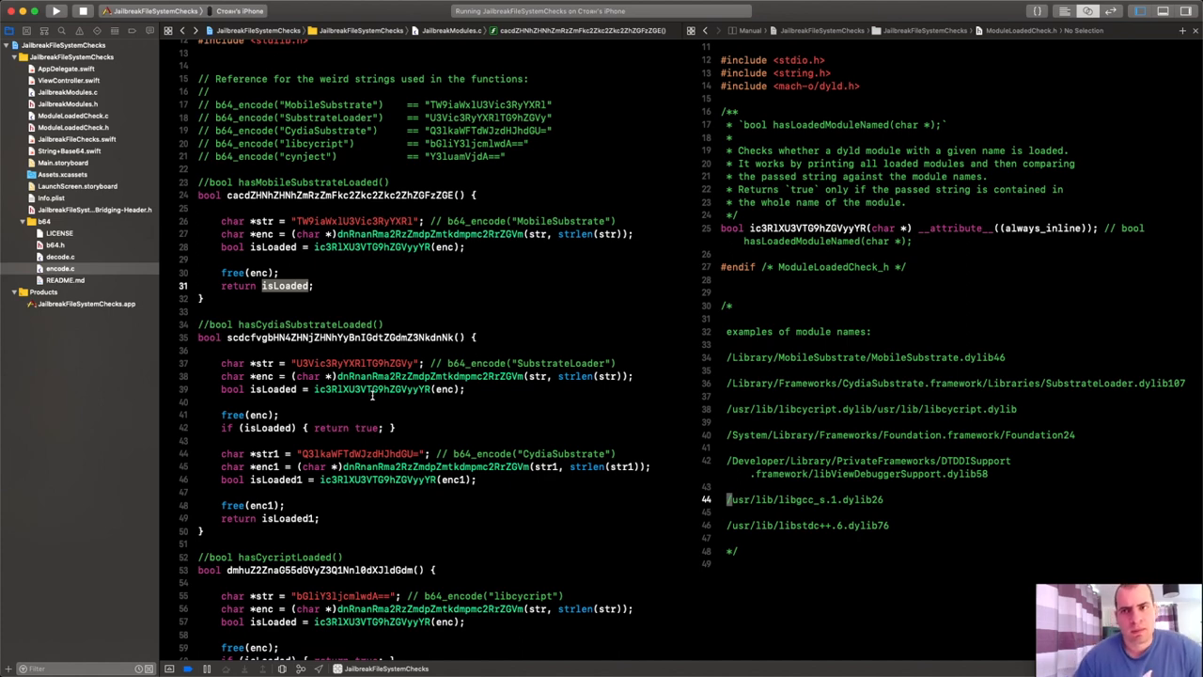
{"action": "mouse_move", "coordinate": [1038, 387]}
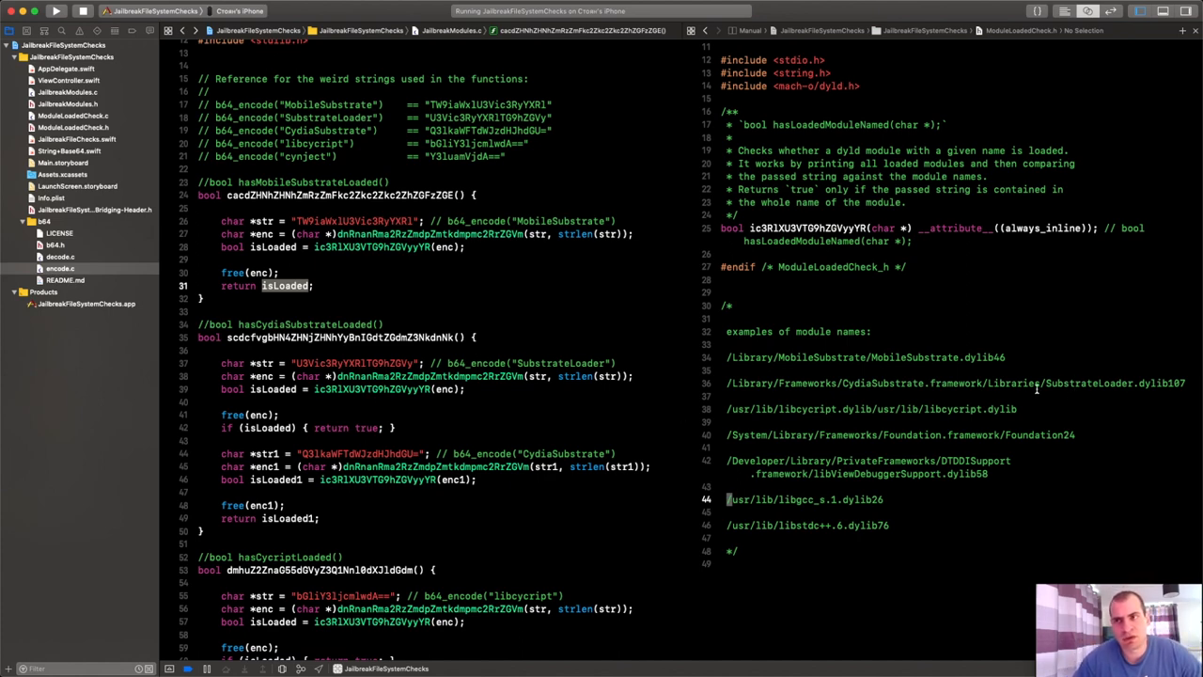
{"action": "double_click", "coordinate": [911, 357]}
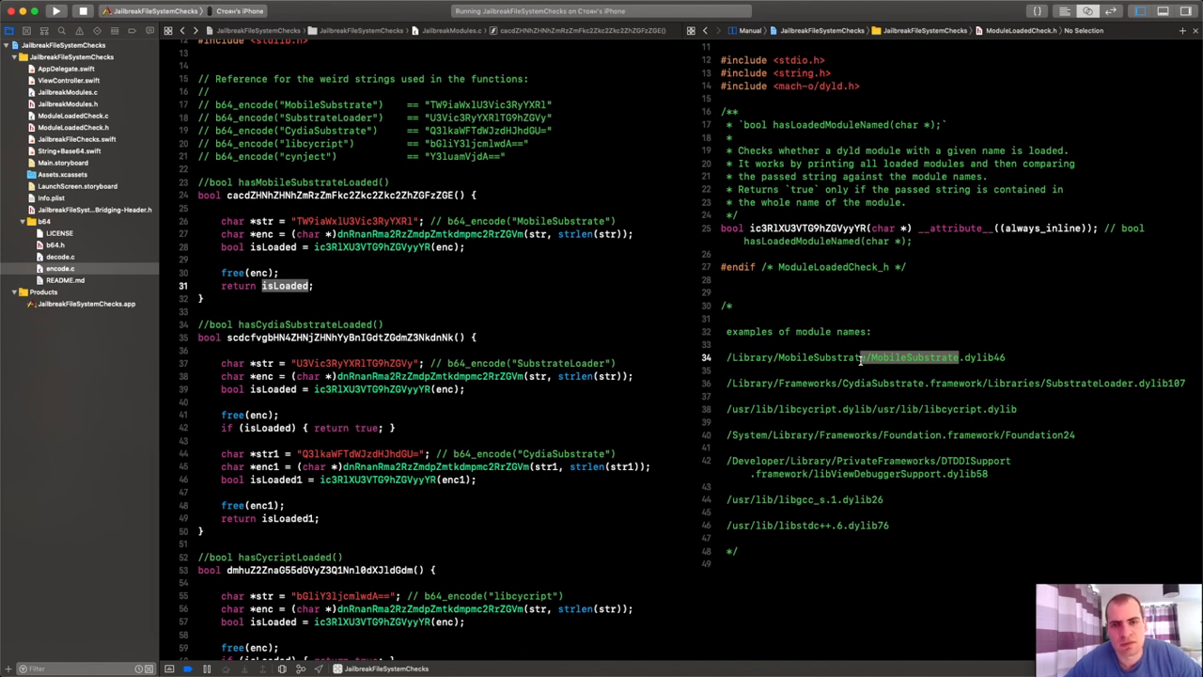
{"action": "mouse_move", "coordinate": [850, 404]}
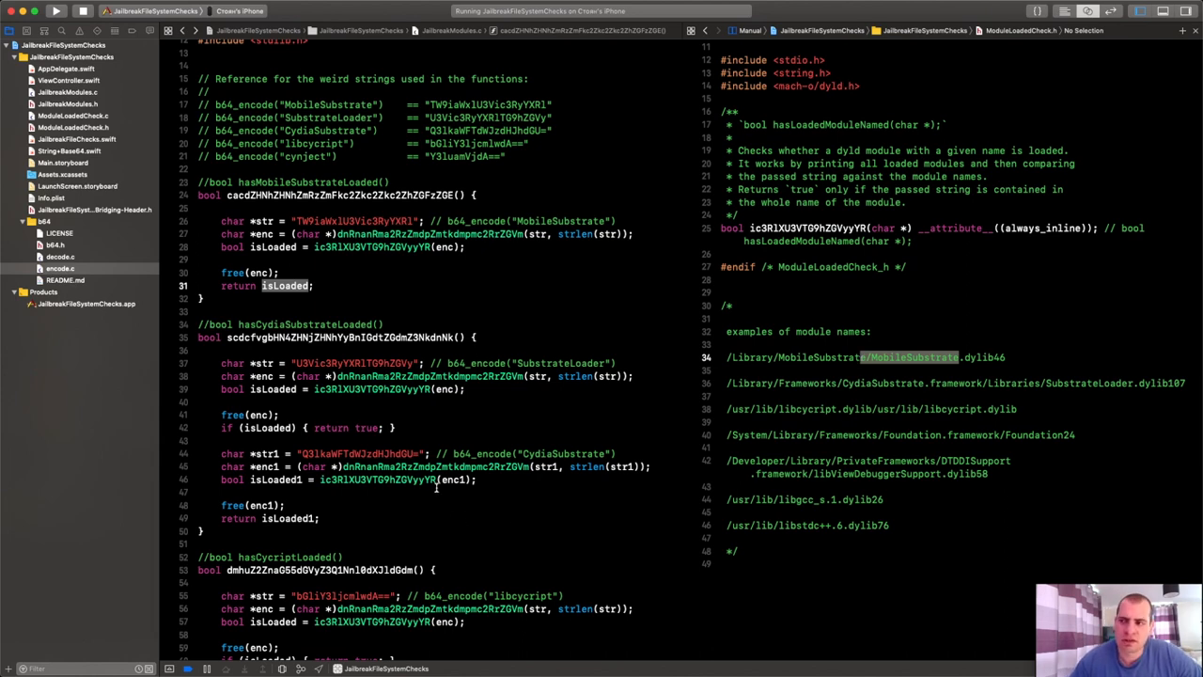
{"action": "scroll", "scroll_direction": "down", "scroll_amount": 3}
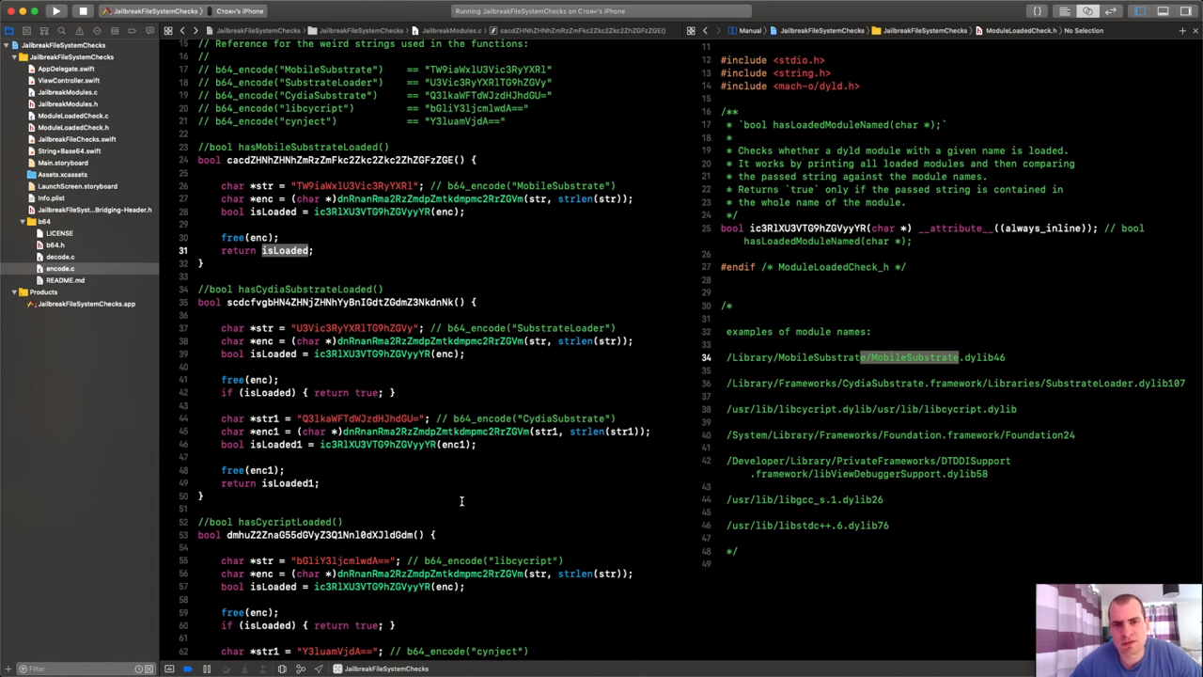
{"action": "scroll", "scroll_direction": "down", "scroll_amount": 3}
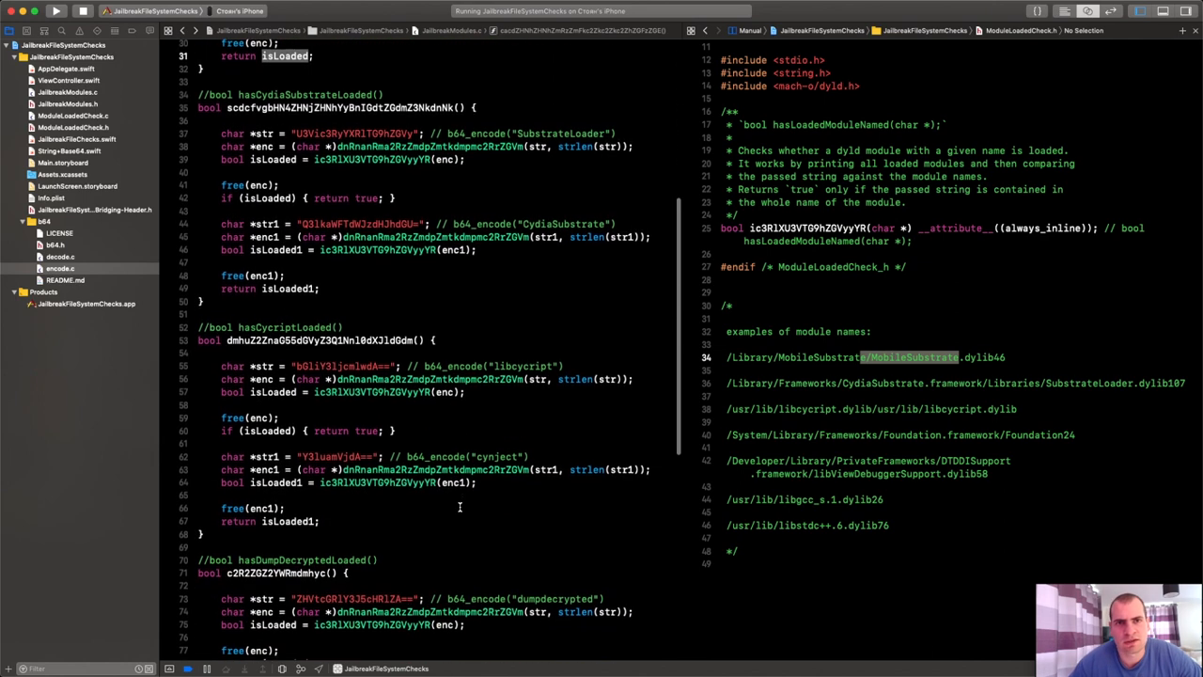
{"action": "scroll", "scroll_direction": "down", "scroll_amount": 3}
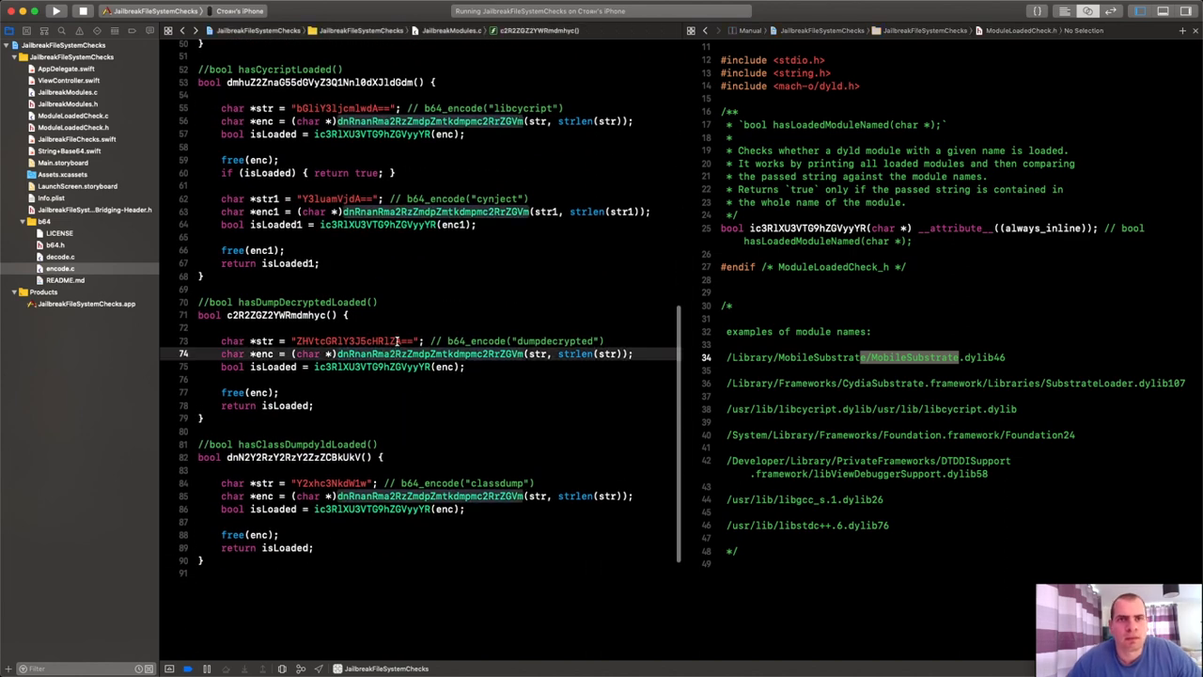
{"action": "left_click", "coordinate": [404, 340]}
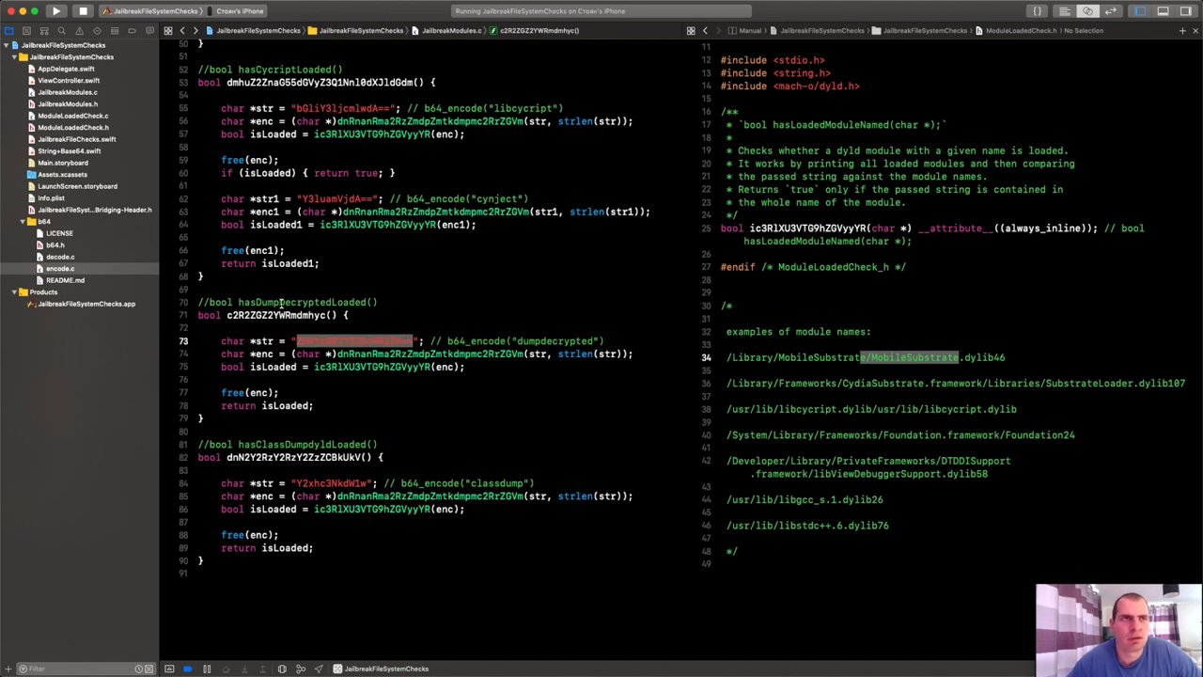
{"action": "scroll", "scroll_direction": "down", "scroll_amount": 3}
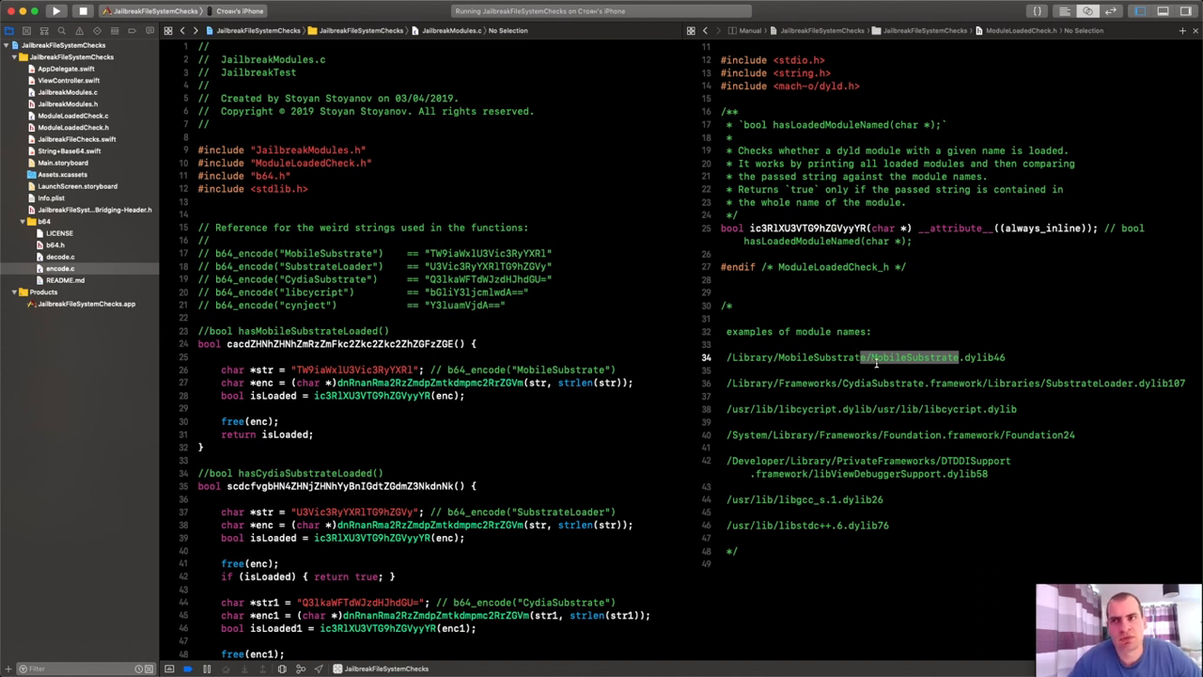
{"action": "mouse_move", "coordinate": [886, 359]}
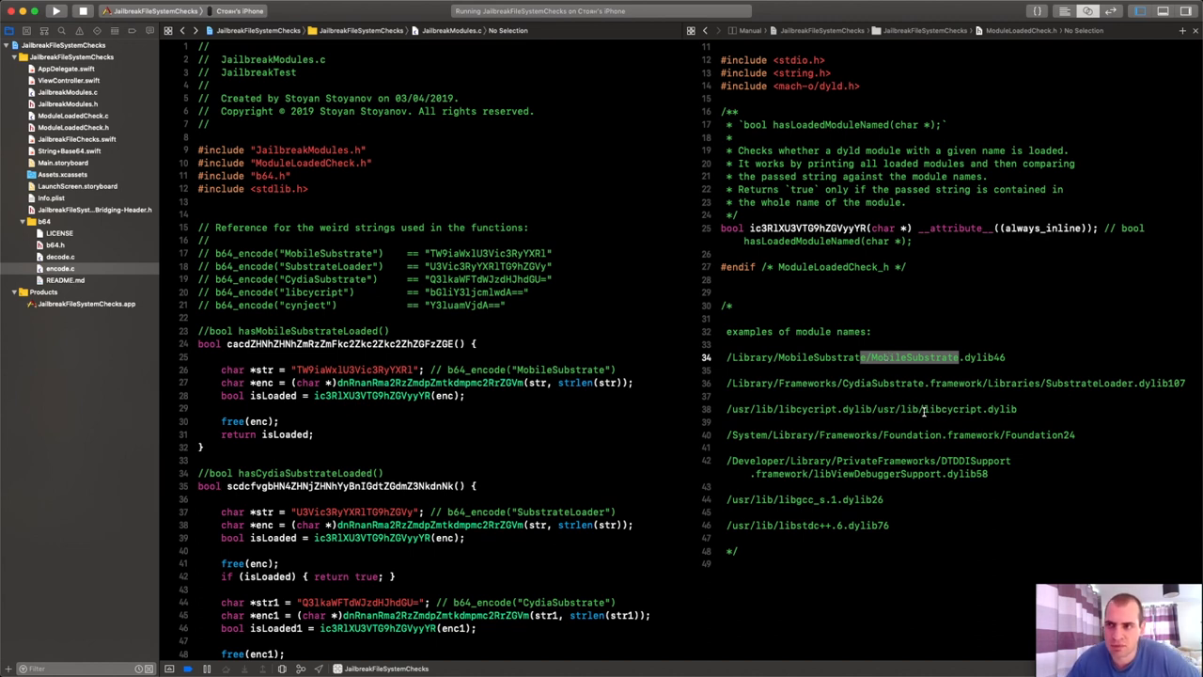
{"action": "double_click", "coordinate": [943, 408]}
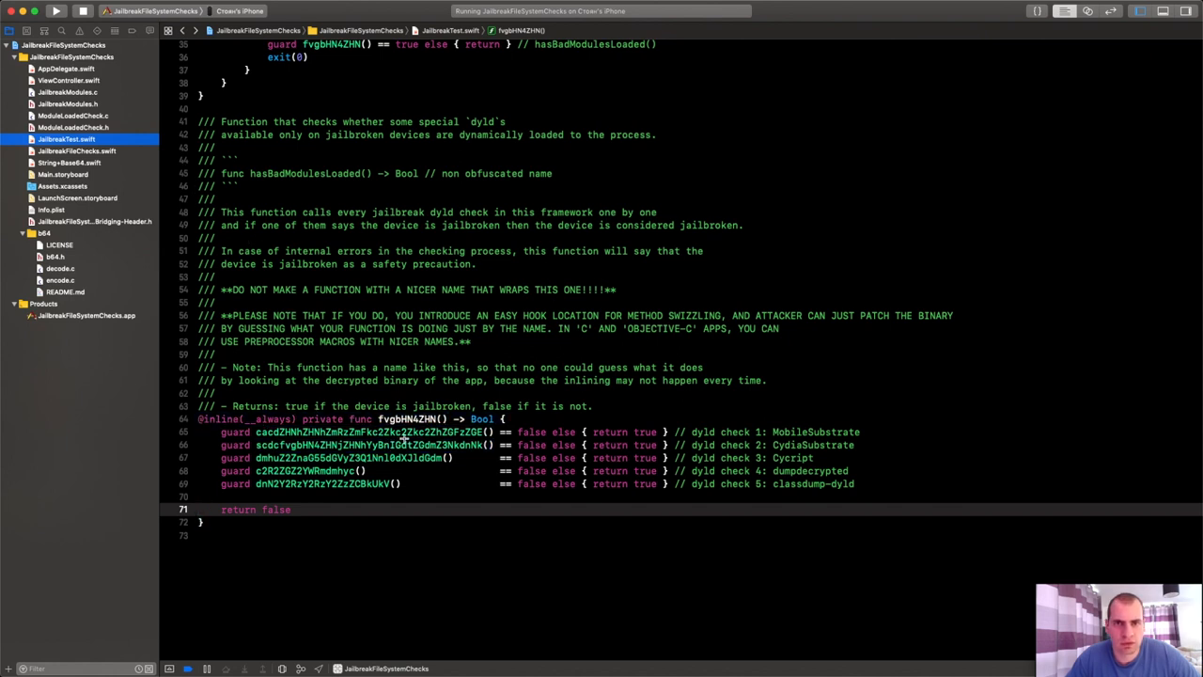
{"action": "mouse_move", "coordinate": [774, 430]}
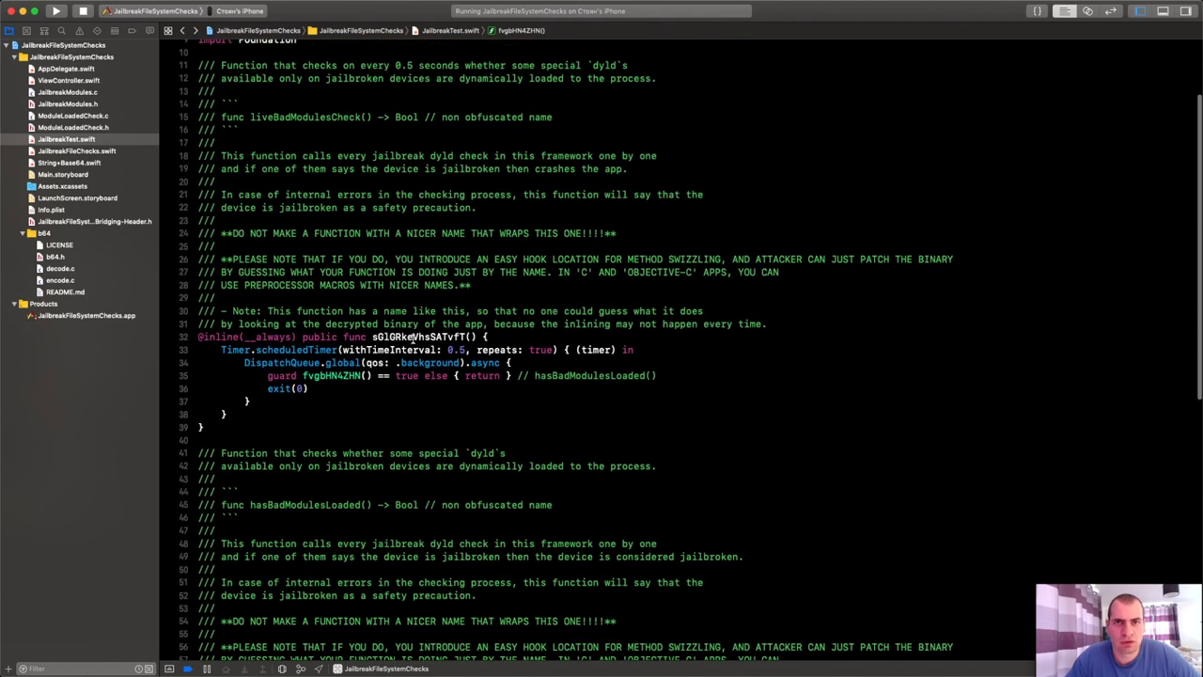
- Select the fvgbhNkZHN call inside the sGlGRkeVhsSATvfT timer, then move to ViewController.swift
{"action": "double_click", "coordinate": [331, 376]}
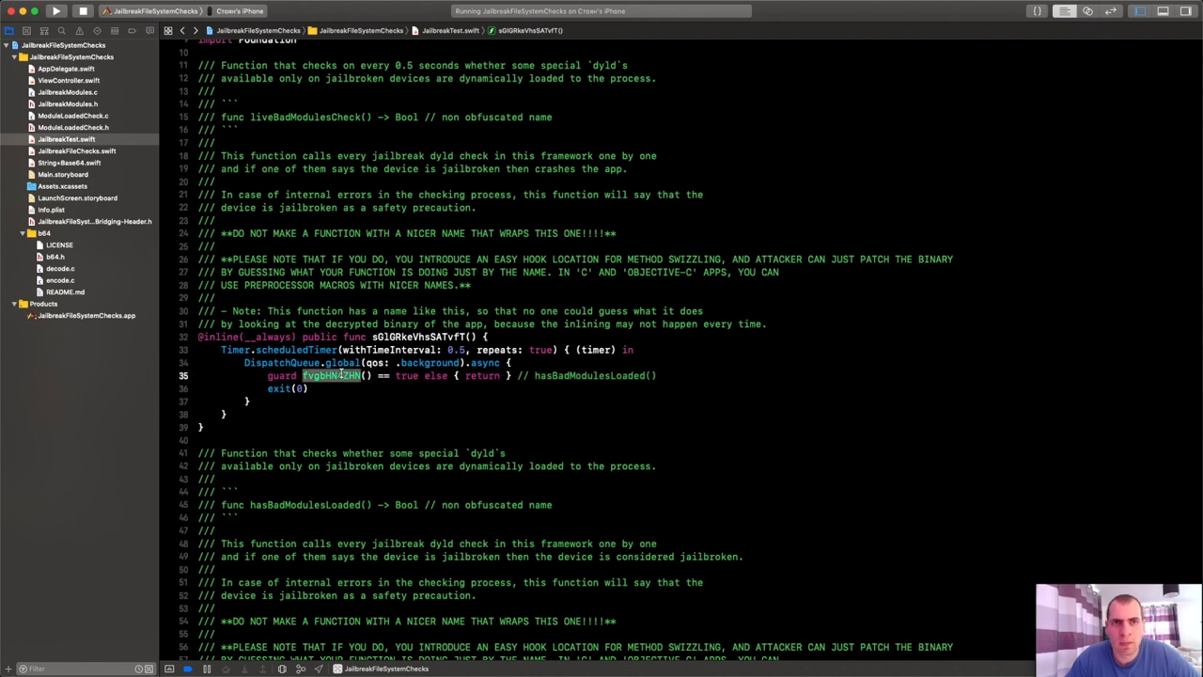
{"action": "left_click", "coordinate": [454, 350]}
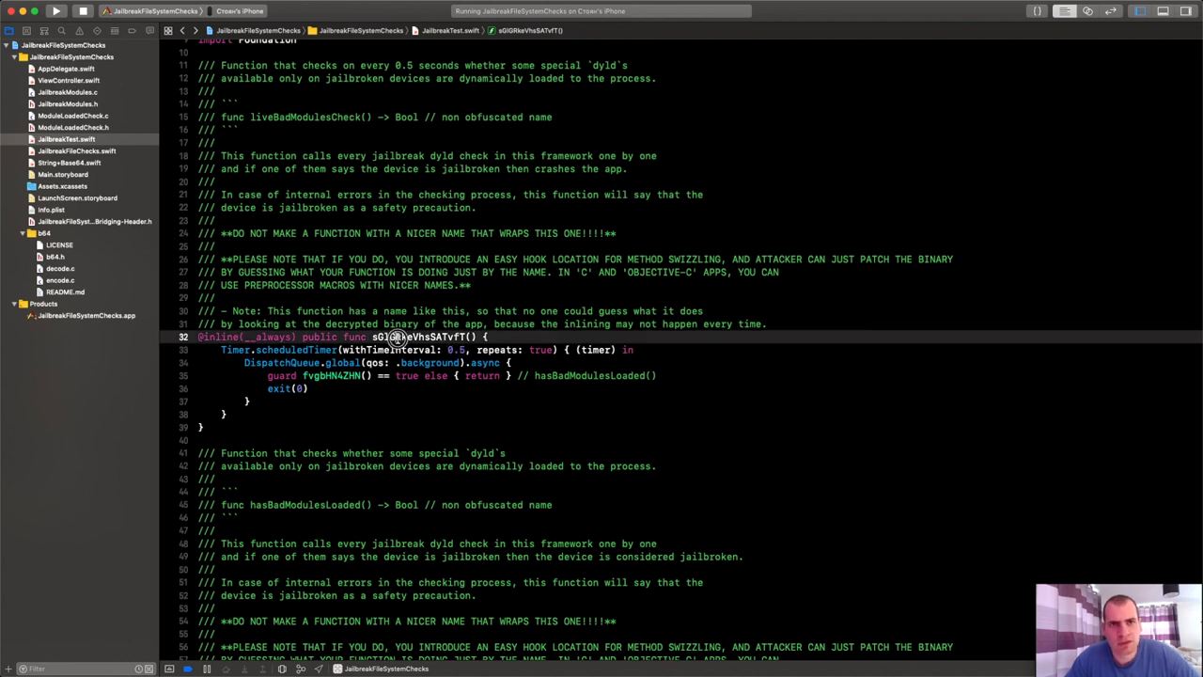
{"action": "double_click", "coordinate": [423, 336]}
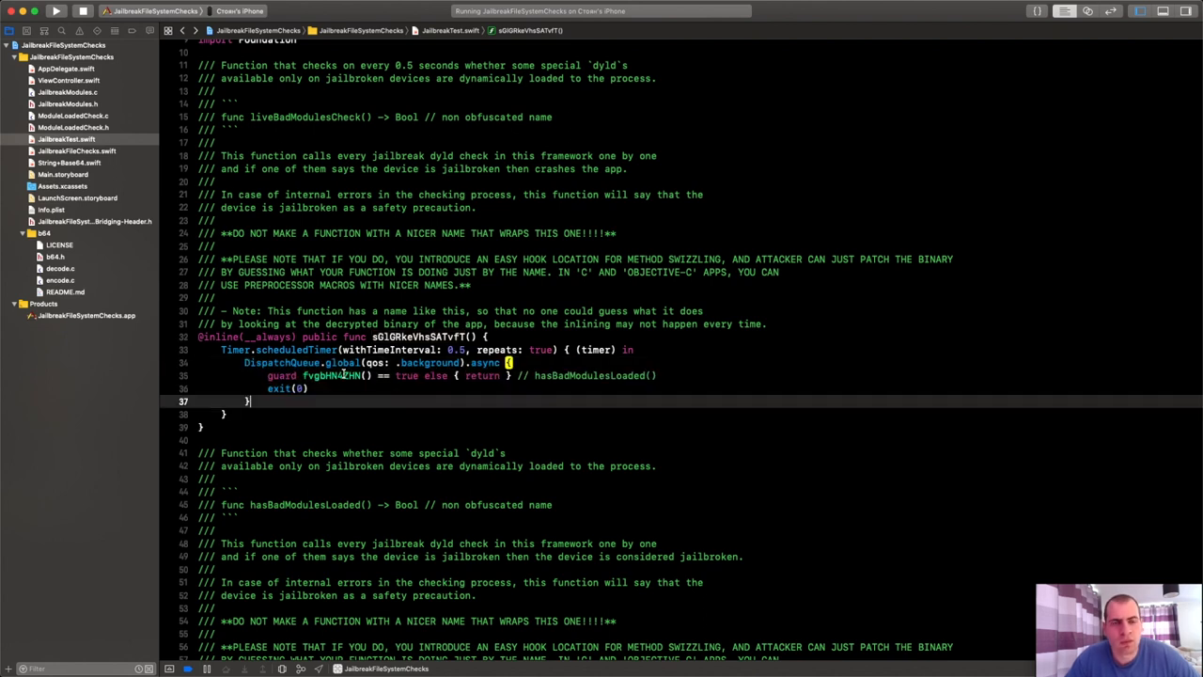
{"action": "double_click", "coordinate": [327, 376]}
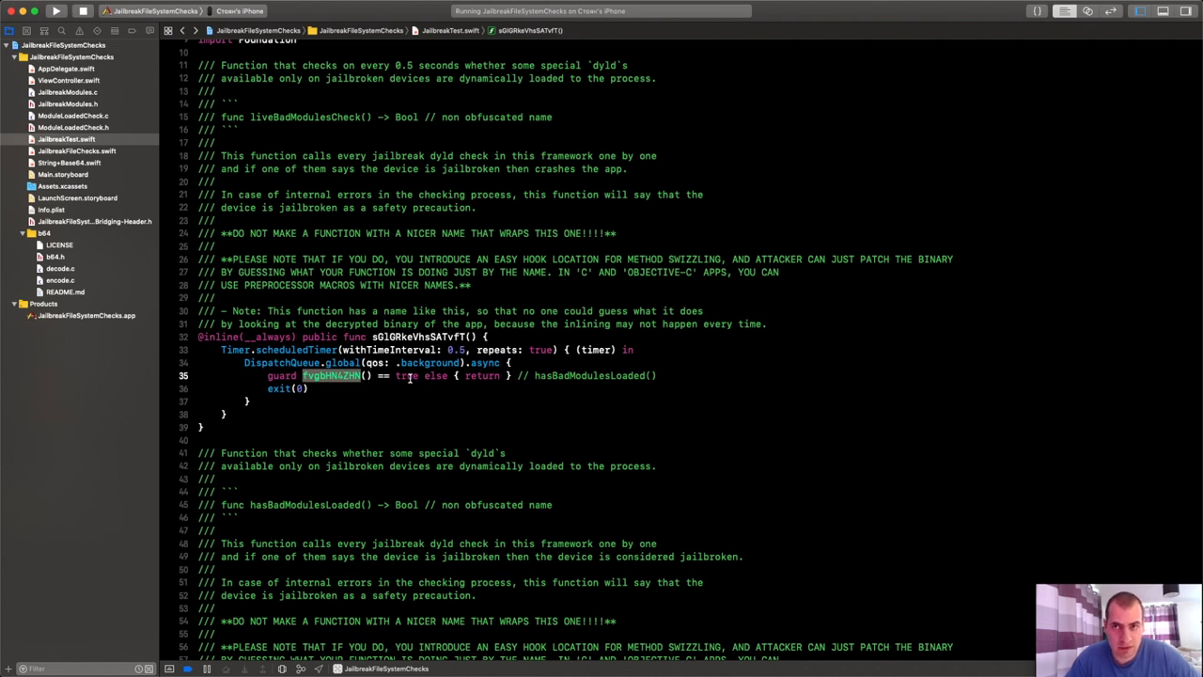
{"action": "left_click", "coordinate": [282, 387]}
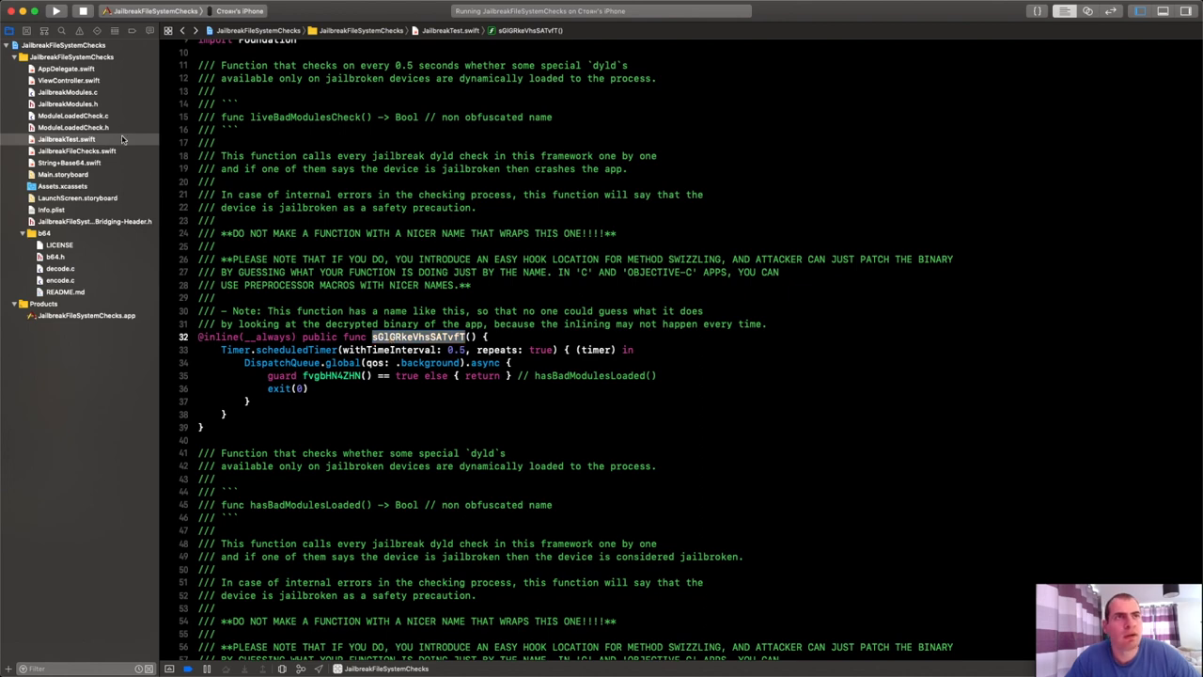
{"action": "left_click", "coordinate": [67, 79]}
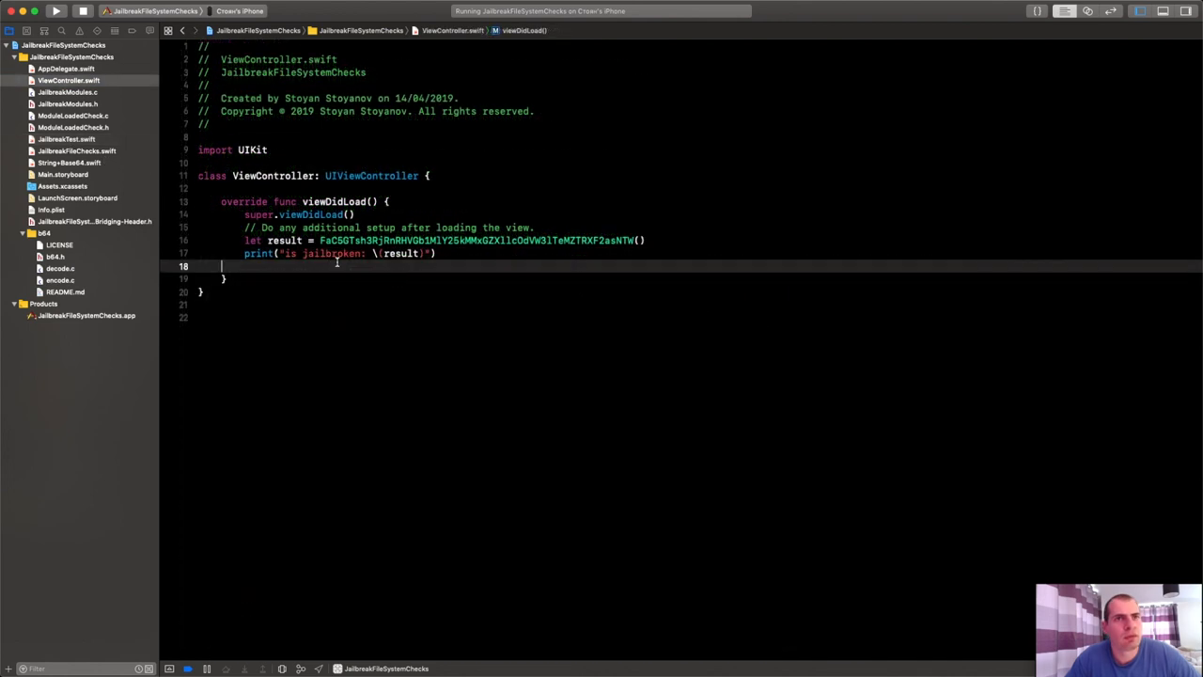
- Add sGlGRkeVhsSATvfT() at the end of viewDidLoad and watch the console print 'is jailbroken: false'
{"action": "type", "text": "sGlGRkeVhsSATvfT()"}
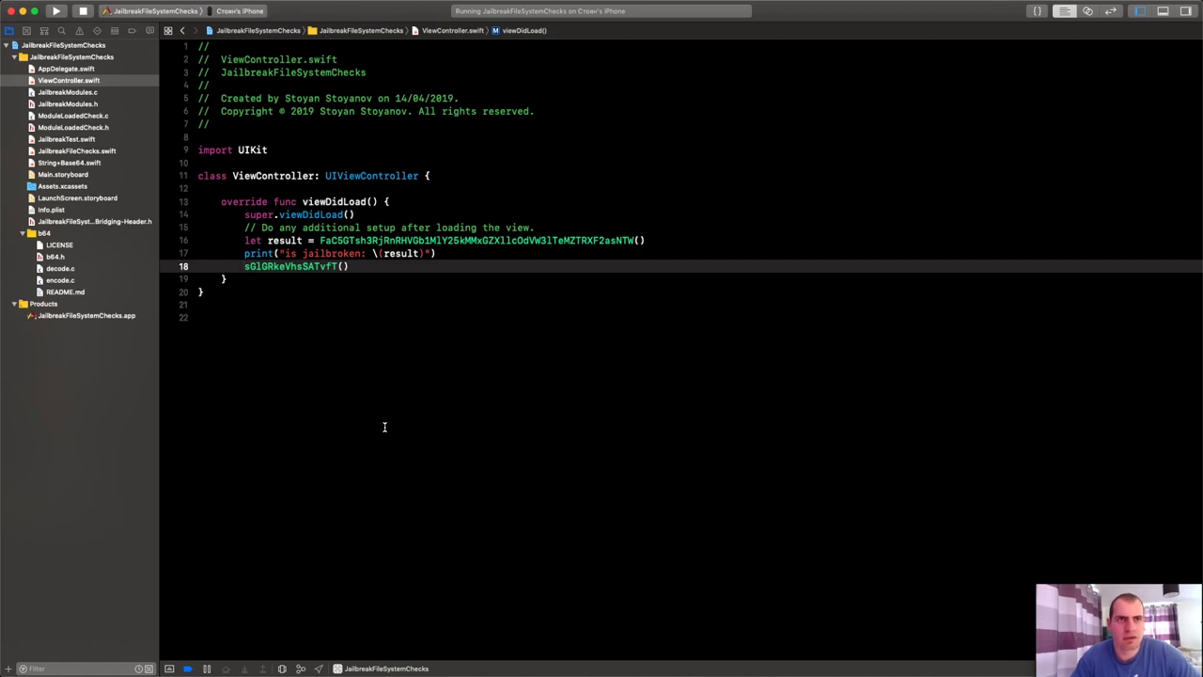
{"action": "left_click", "coordinate": [56, 12]}
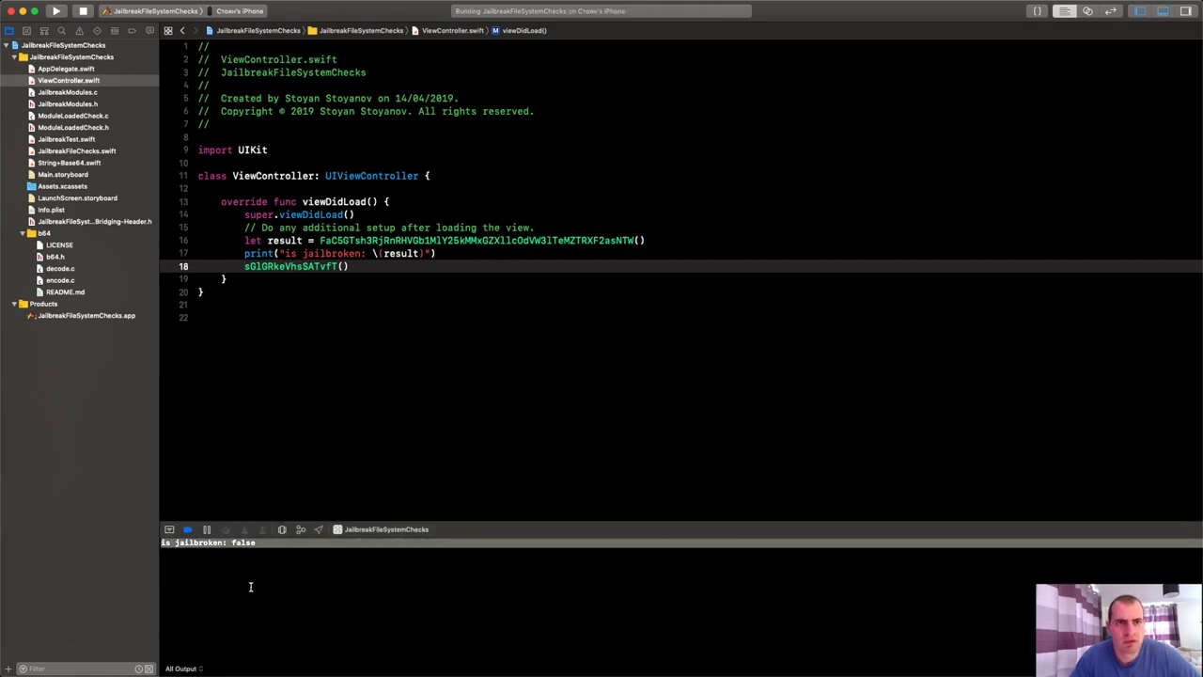
{"action": "mouse_move", "coordinate": [275, 579]}
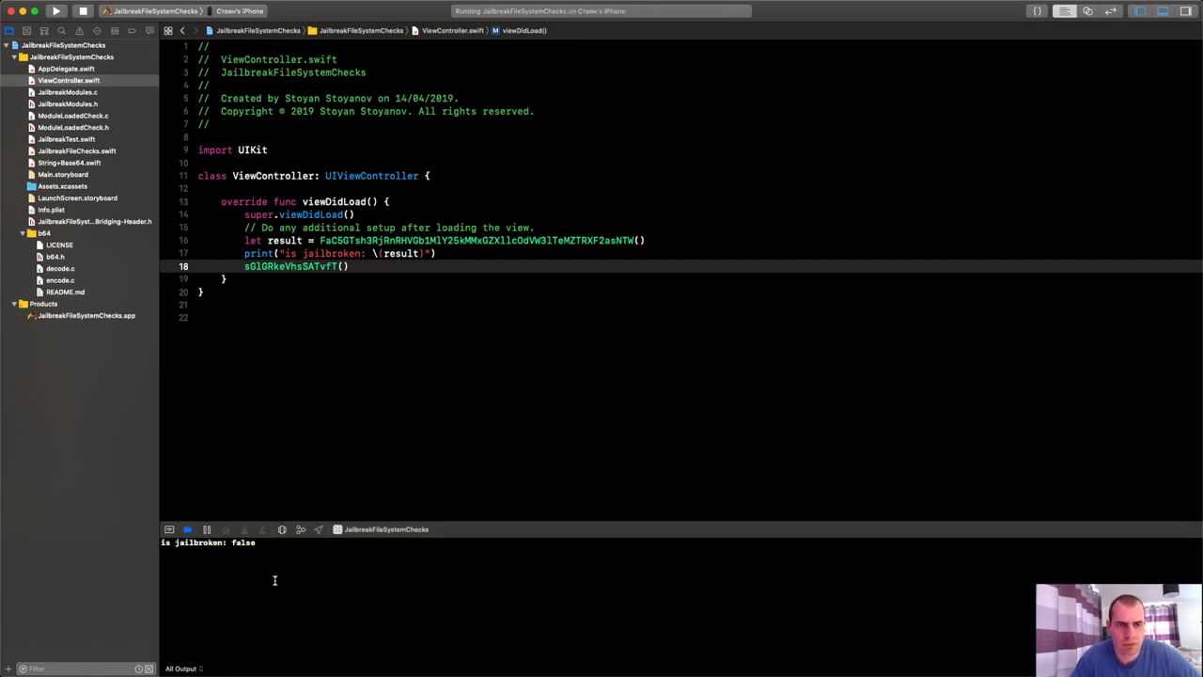
{"action": "left_click", "coordinate": [56, 11]}
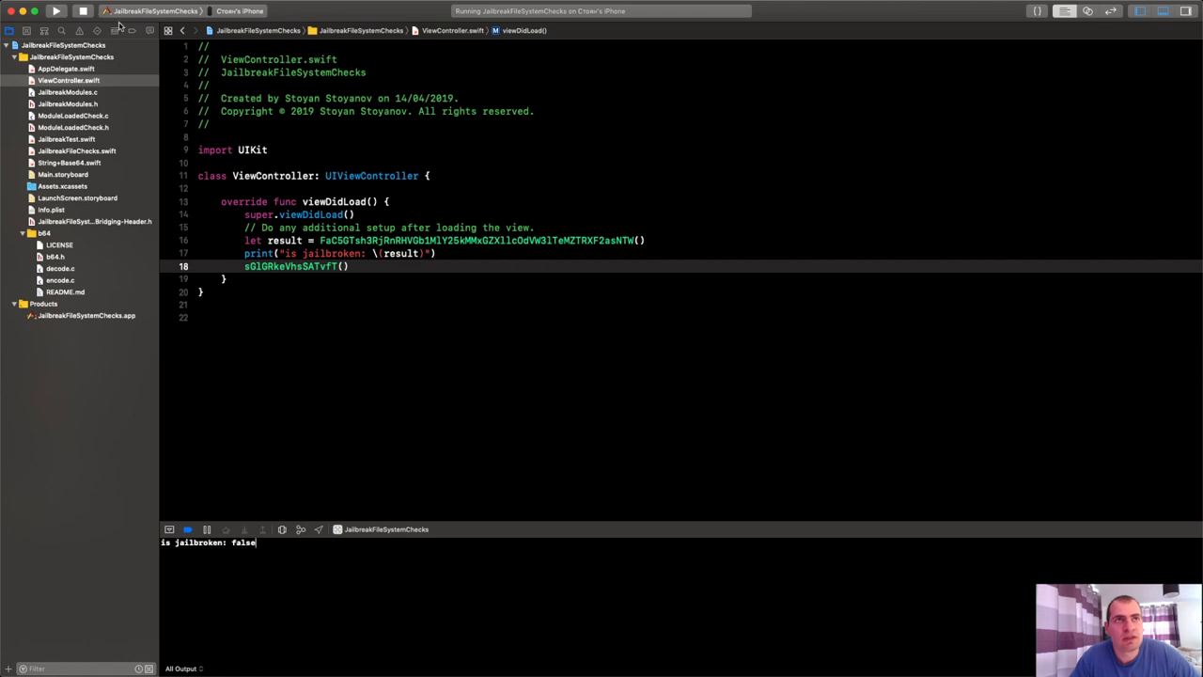
{"action": "mouse_move", "coordinate": [564, 117]}
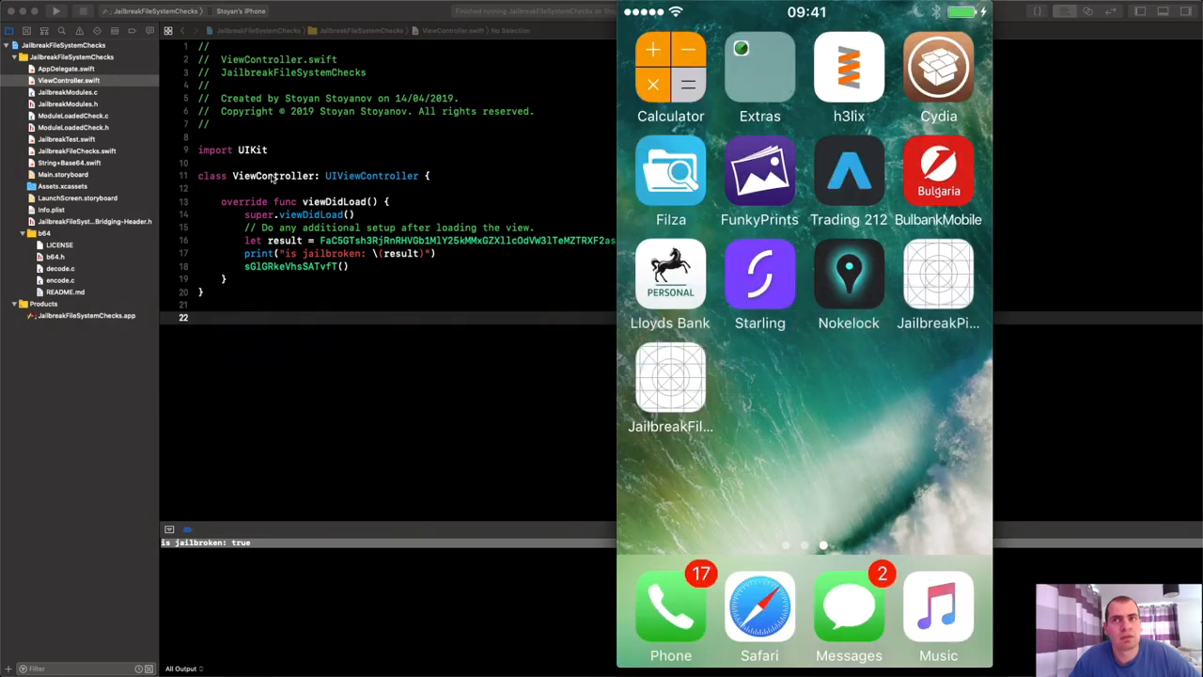
- Bring the mirrored iPhone screen forward to watch the app quit to the home screen
{"action": "left_click", "coordinate": [55, 12]}
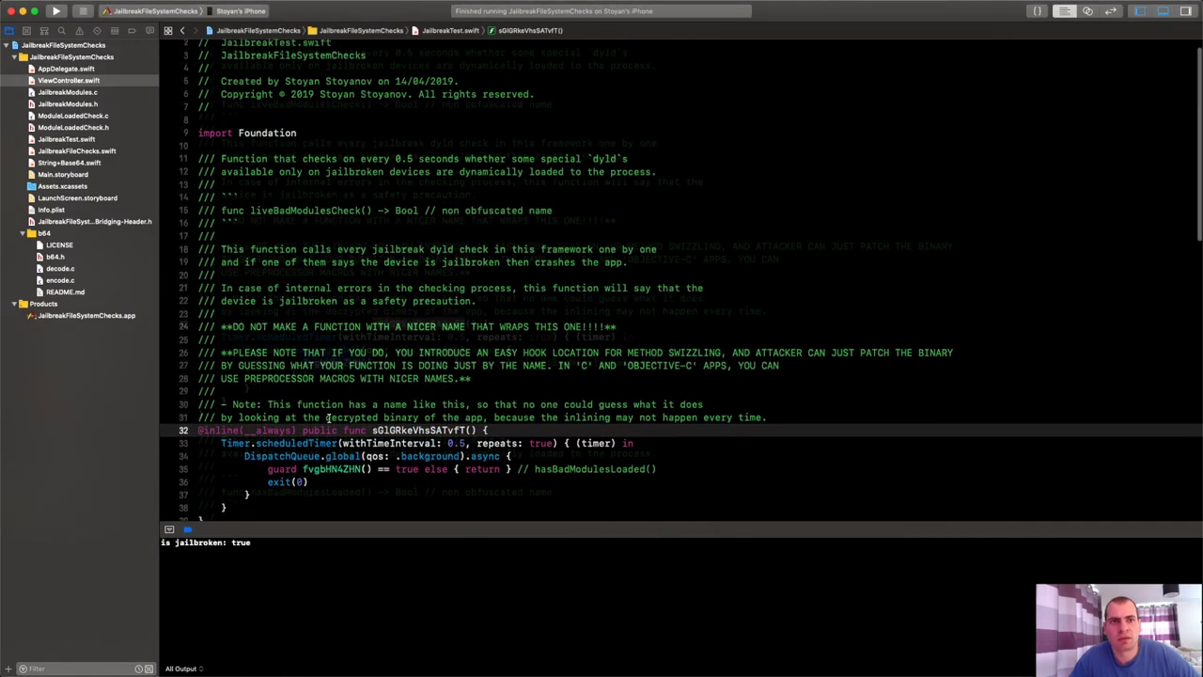
- Reach fvgbhNkZHN's dyld guards and mark the MobileSubstrate check comment
{"action": "scroll", "scroll_direction": "down", "scroll_amount": 3}
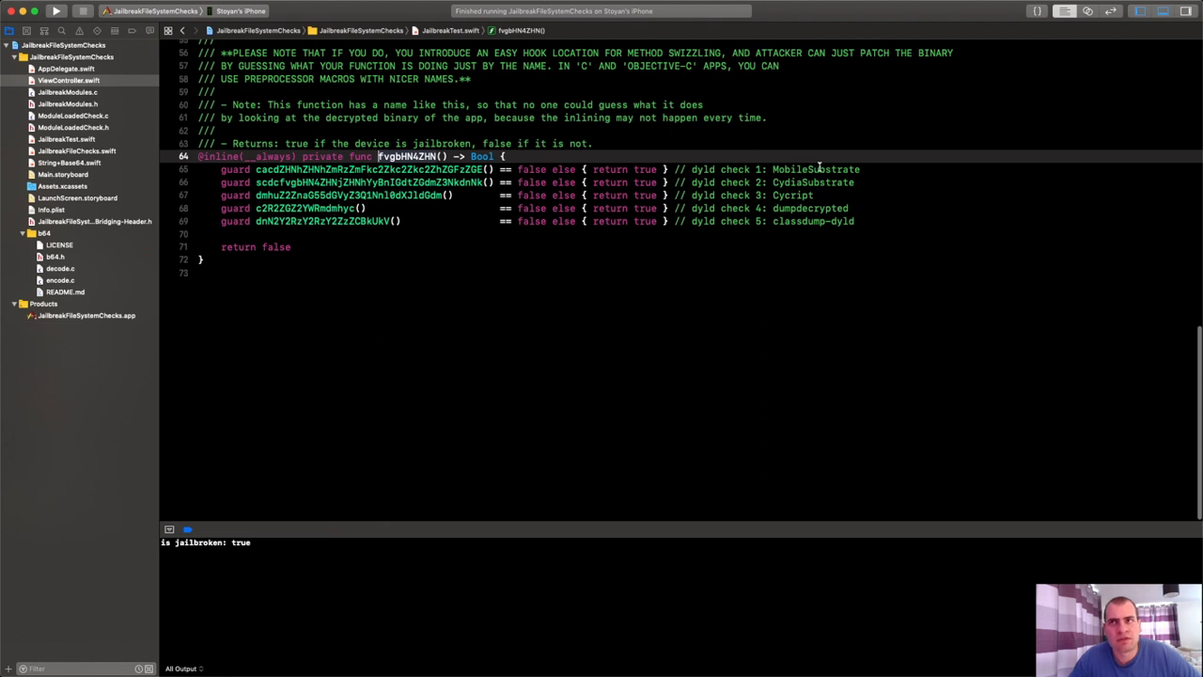
{"action": "double_click", "coordinate": [815, 169]}
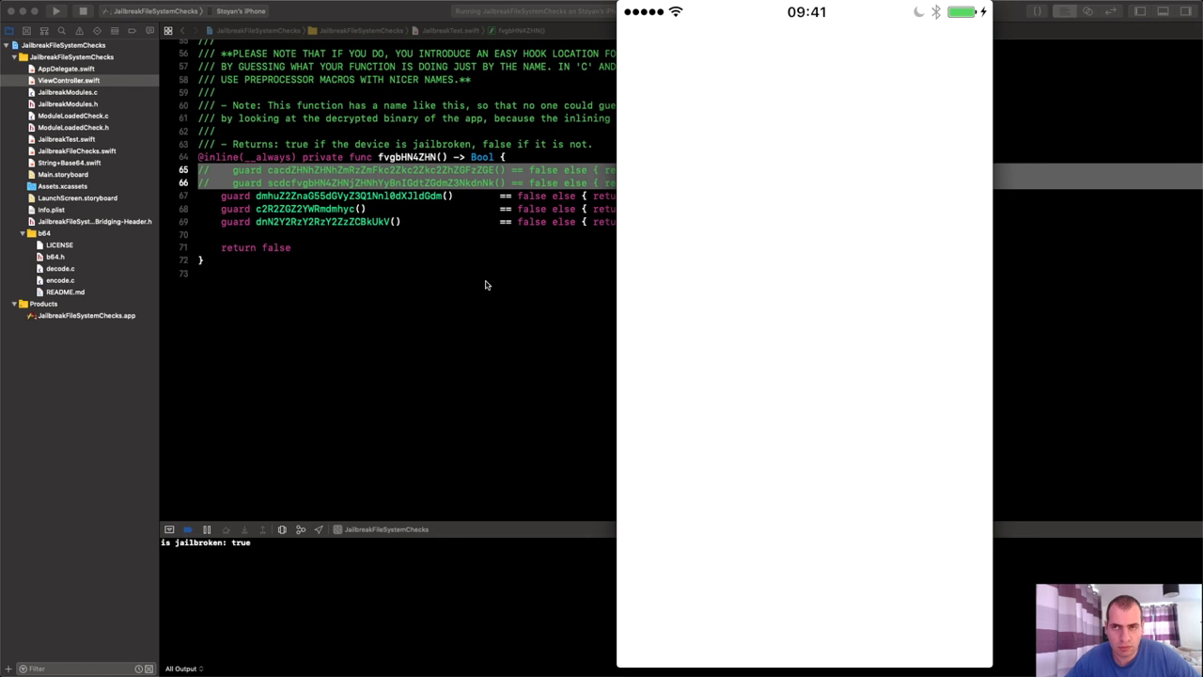
{"action": "mouse_move", "coordinate": [557, 282]}
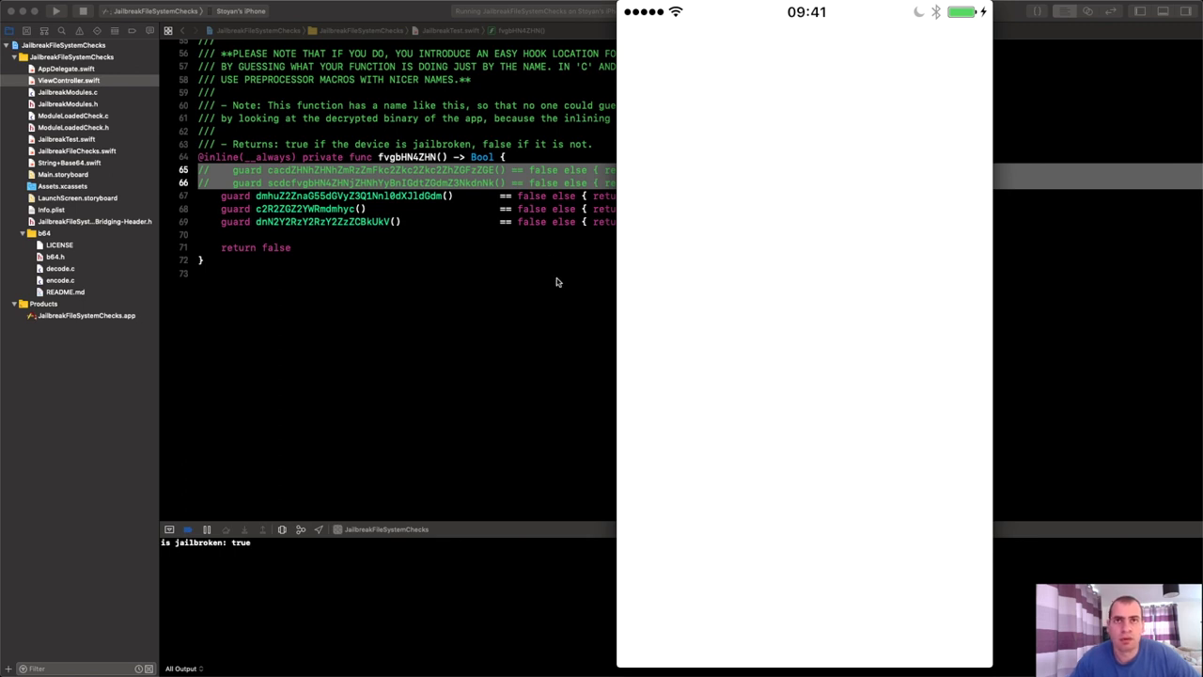
{"action": "mouse_move", "coordinate": [488, 207]}
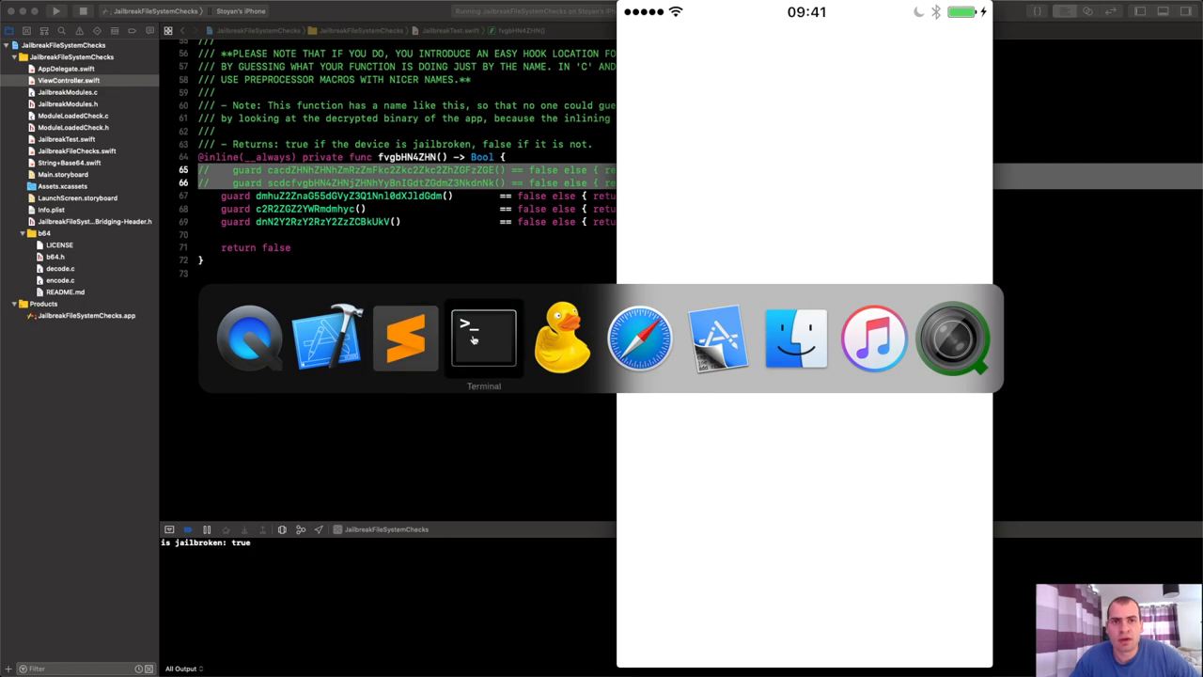
- In the iPhone ssh session, start typing cycript -p 8145 to attach to the app's process
{"action": "left_click", "coordinate": [483, 337]}
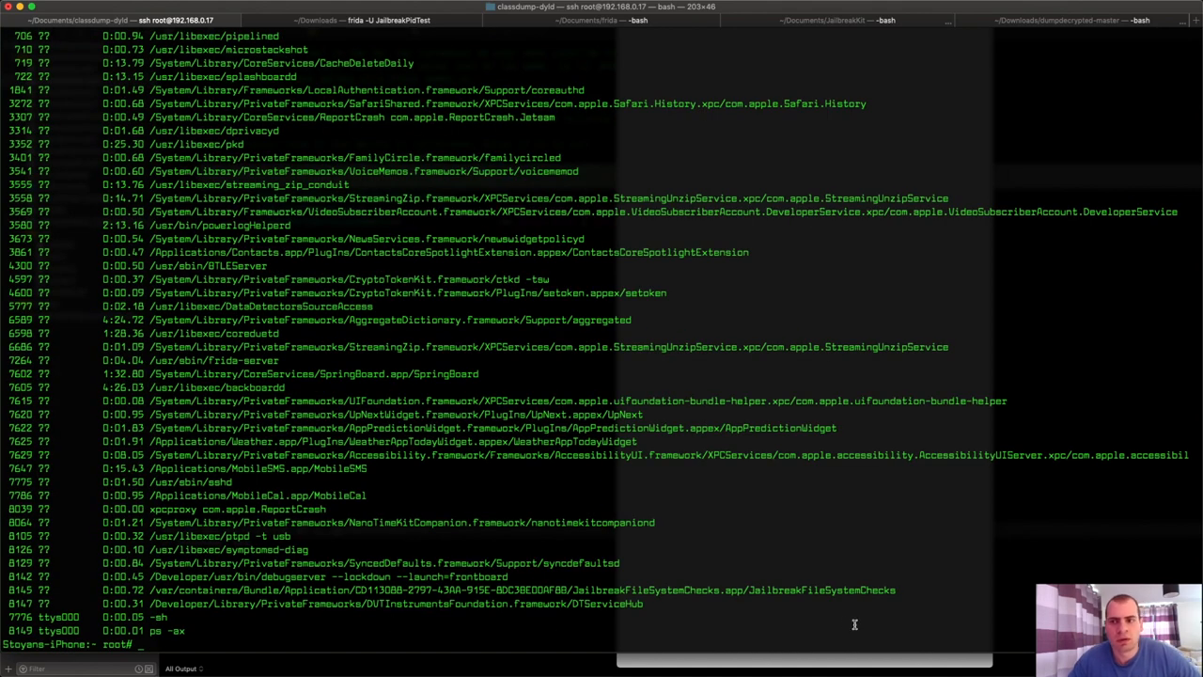
{"action": "double_click", "coordinate": [822, 590]}
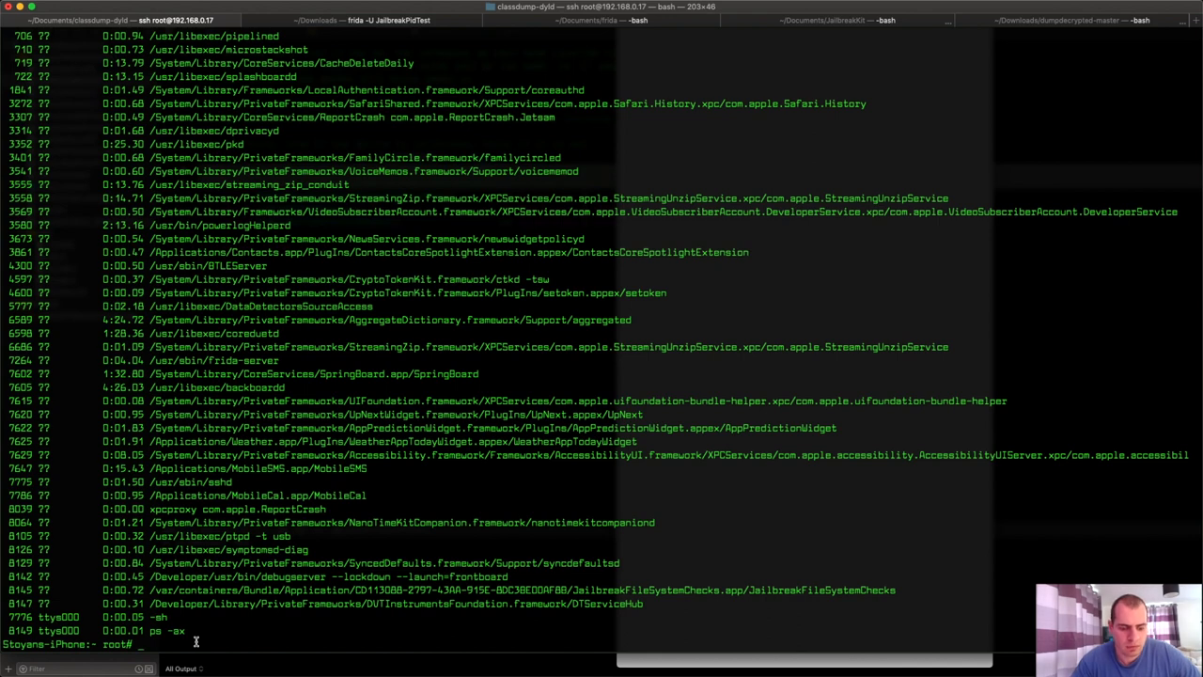
{"action": "type", "text": "cycript -p"}
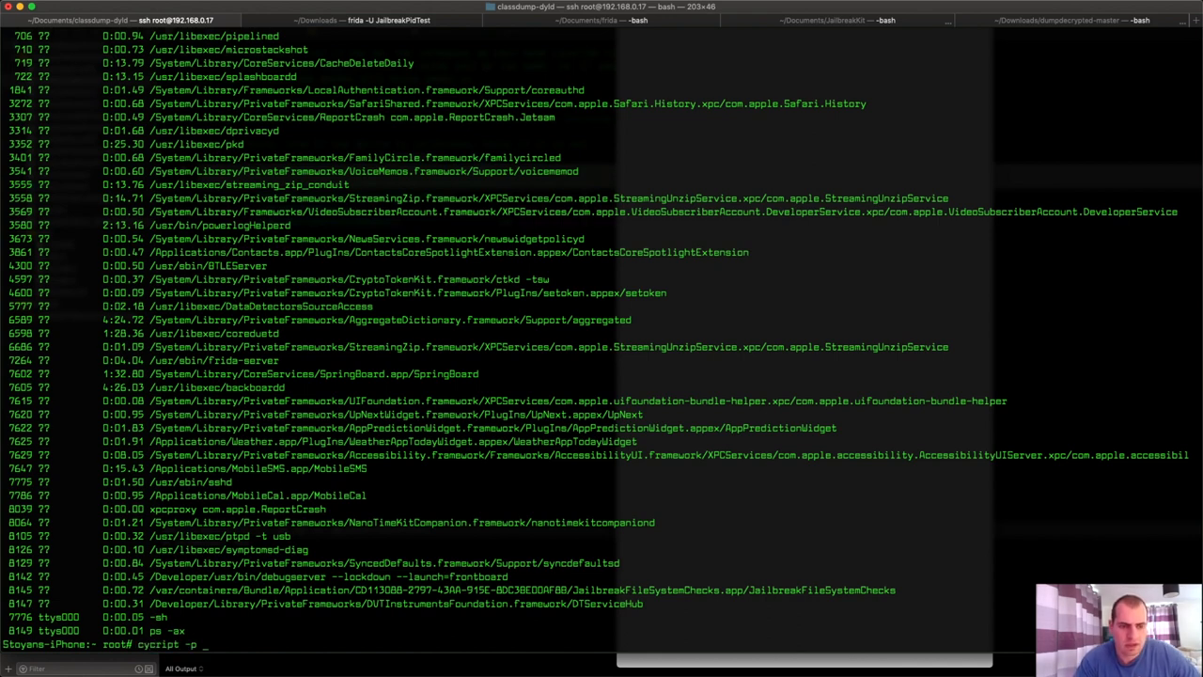
{"action": "type", "text": "8145"}
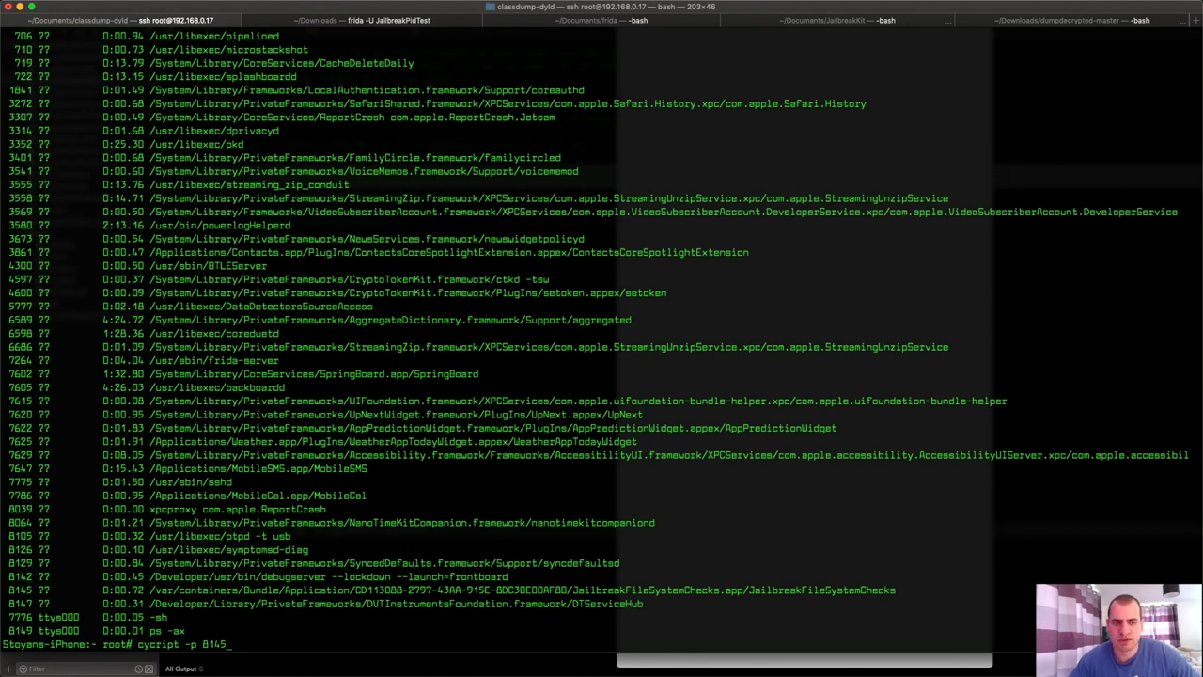